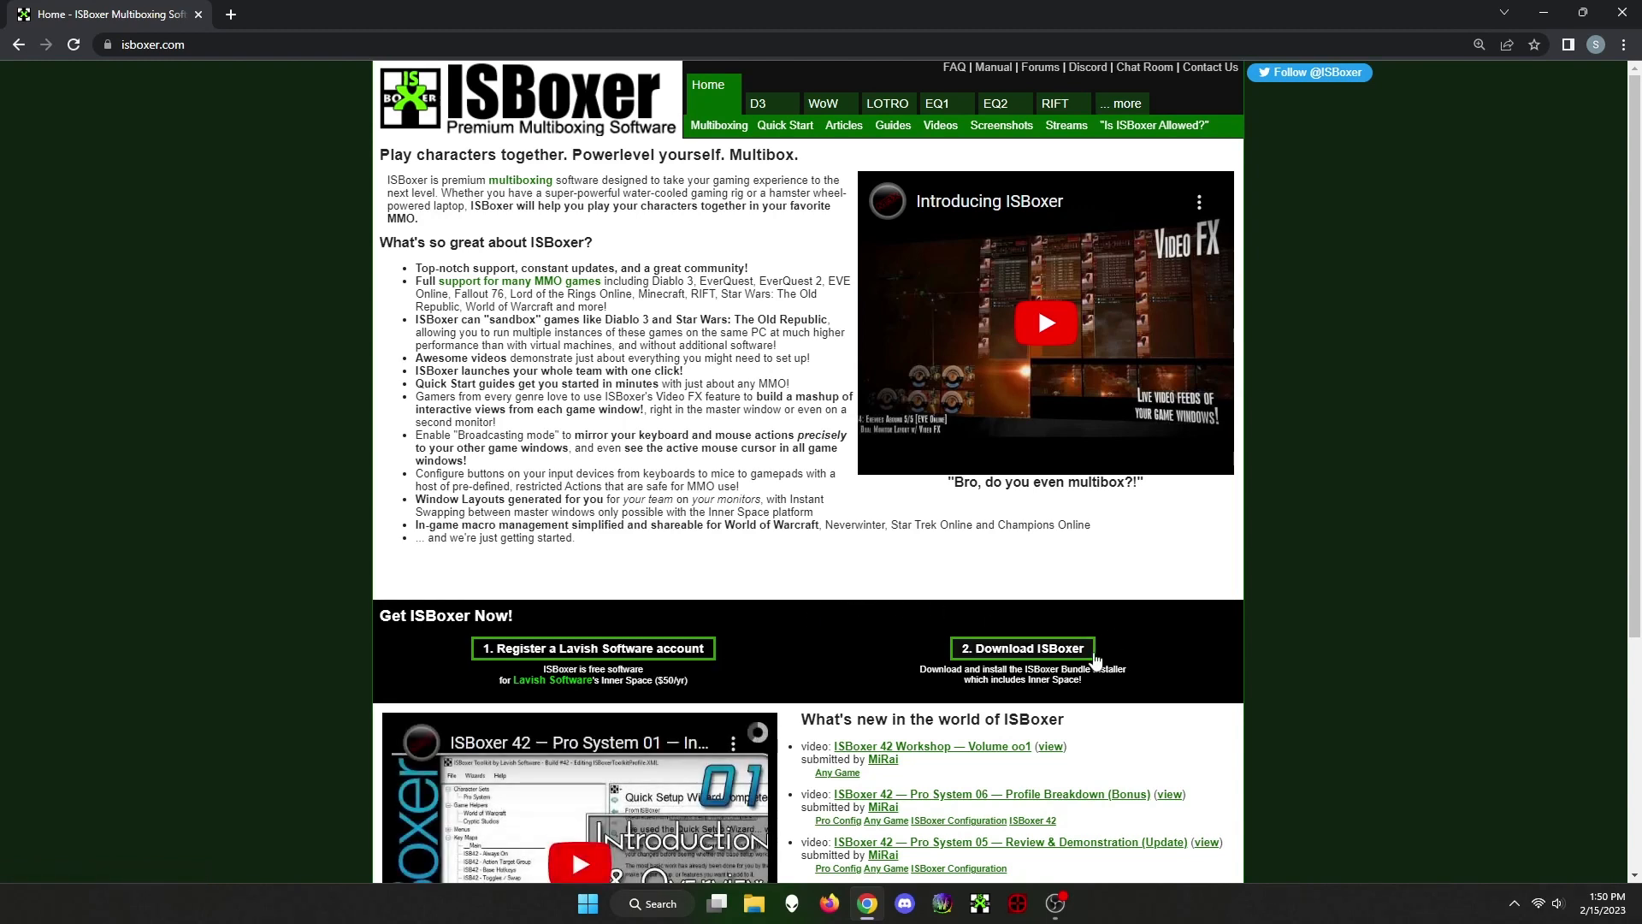
{"action": "mouse_move", "coordinate": [1130, 663]}
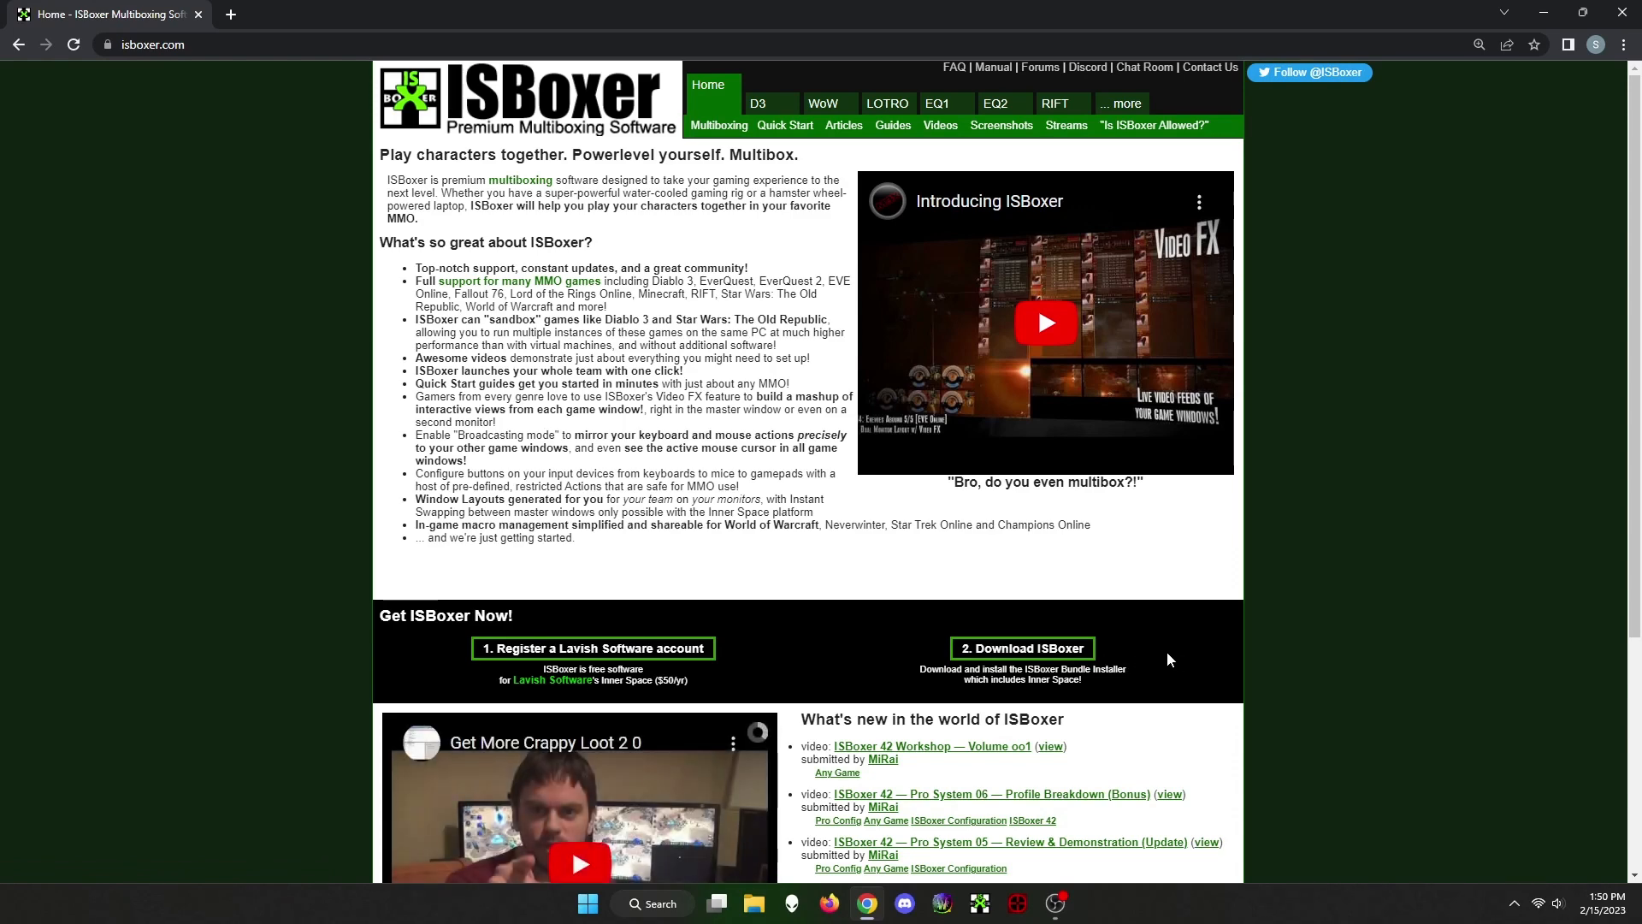
{"action": "mouse_move", "coordinate": [1083, 695]}
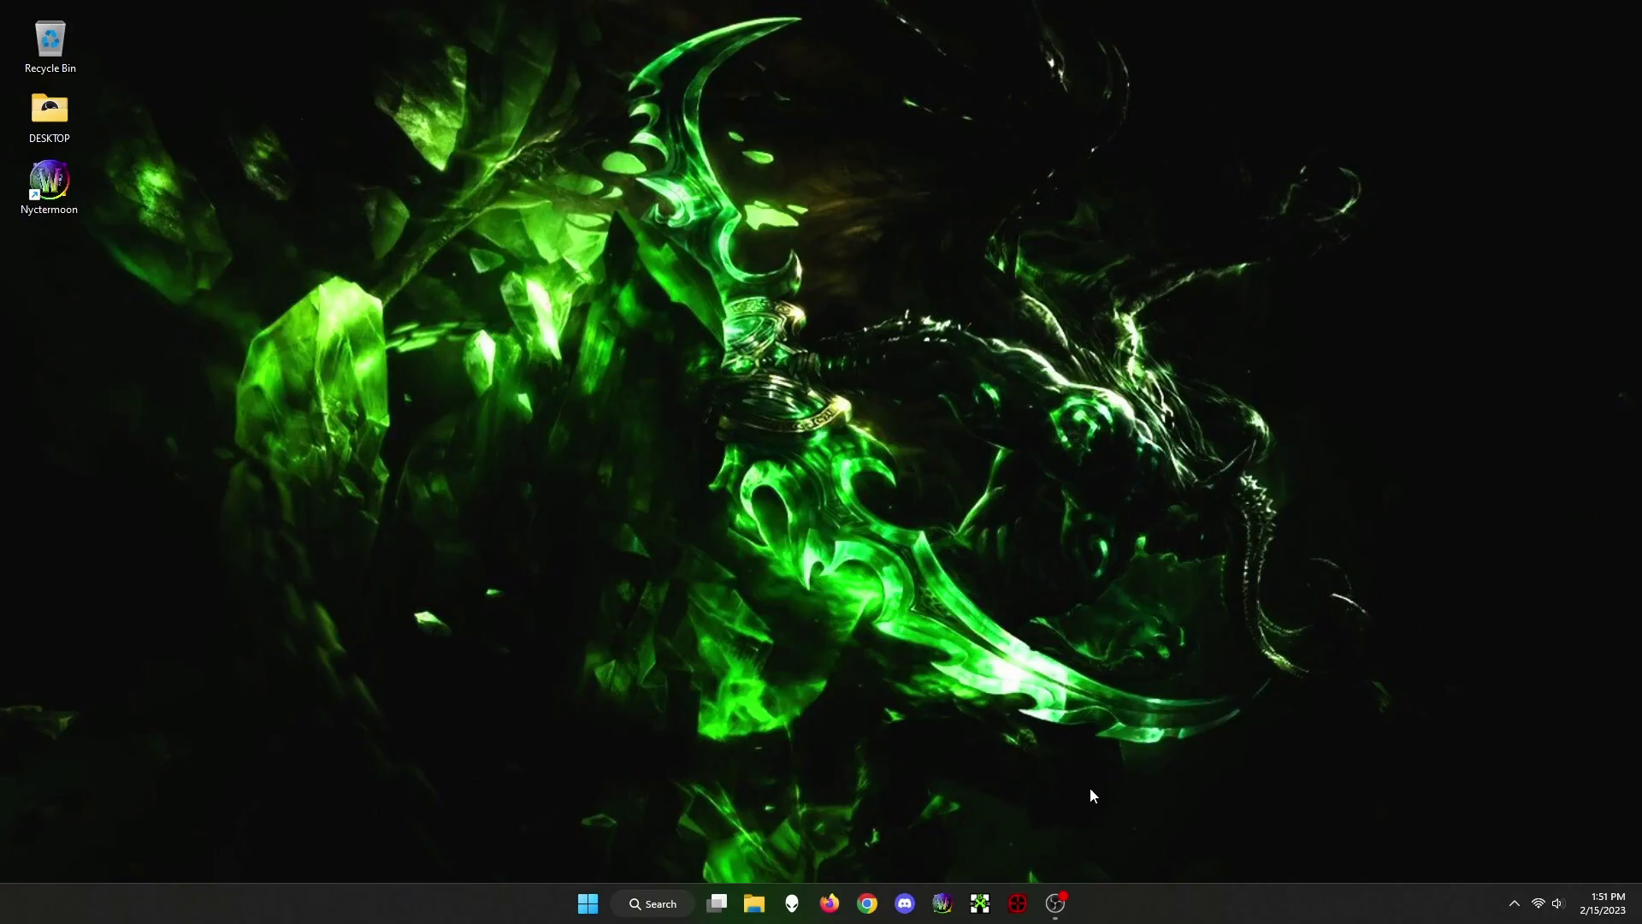
{"action": "mouse_move", "coordinate": [1016, 903]}
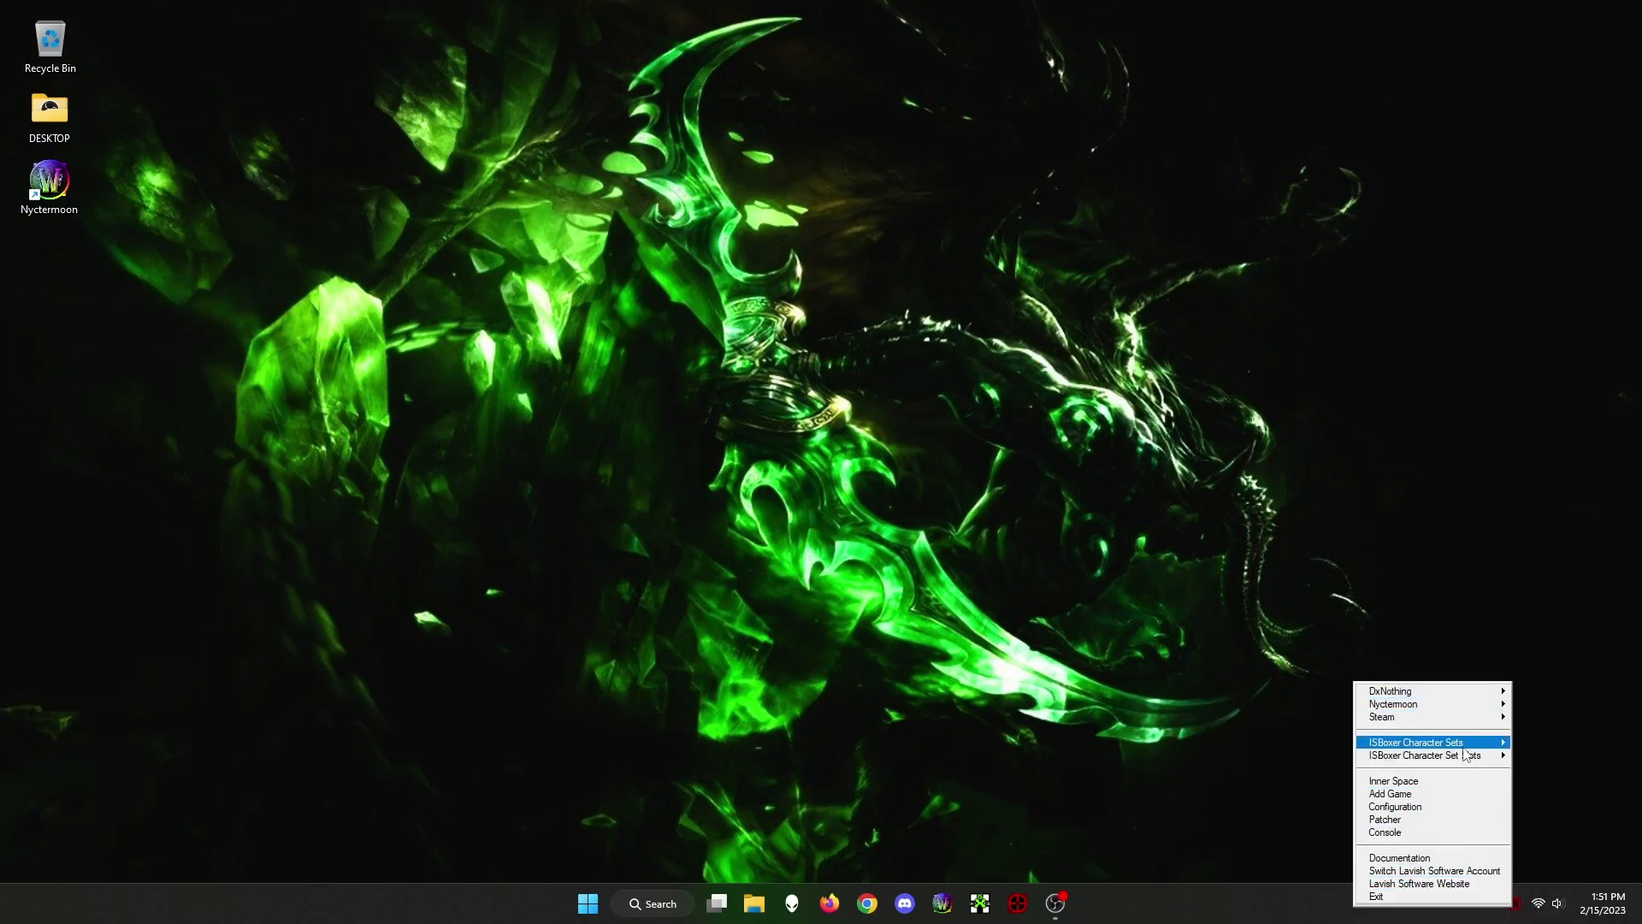
Cancel adding the duplicate Nyctermoon game in Inner Space and launch ISBoxer Toolkit
{"action": "left_click", "coordinate": [1390, 793]}
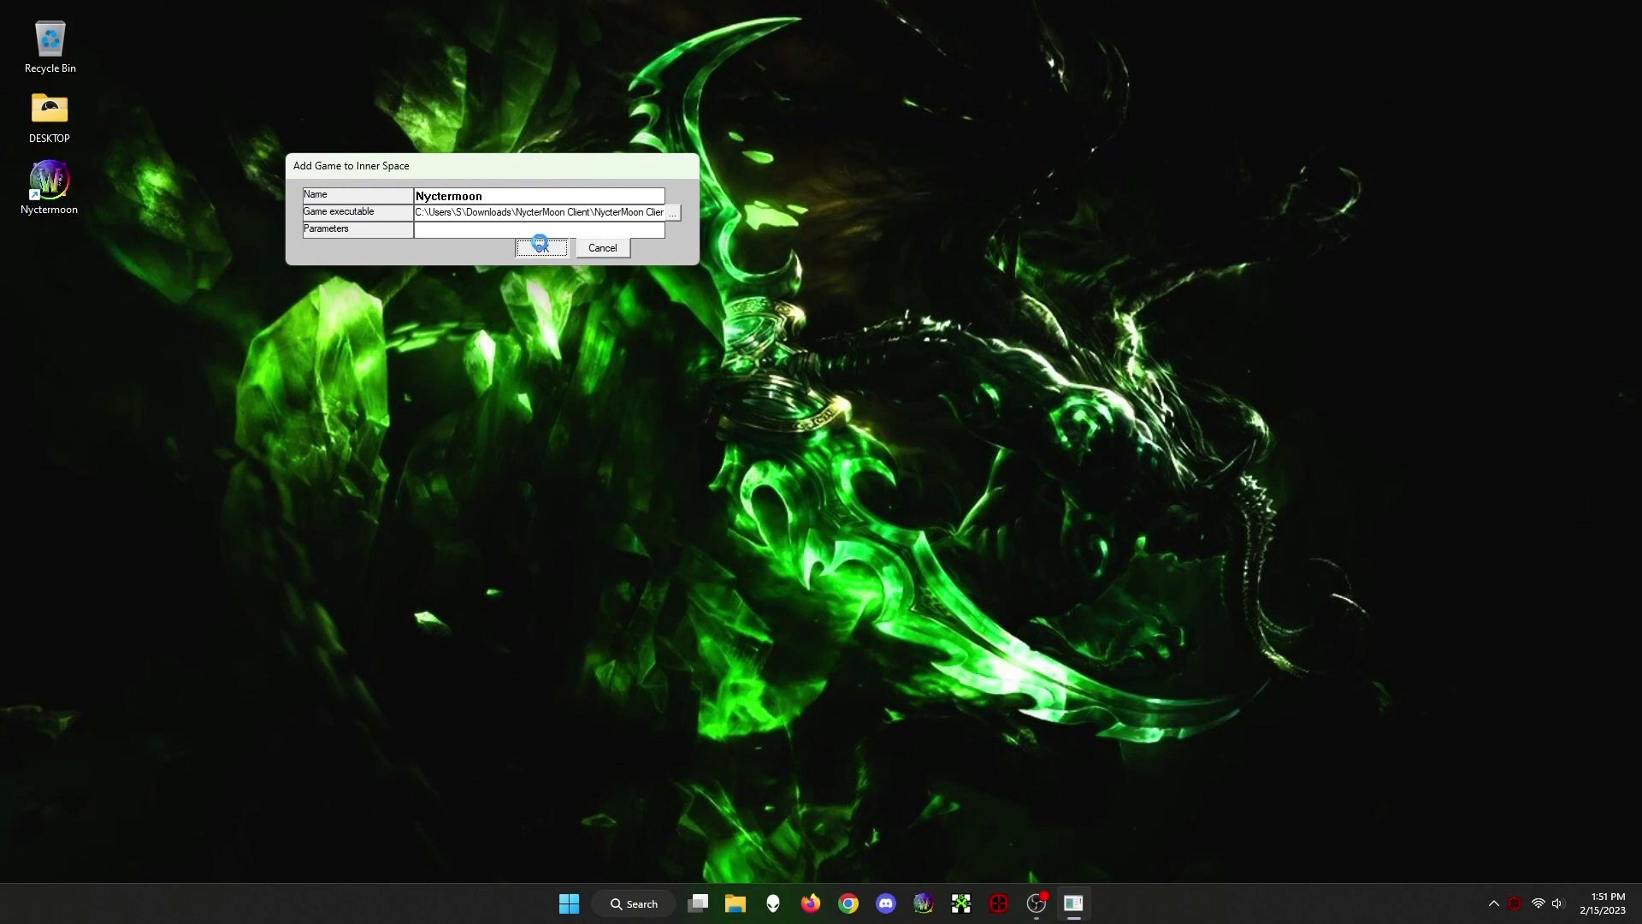
{"action": "left_click", "coordinate": [541, 247]}
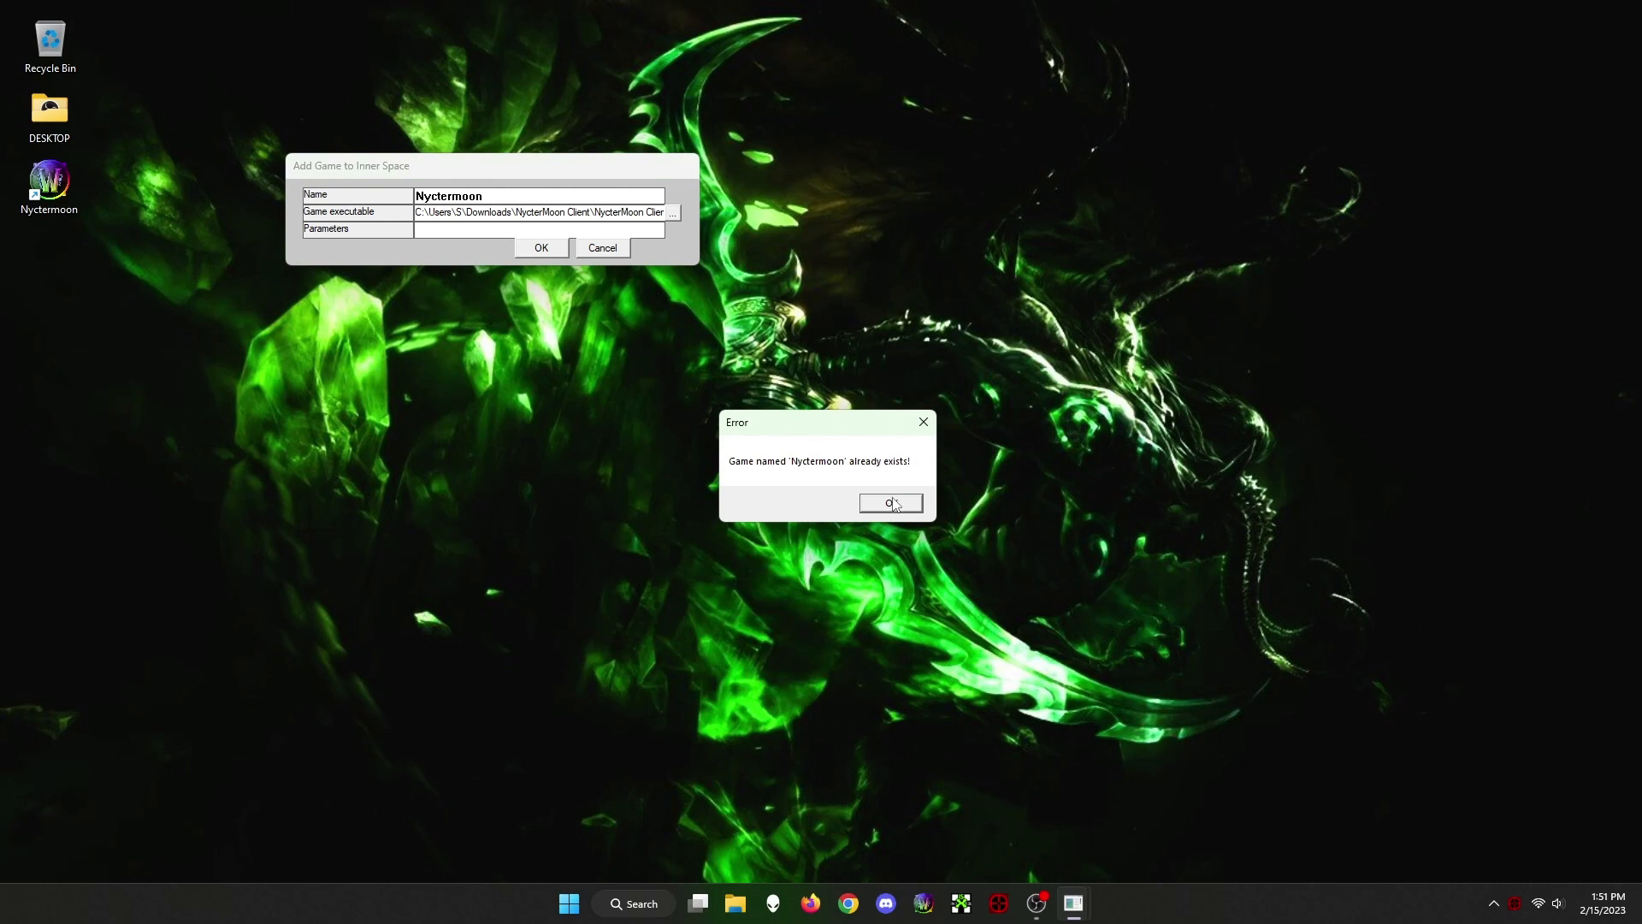
{"action": "left_click", "coordinate": [890, 503]}
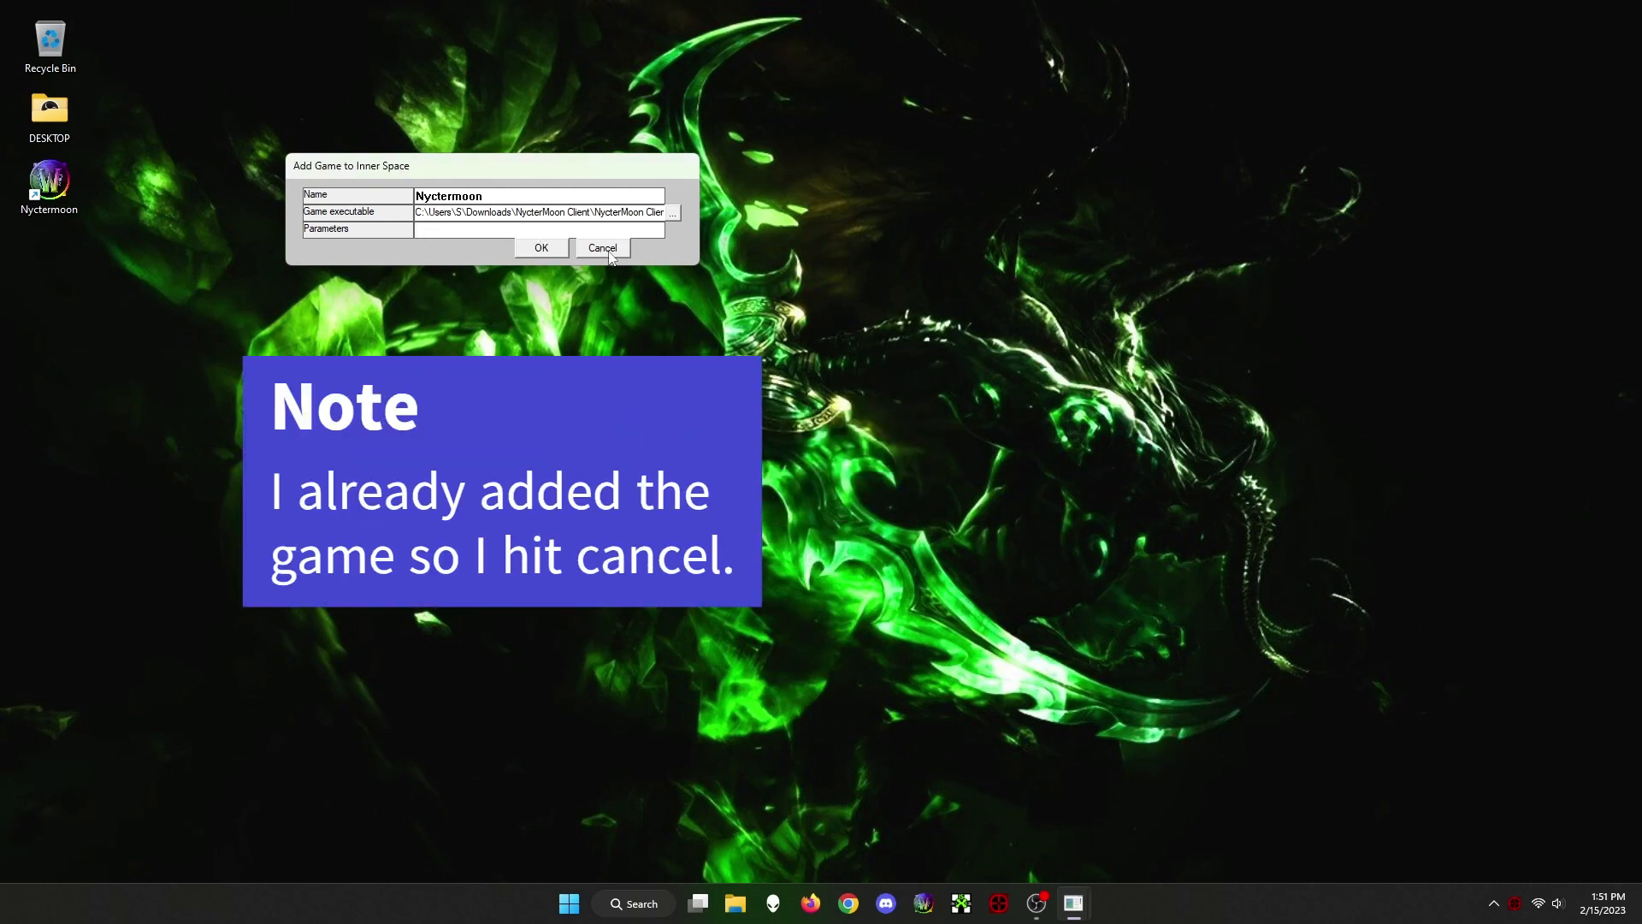
{"action": "left_click", "coordinate": [603, 249]}
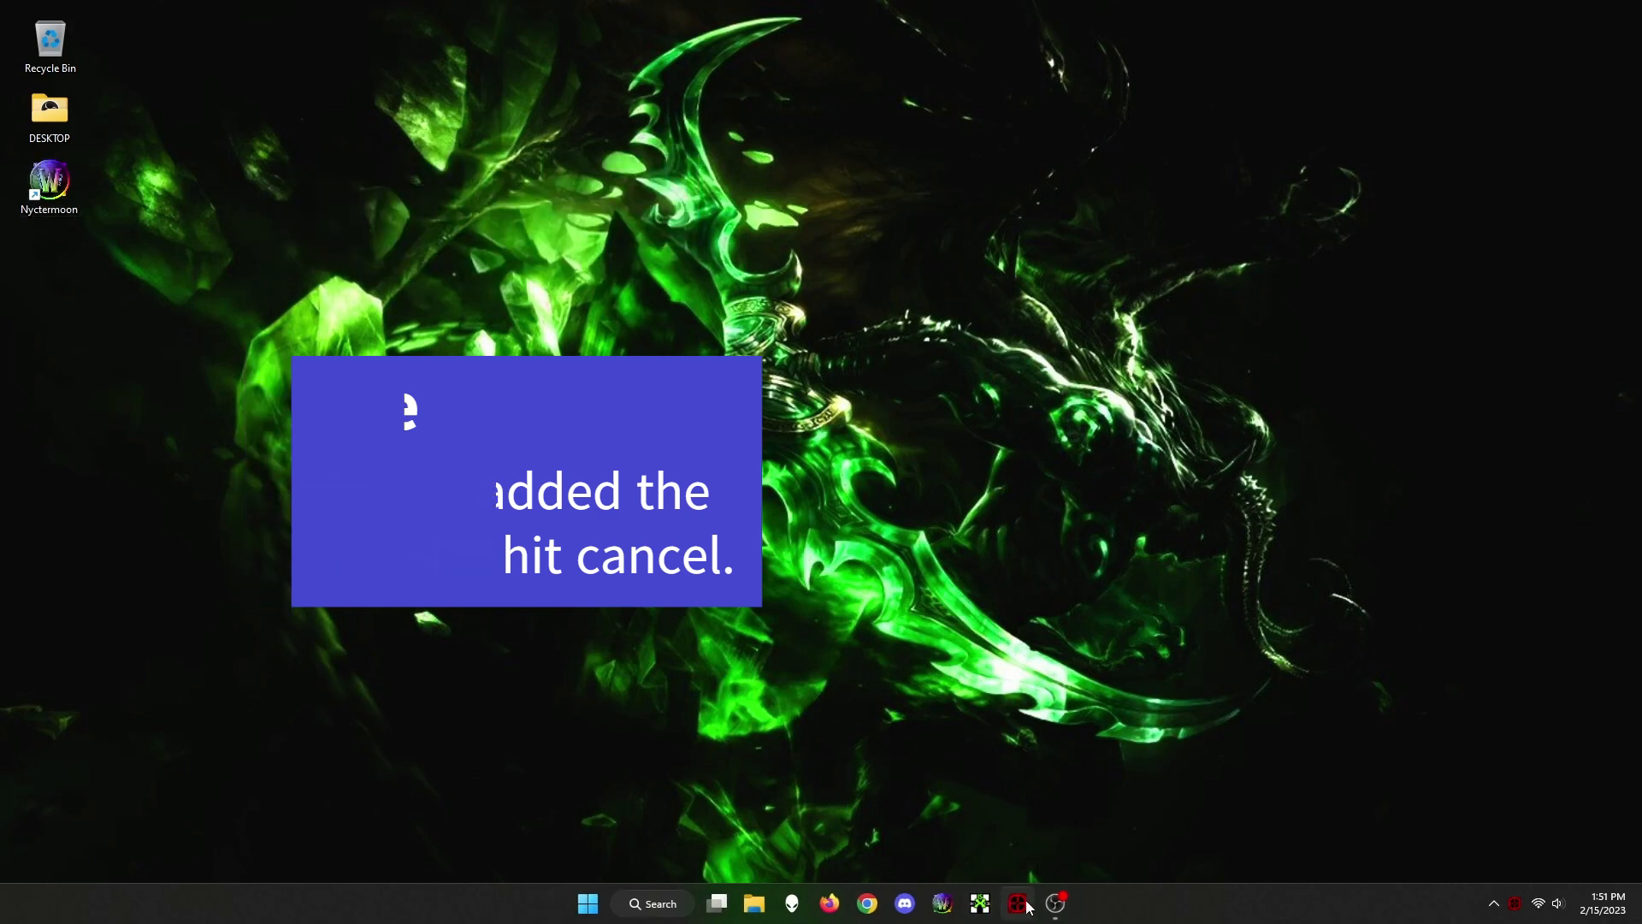
{"action": "left_click", "coordinate": [977, 904]}
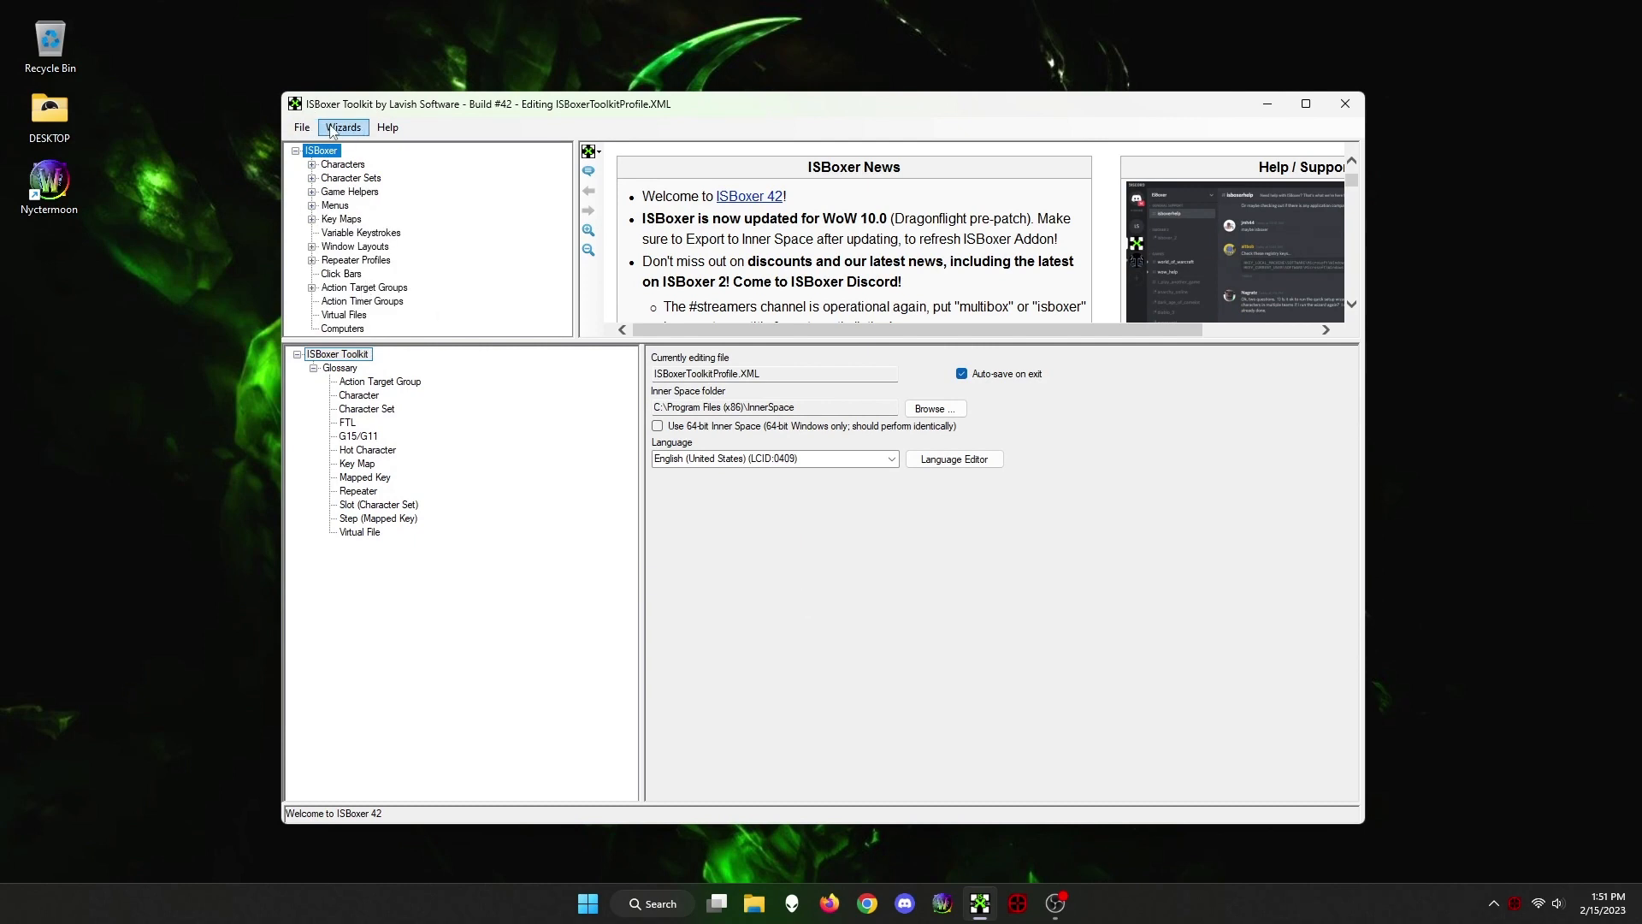
Start the Quick Setup Wizard from the Wizards menu
{"action": "left_click", "coordinate": [343, 127]}
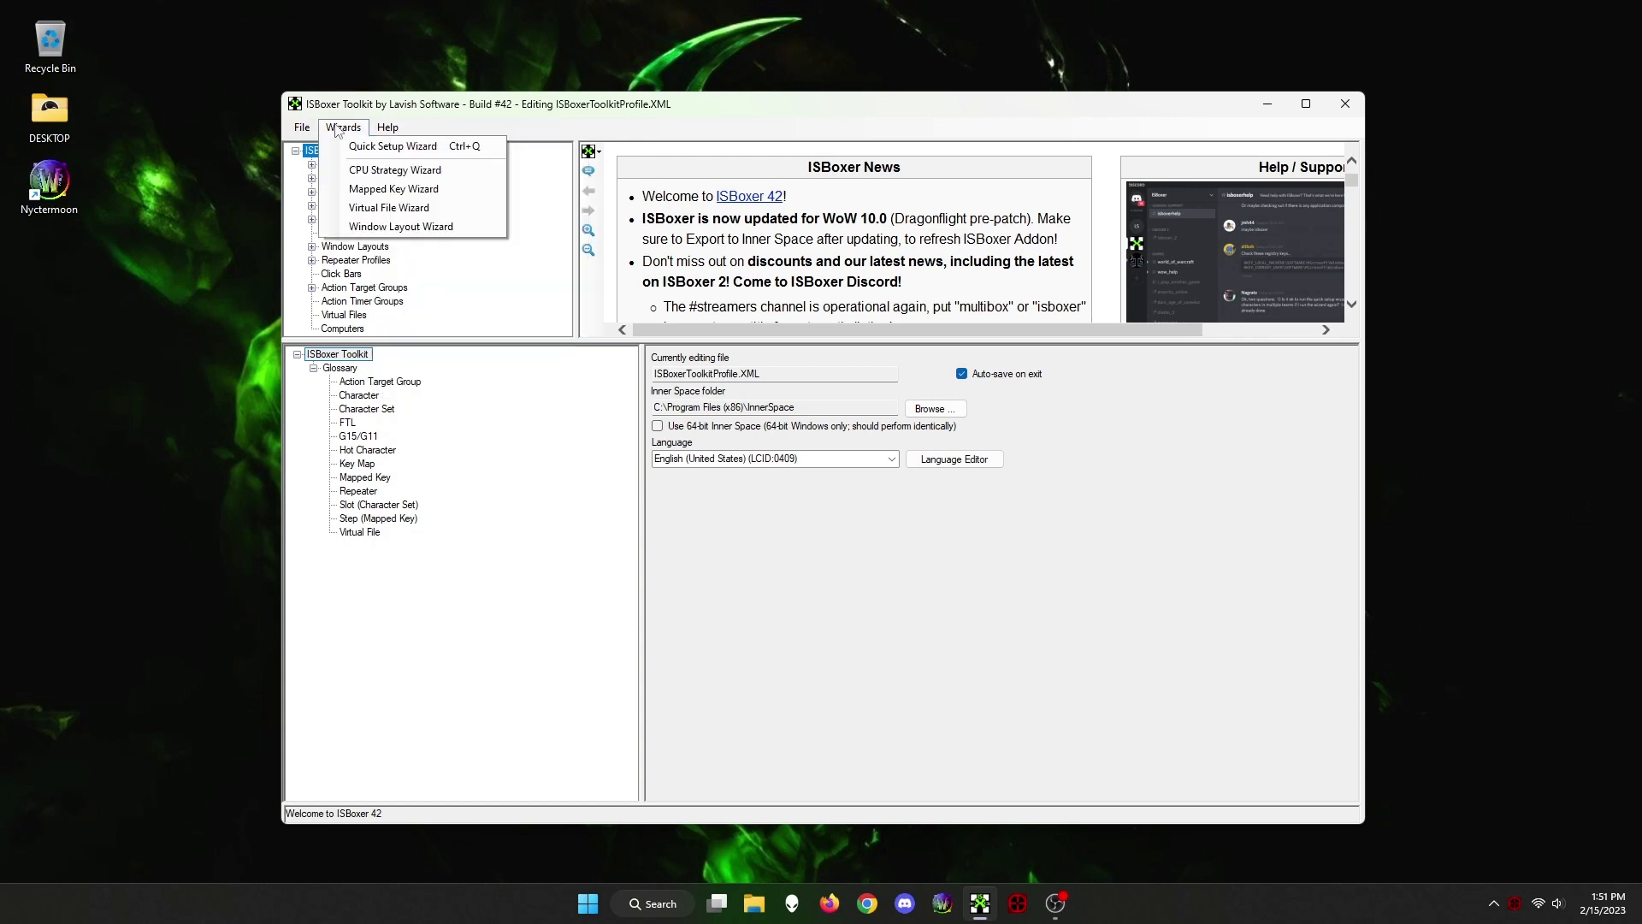
{"action": "left_click", "coordinate": [392, 146]}
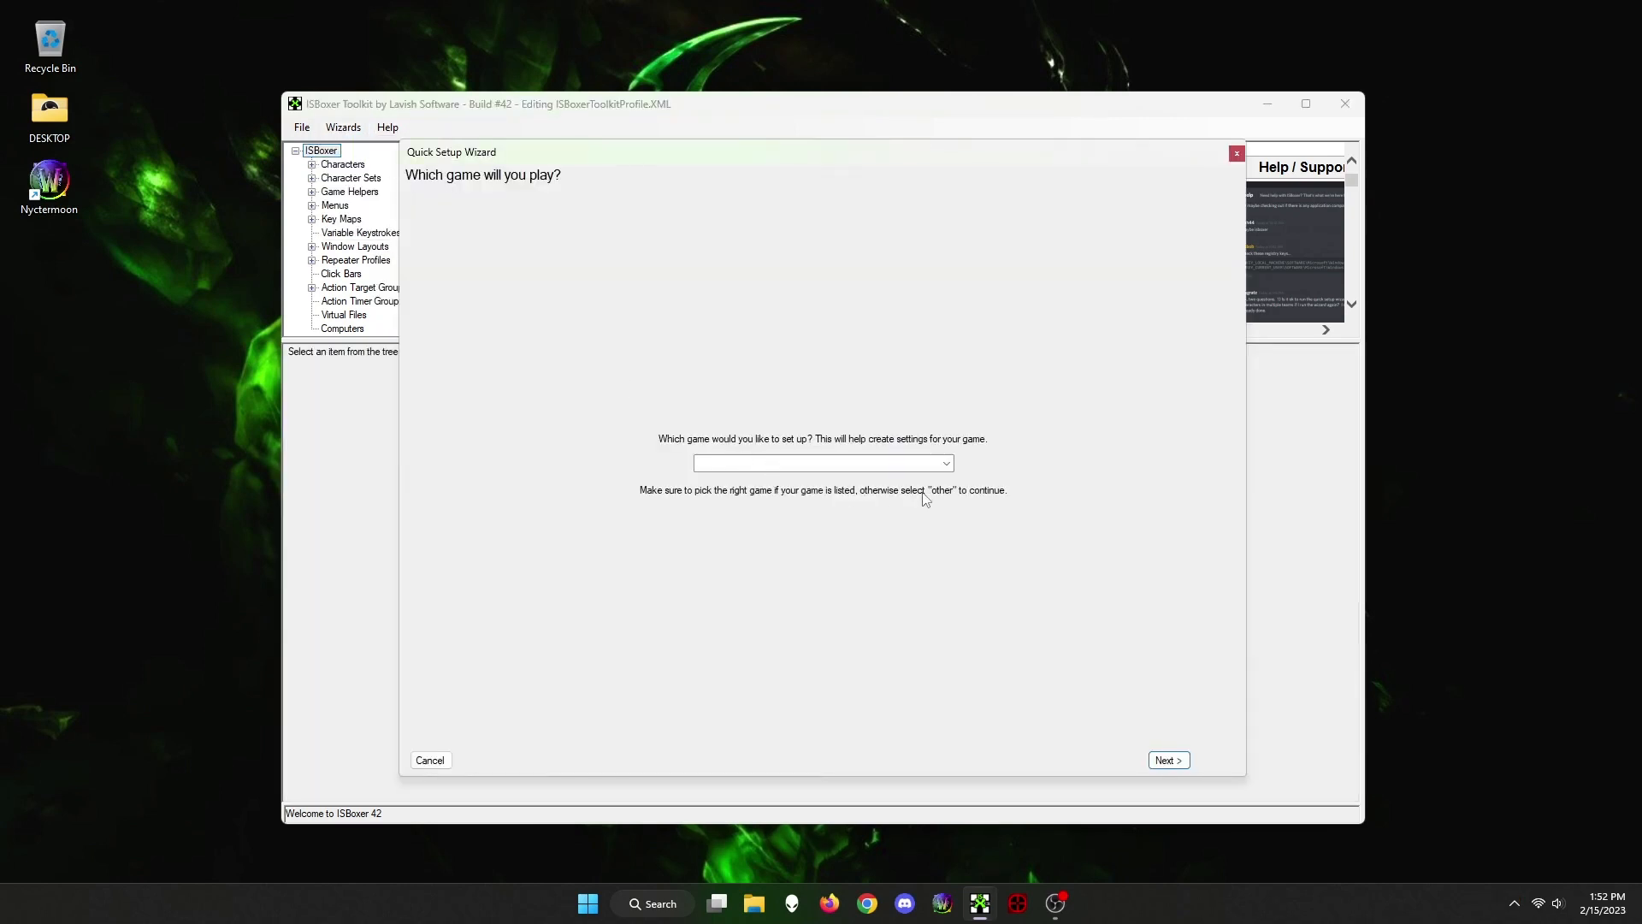
Choose Other from the supported games list as the team's game
{"action": "left_click", "coordinate": [941, 463]}
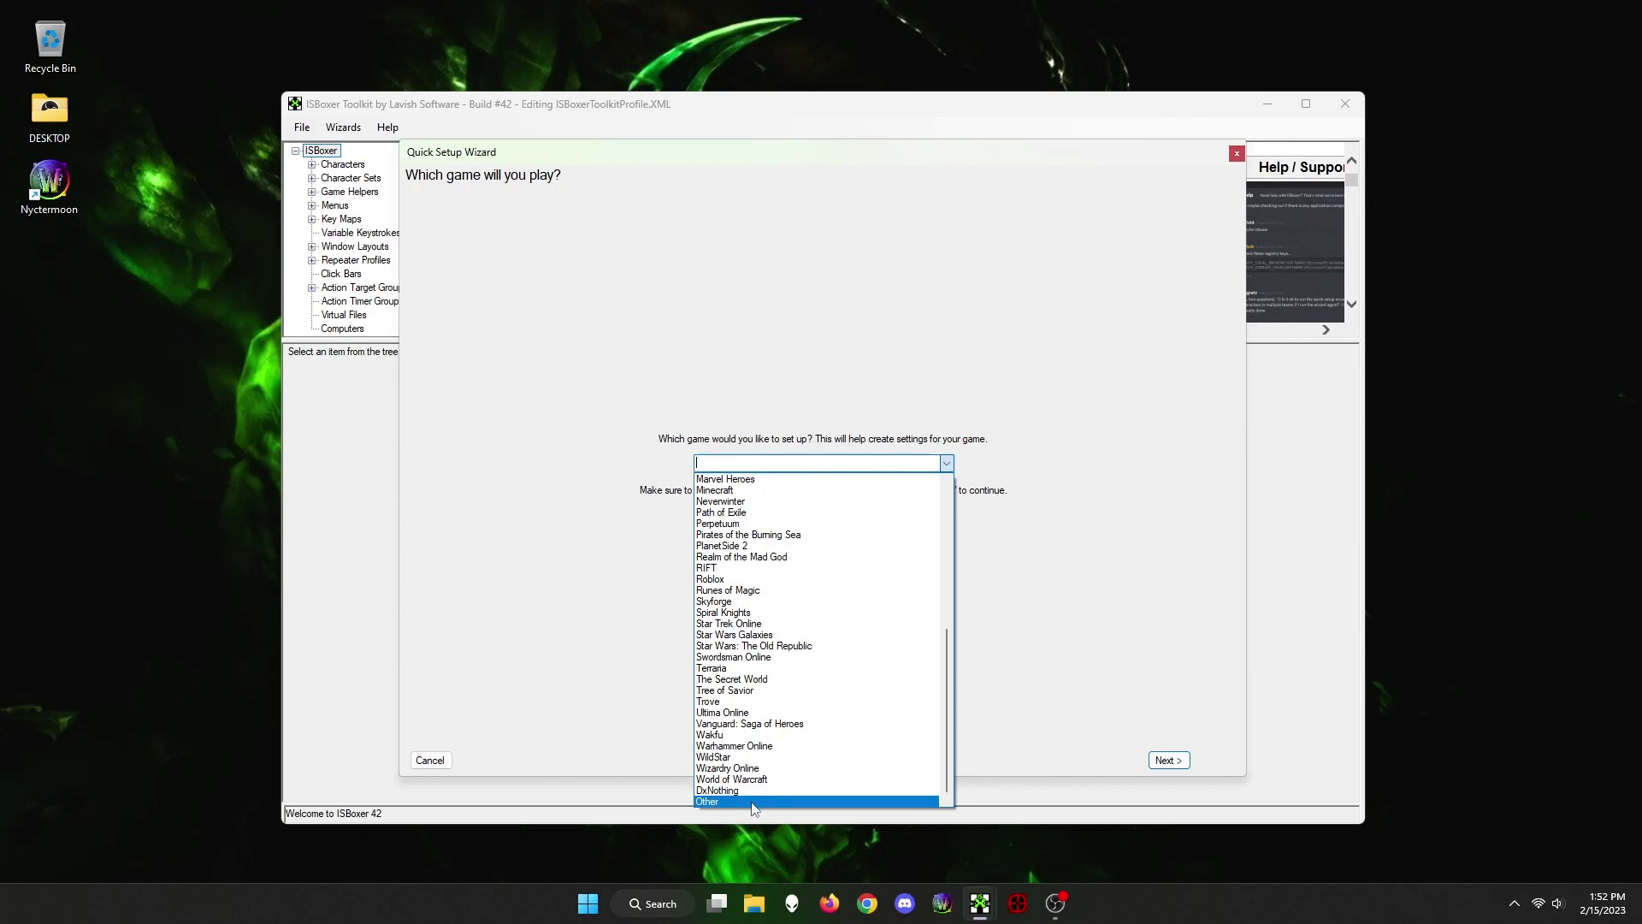
{"action": "left_click", "coordinate": [708, 801]}
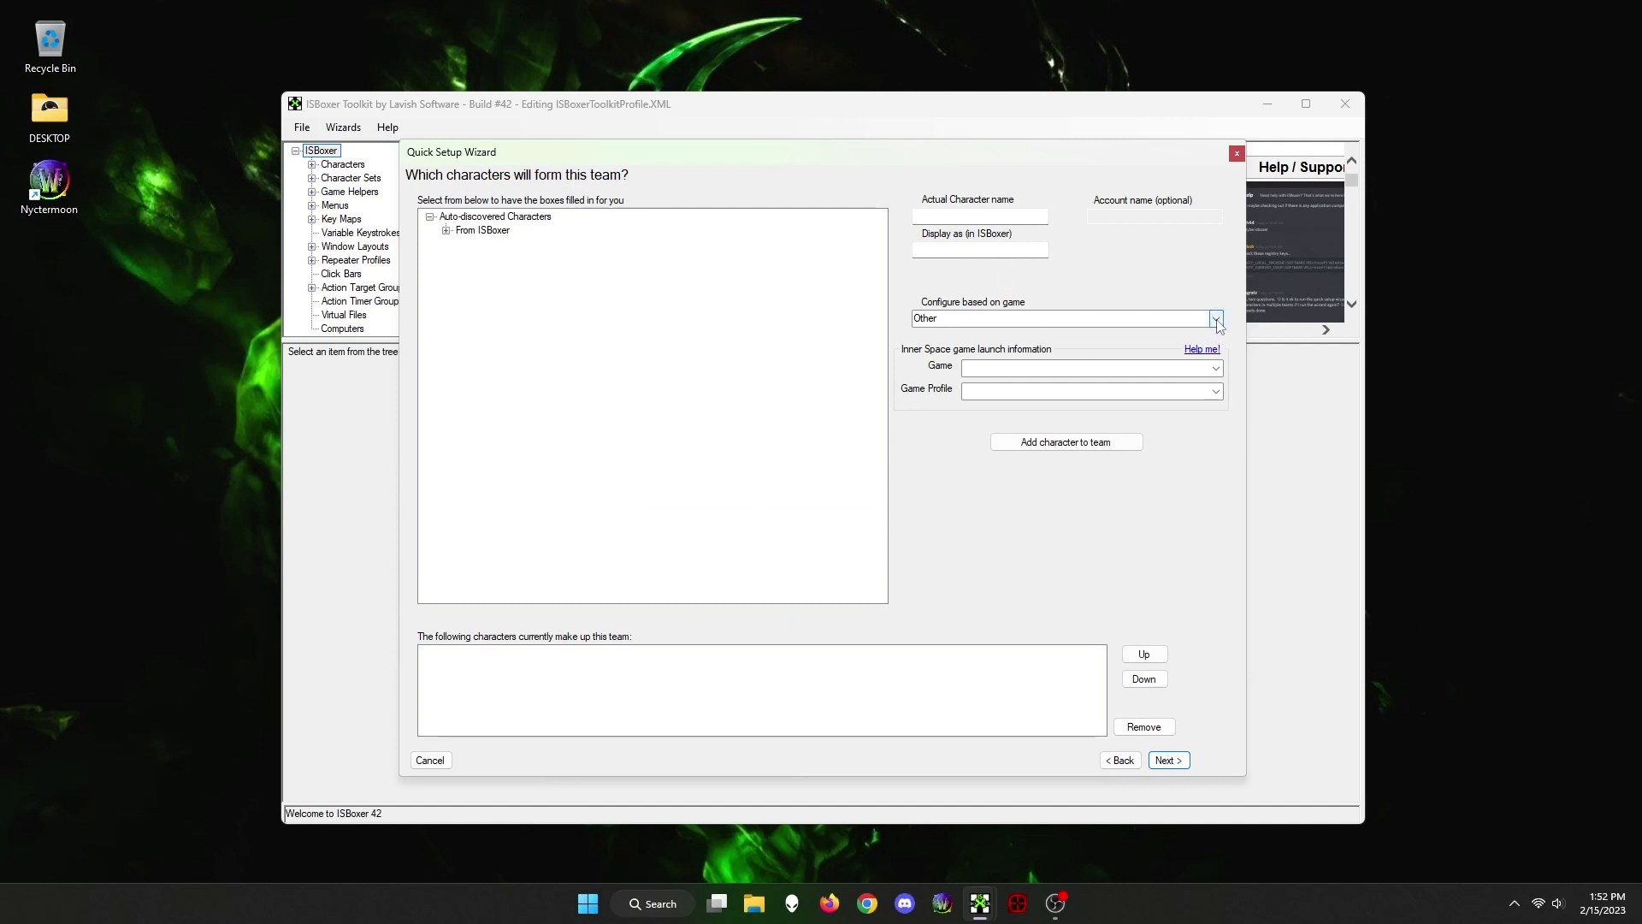
Set the game to Nyctermoon and add characters Test1 through Test4 to the team
{"action": "left_click", "coordinate": [1214, 367]}
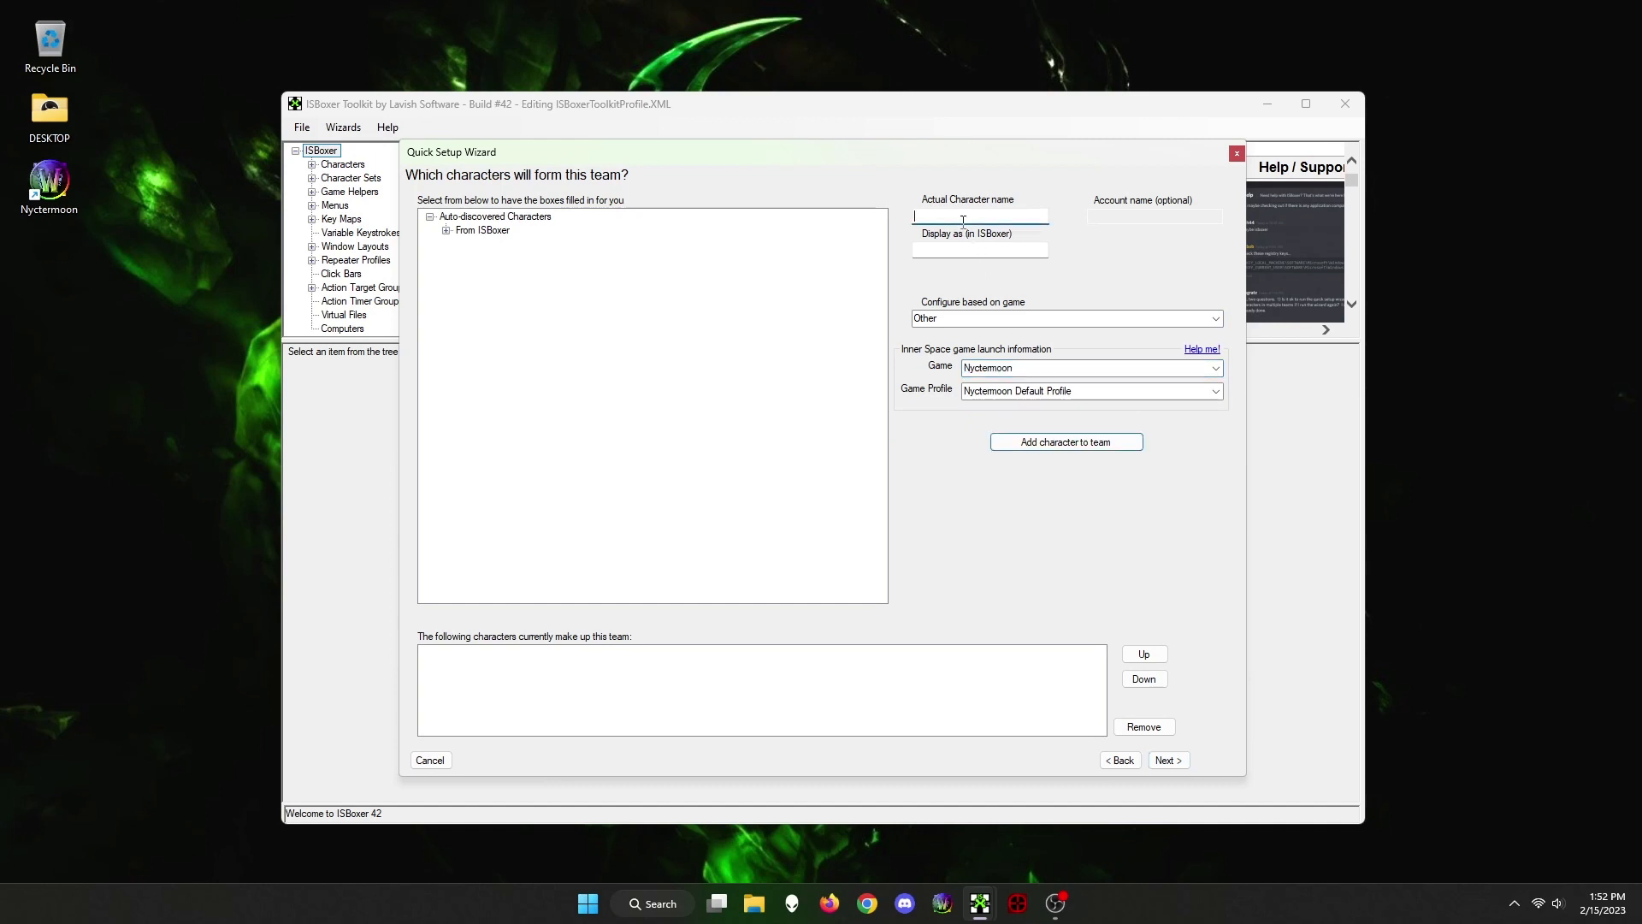
{"action": "type", "text": "Tes"}
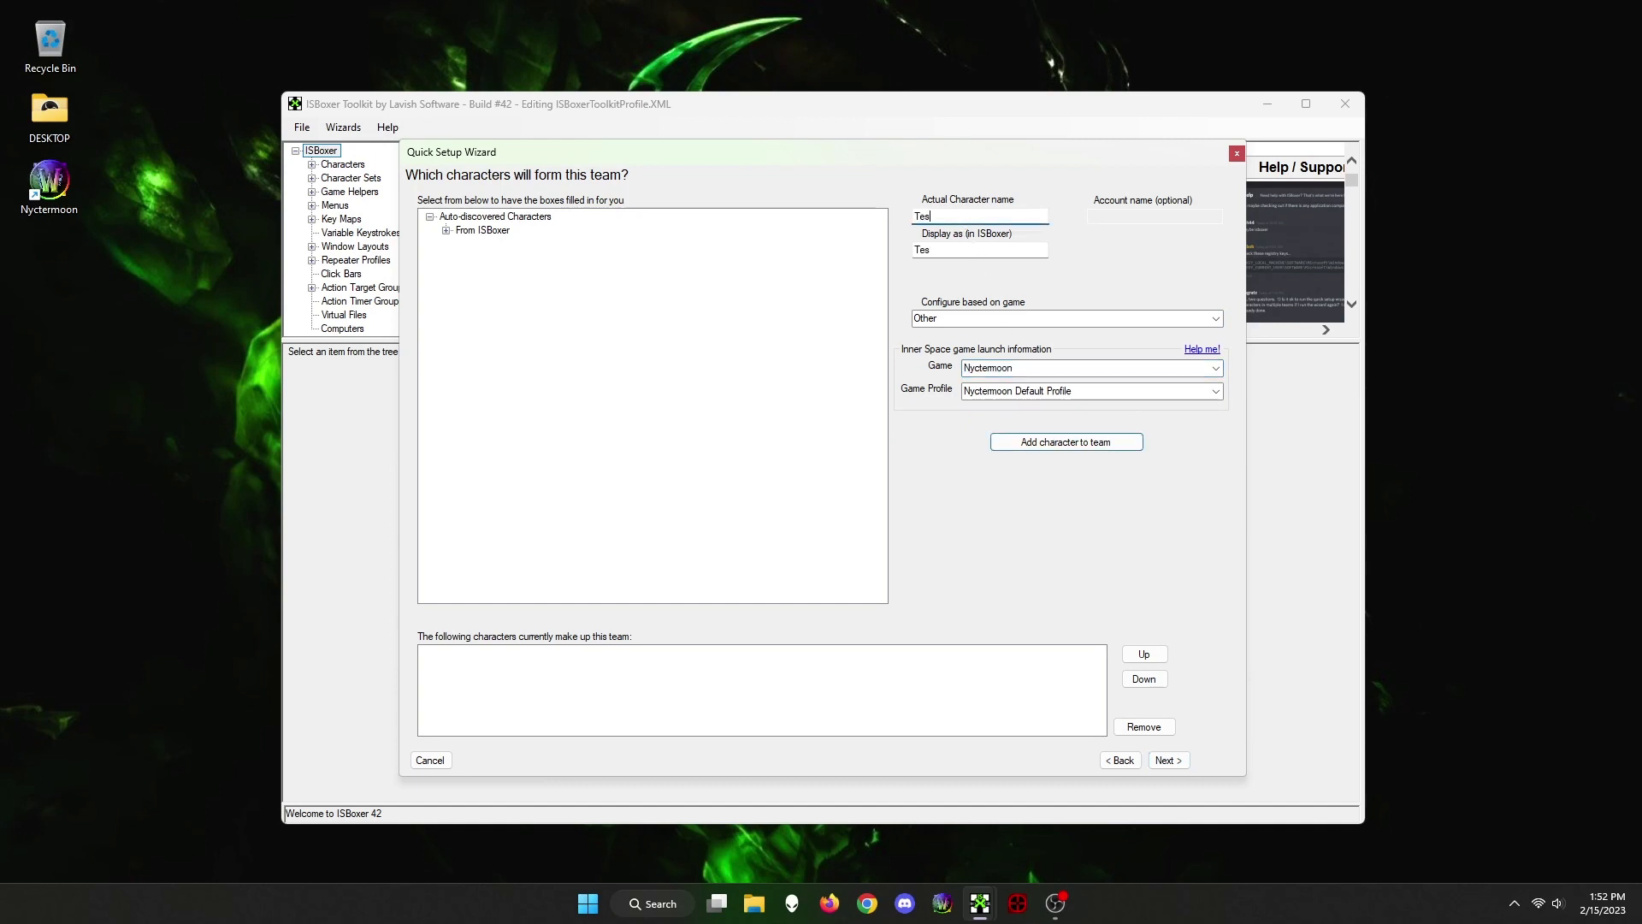
{"action": "type", "text": "t1"}
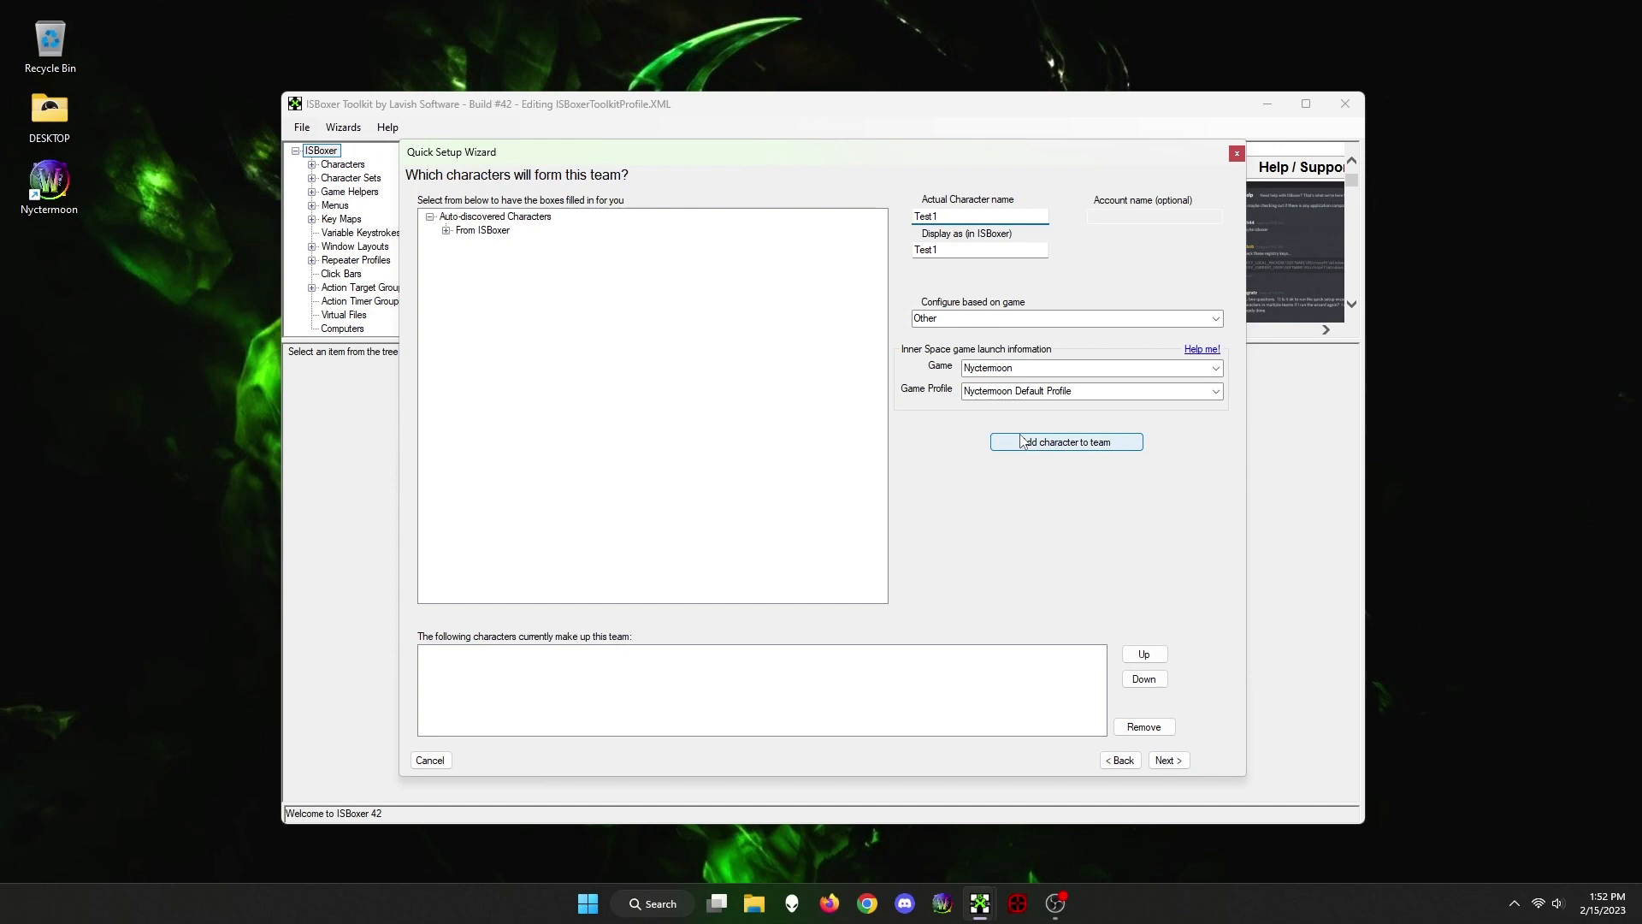
{"action": "left_click", "coordinate": [1064, 441]}
{"action": "type", "text": "2"}
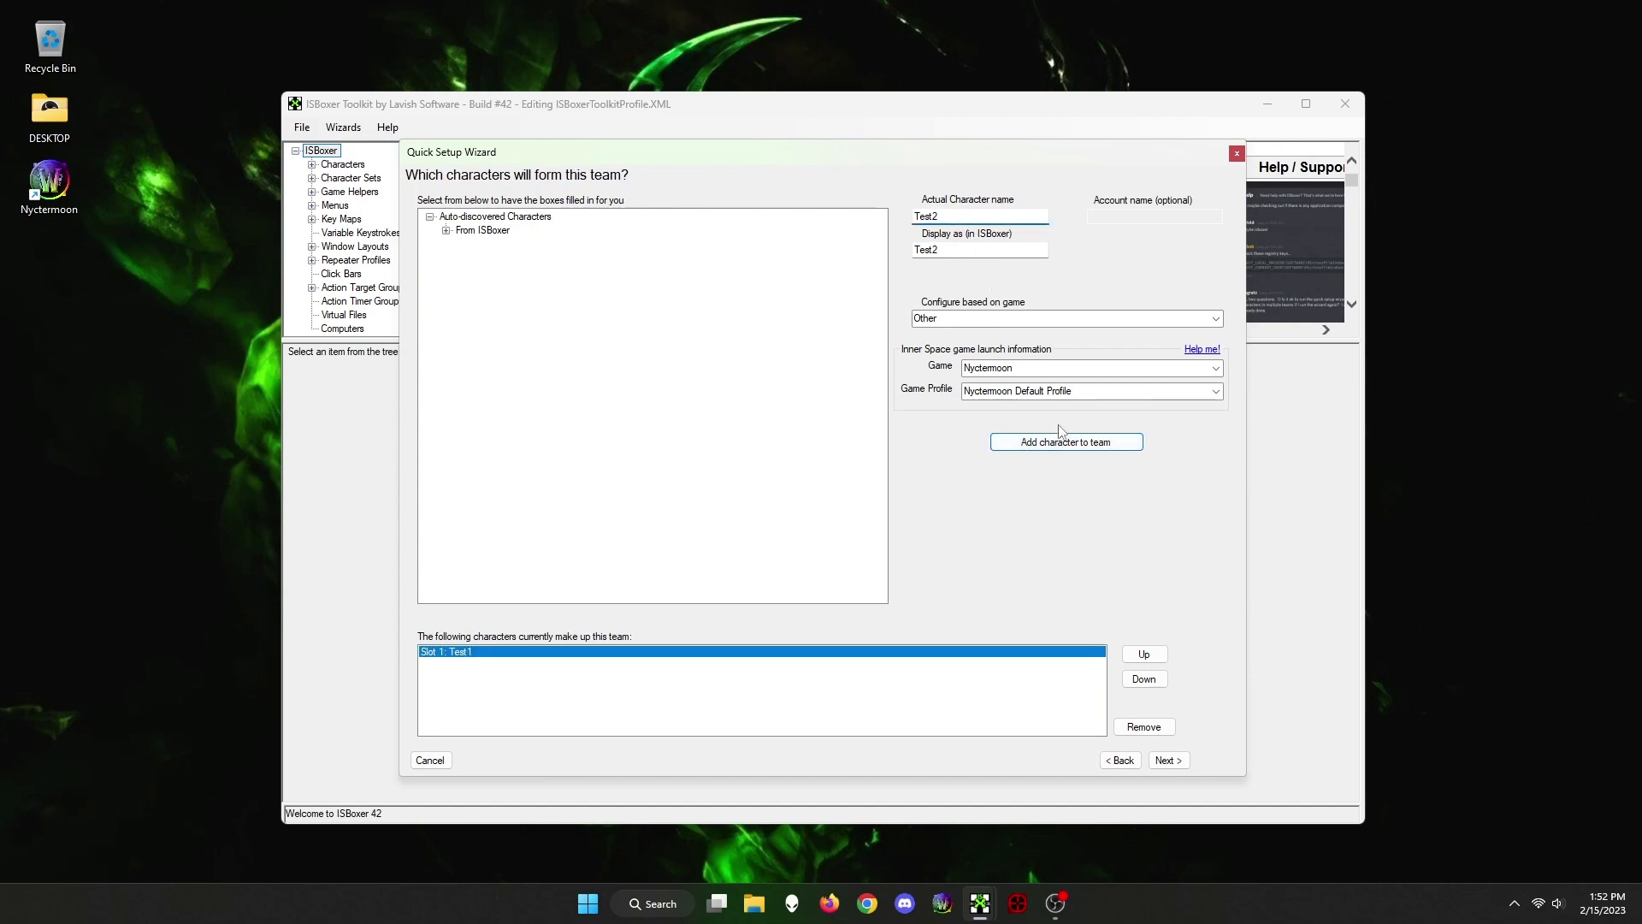
{"action": "left_click", "coordinate": [1064, 441]}
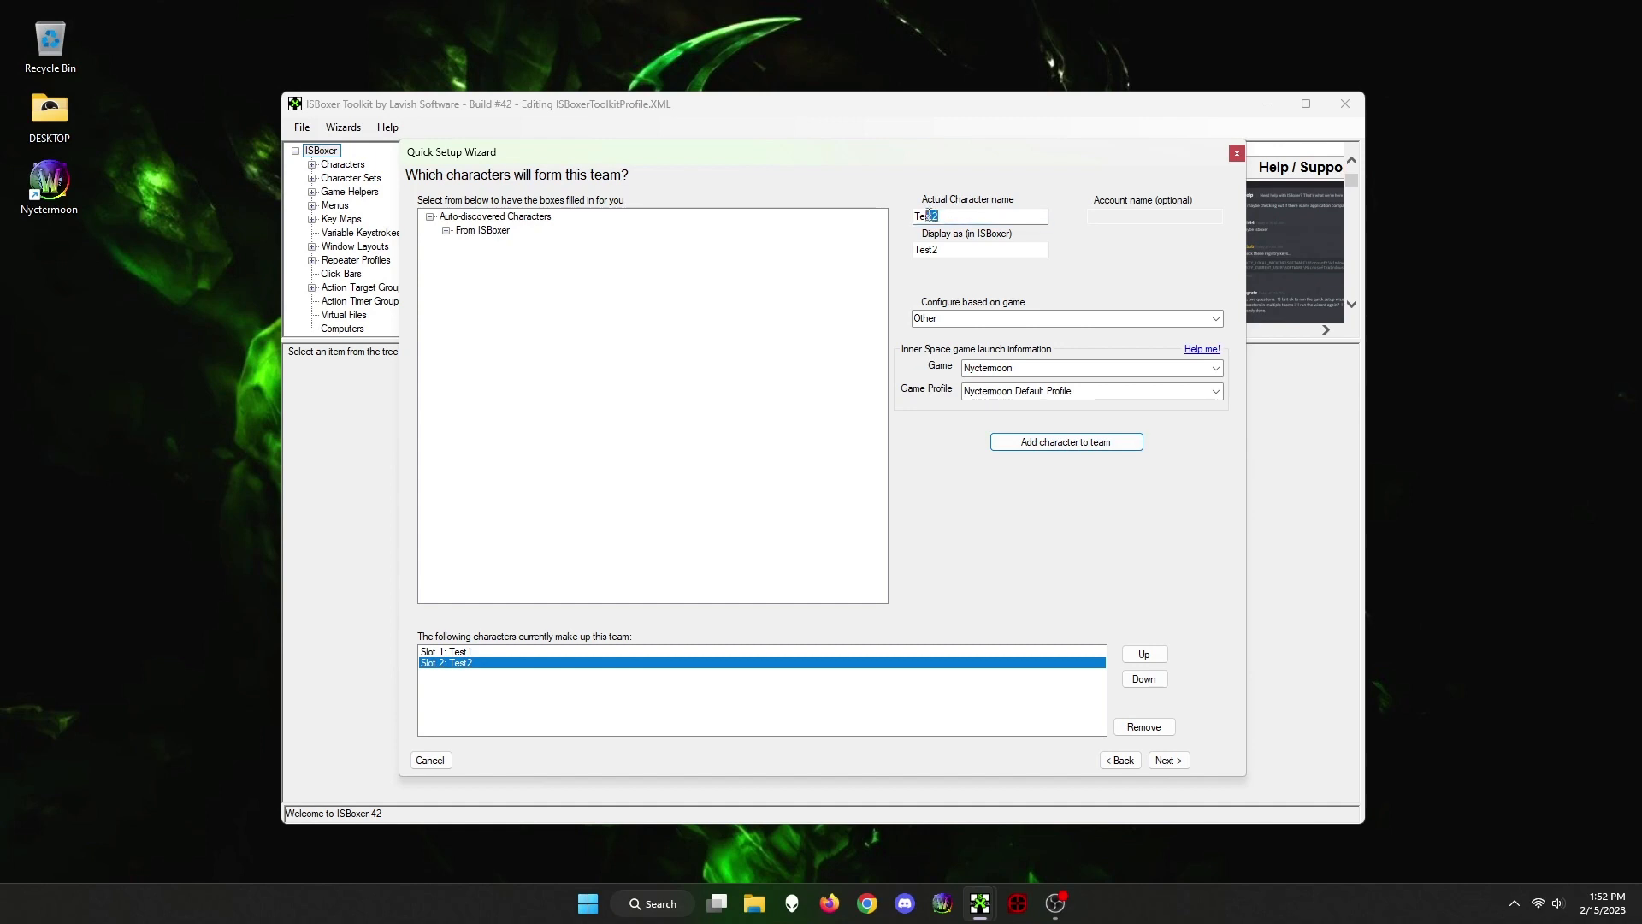
{"action": "left_click", "coordinate": [1065, 441]}
{"action": "type", "text": "4"}
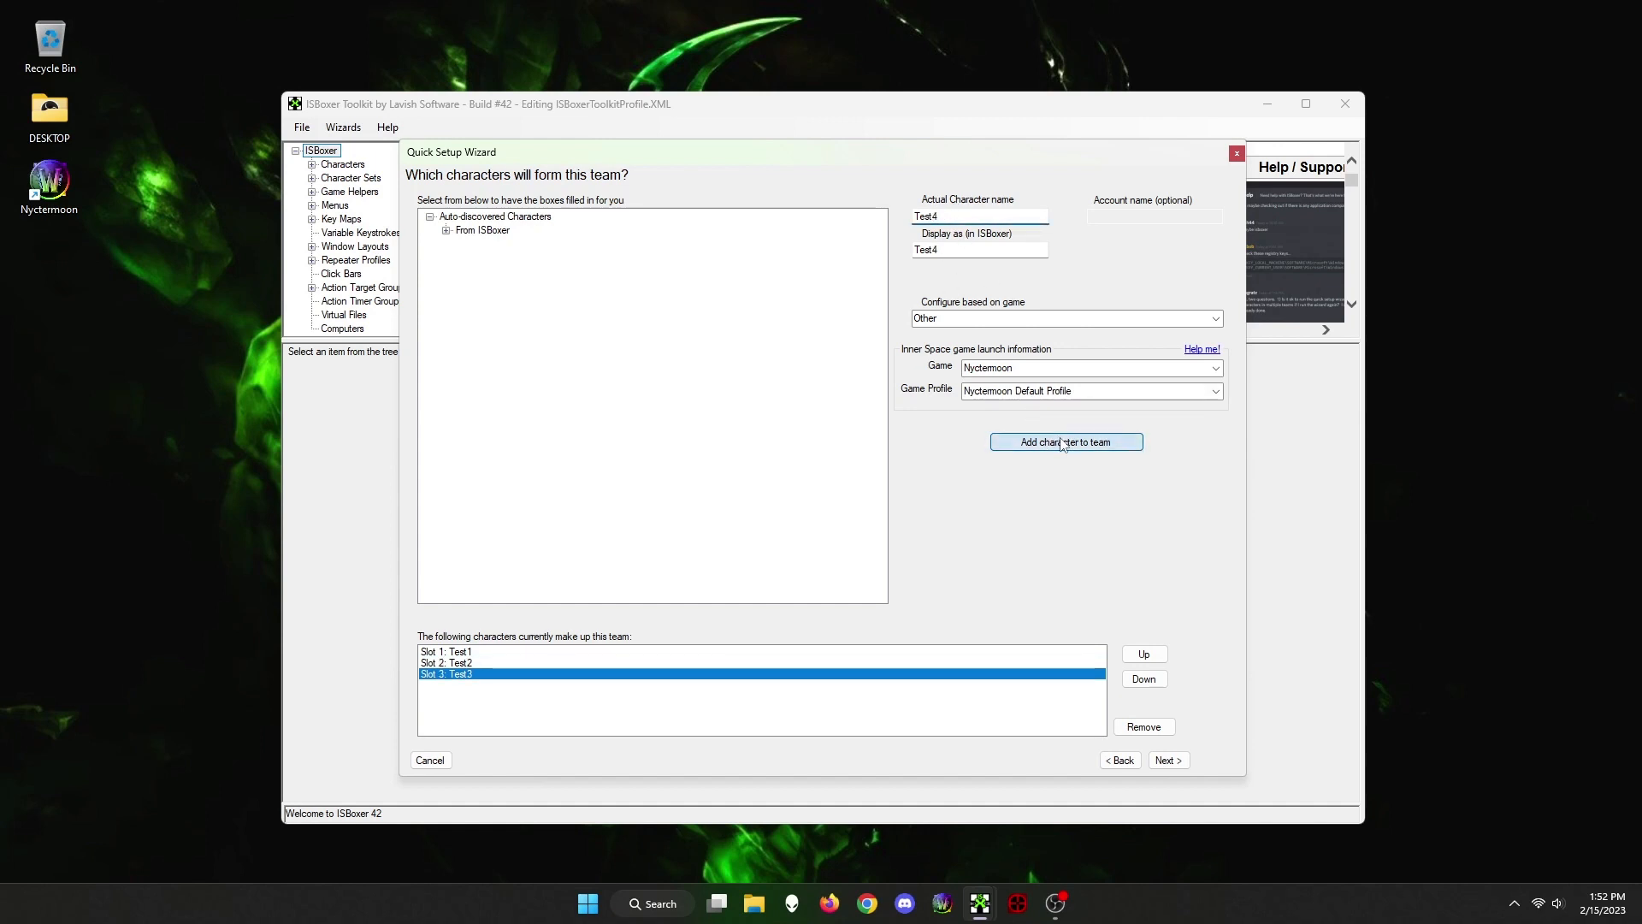
{"action": "left_click", "coordinate": [1065, 442]}
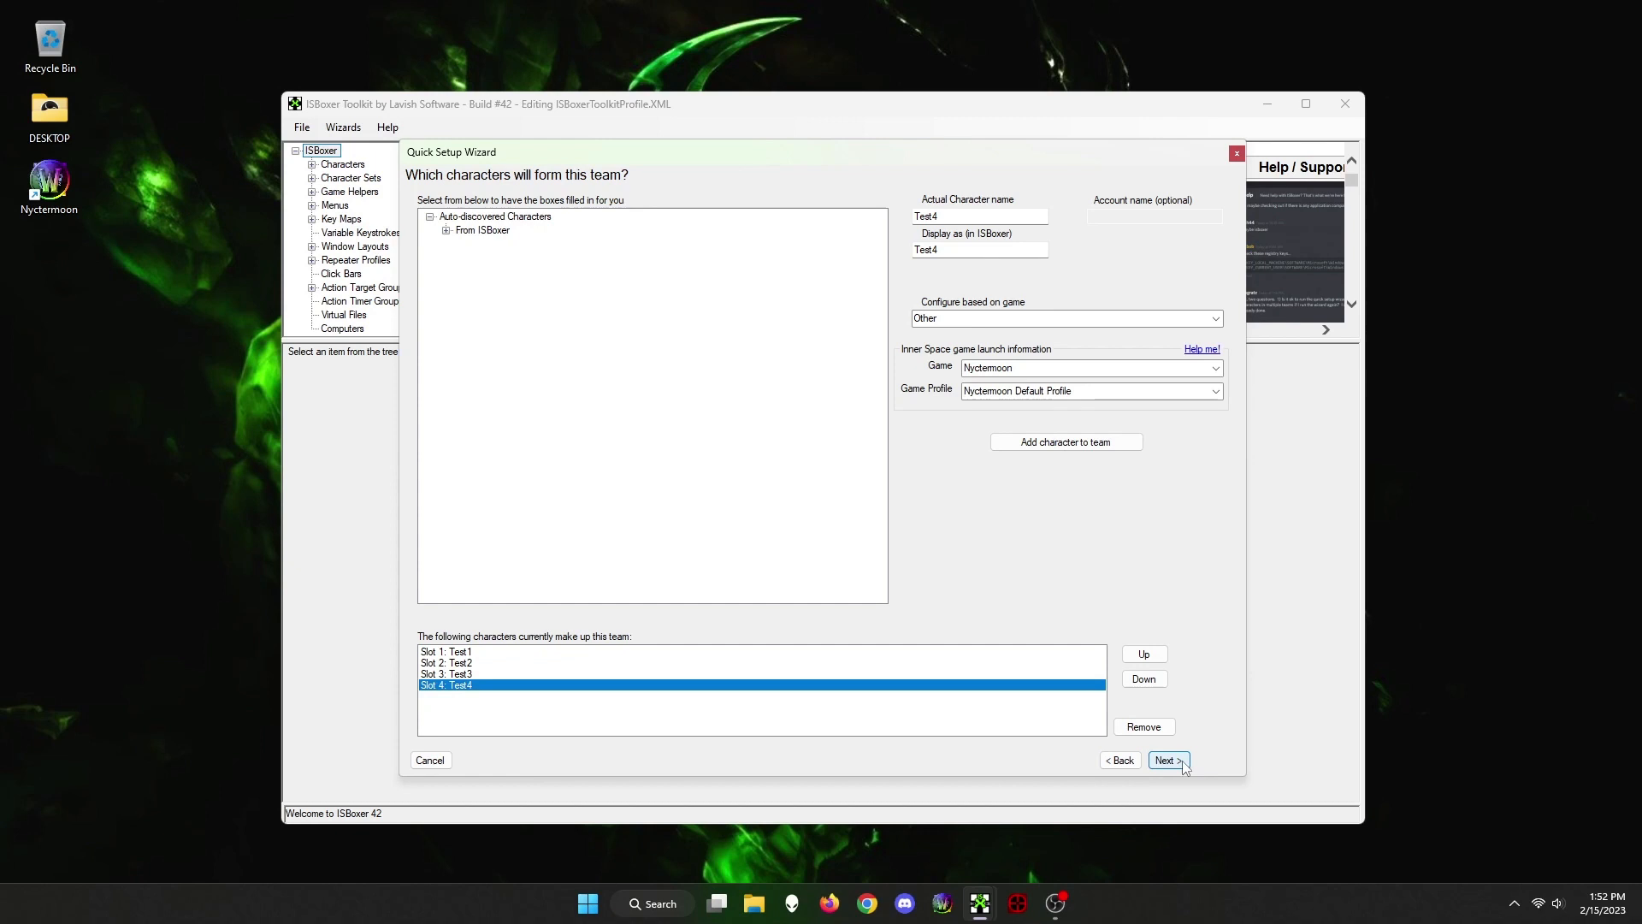
{"action": "mouse_move", "coordinate": [1184, 768]}
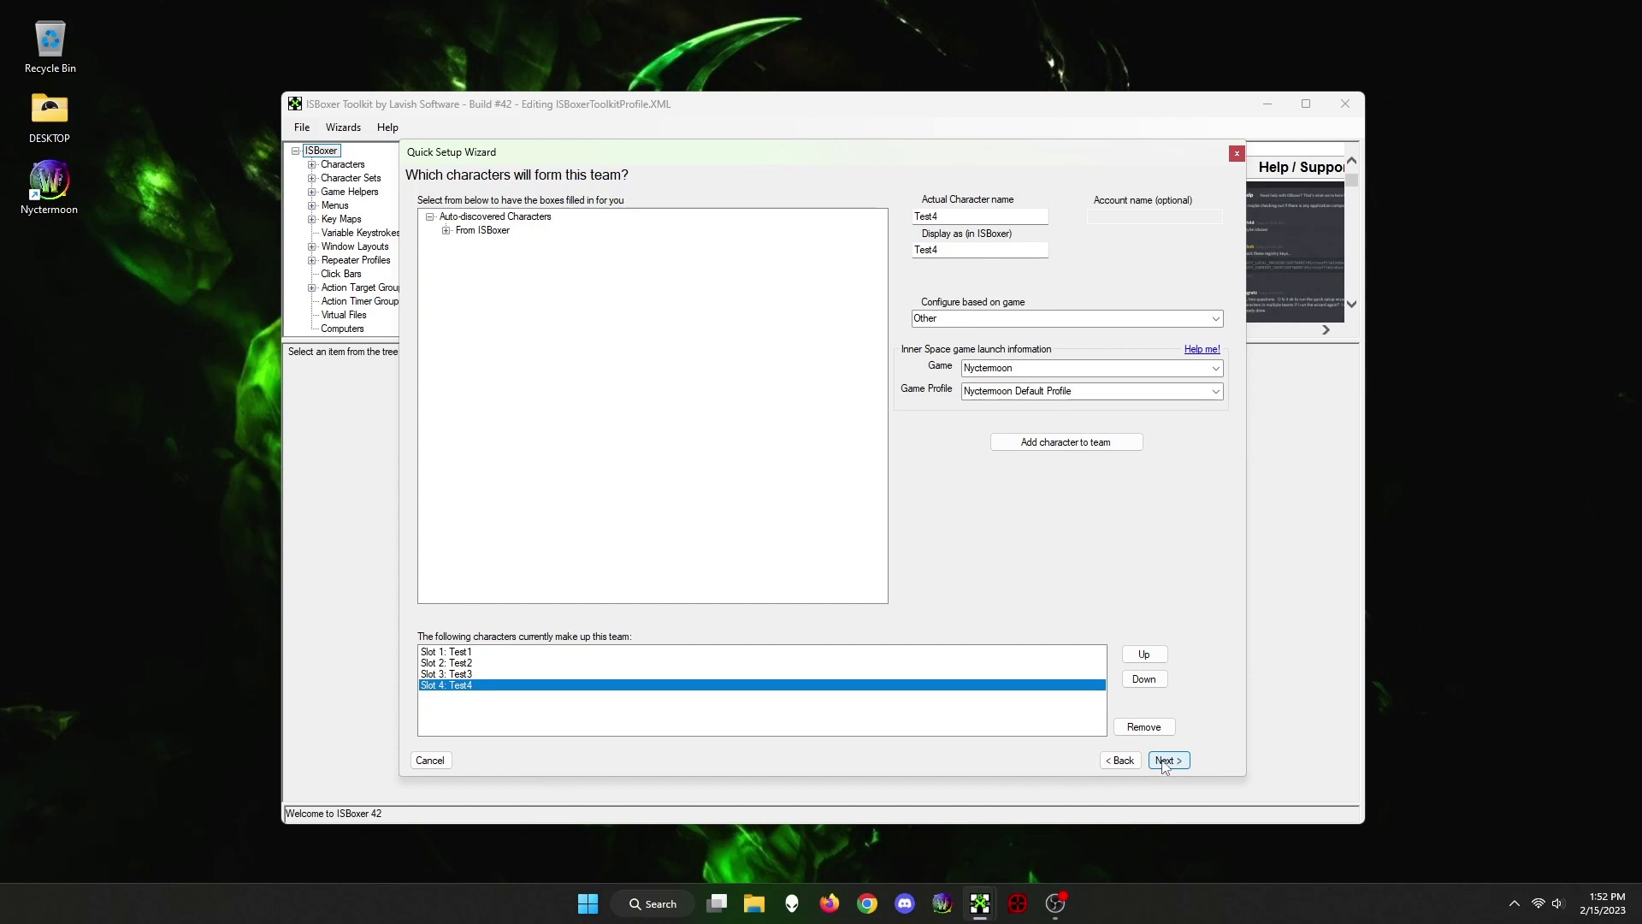
Continue and name the team 'SetupTest'
{"action": "left_click", "coordinate": [1167, 759]}
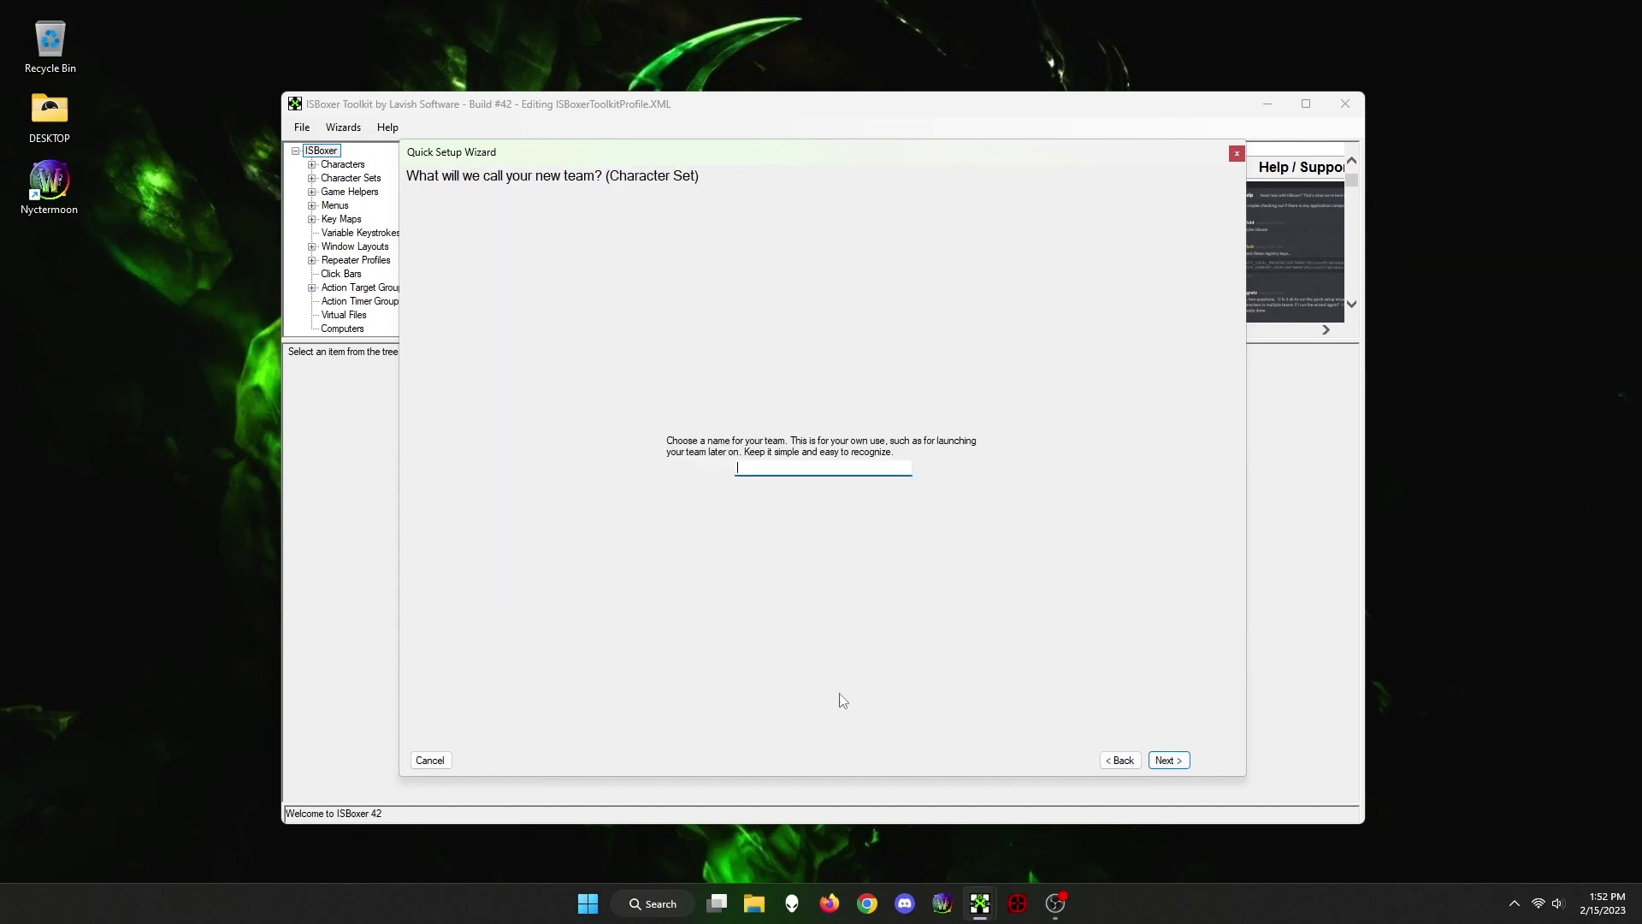
{"action": "type", "text": "Setup"}
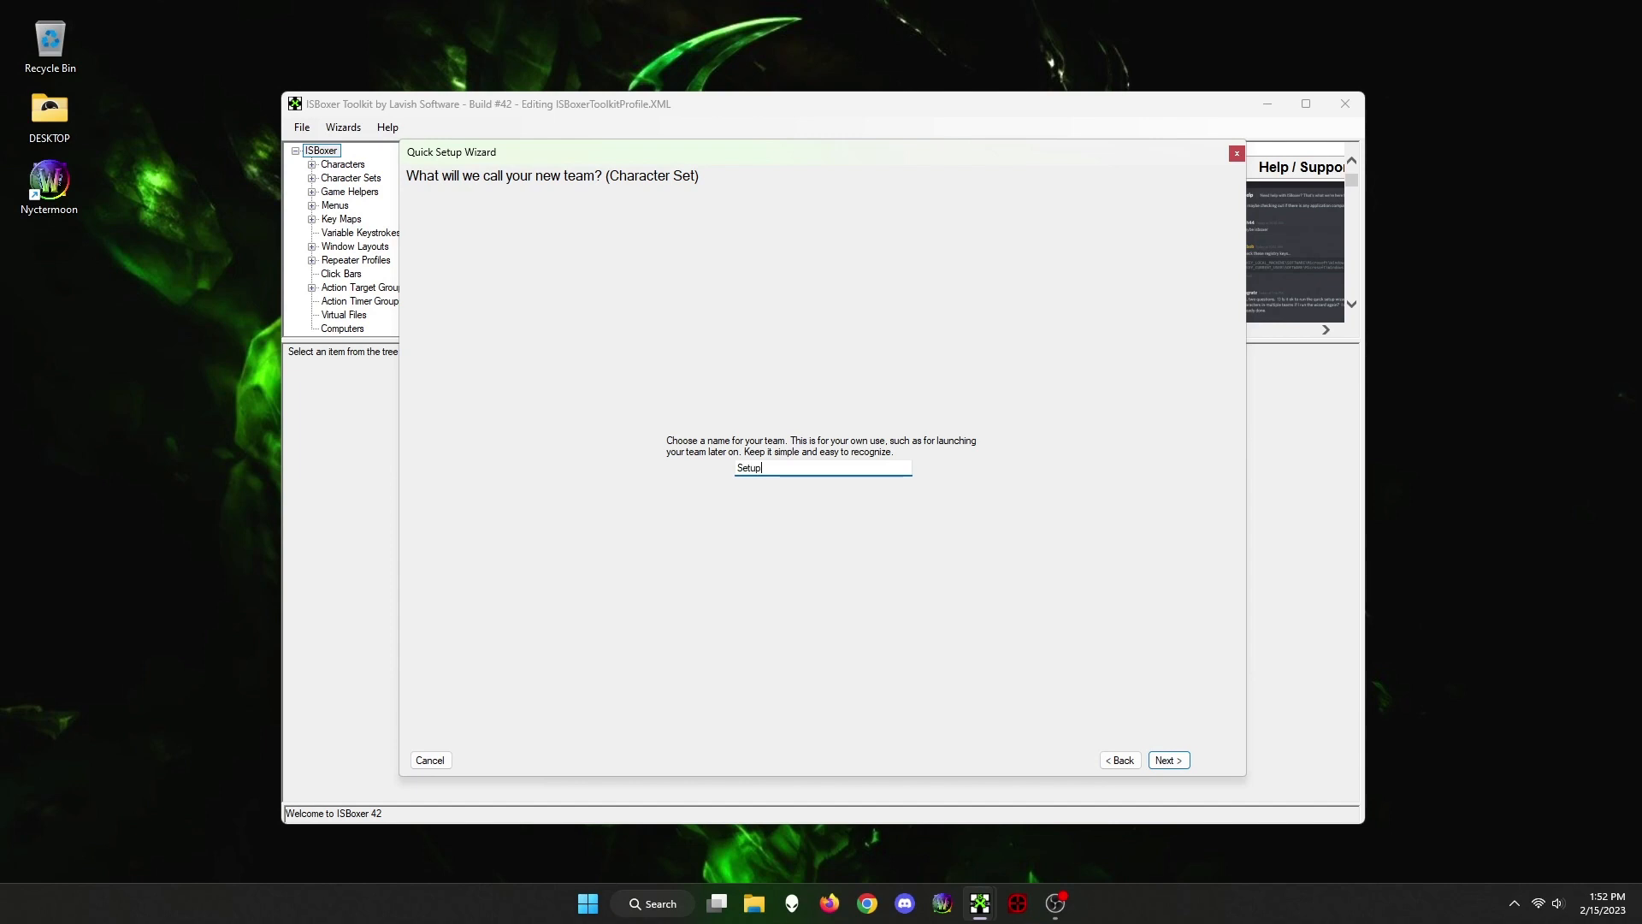
{"action": "type", "text": "Test"}
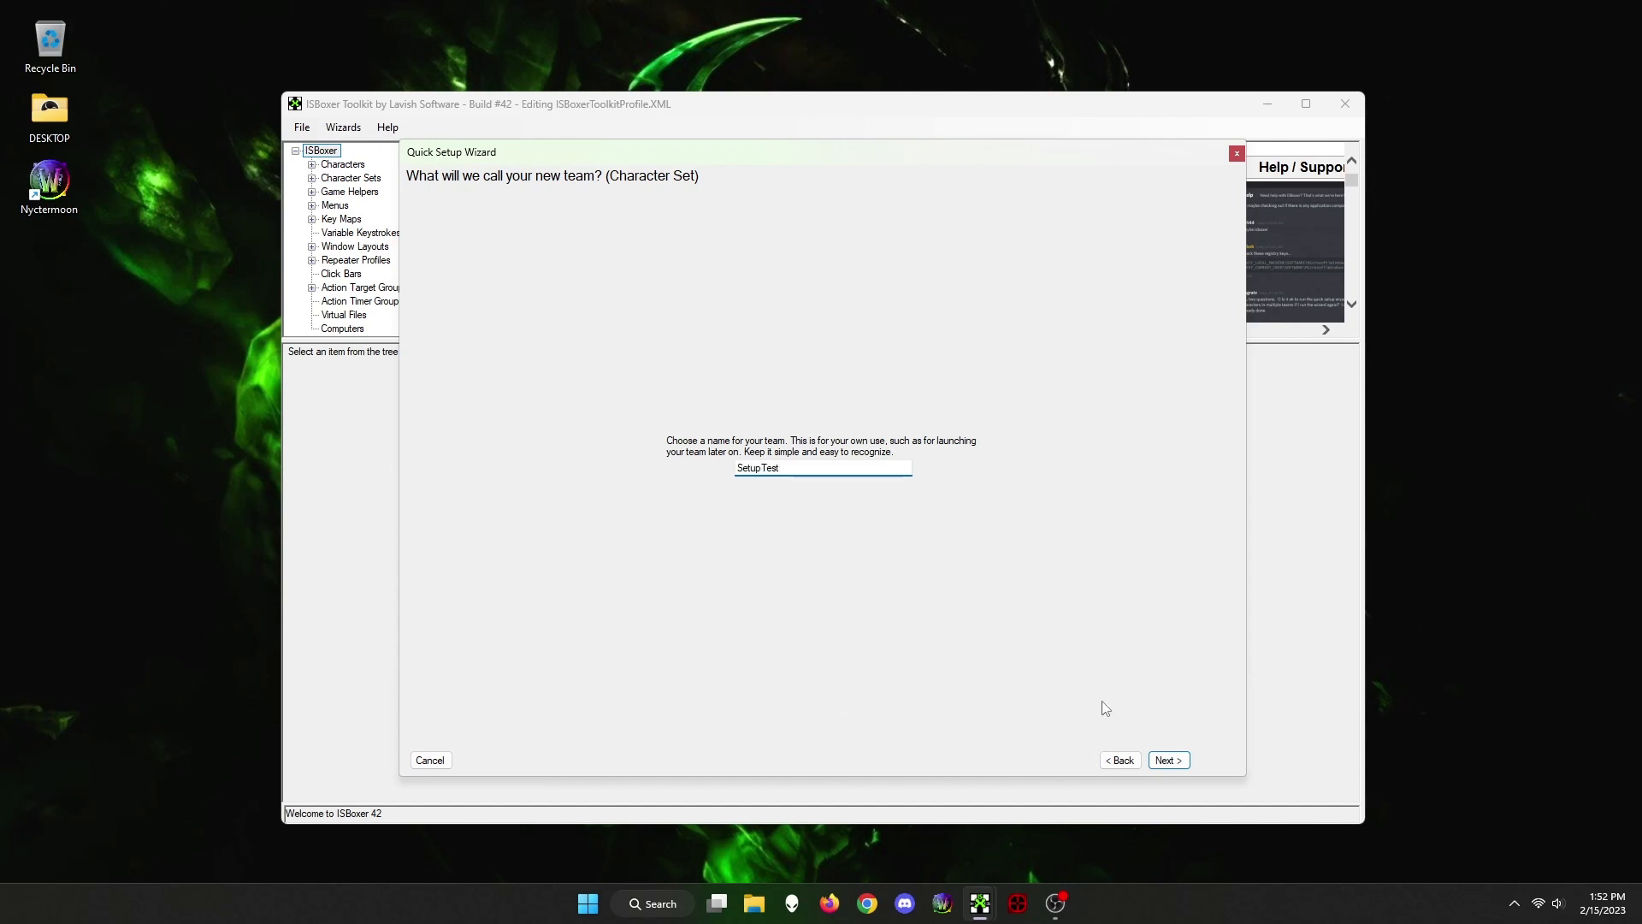
Choose the existing Cuatro window layout and continue to CPU strategy options
{"action": "left_click", "coordinate": [1167, 760]}
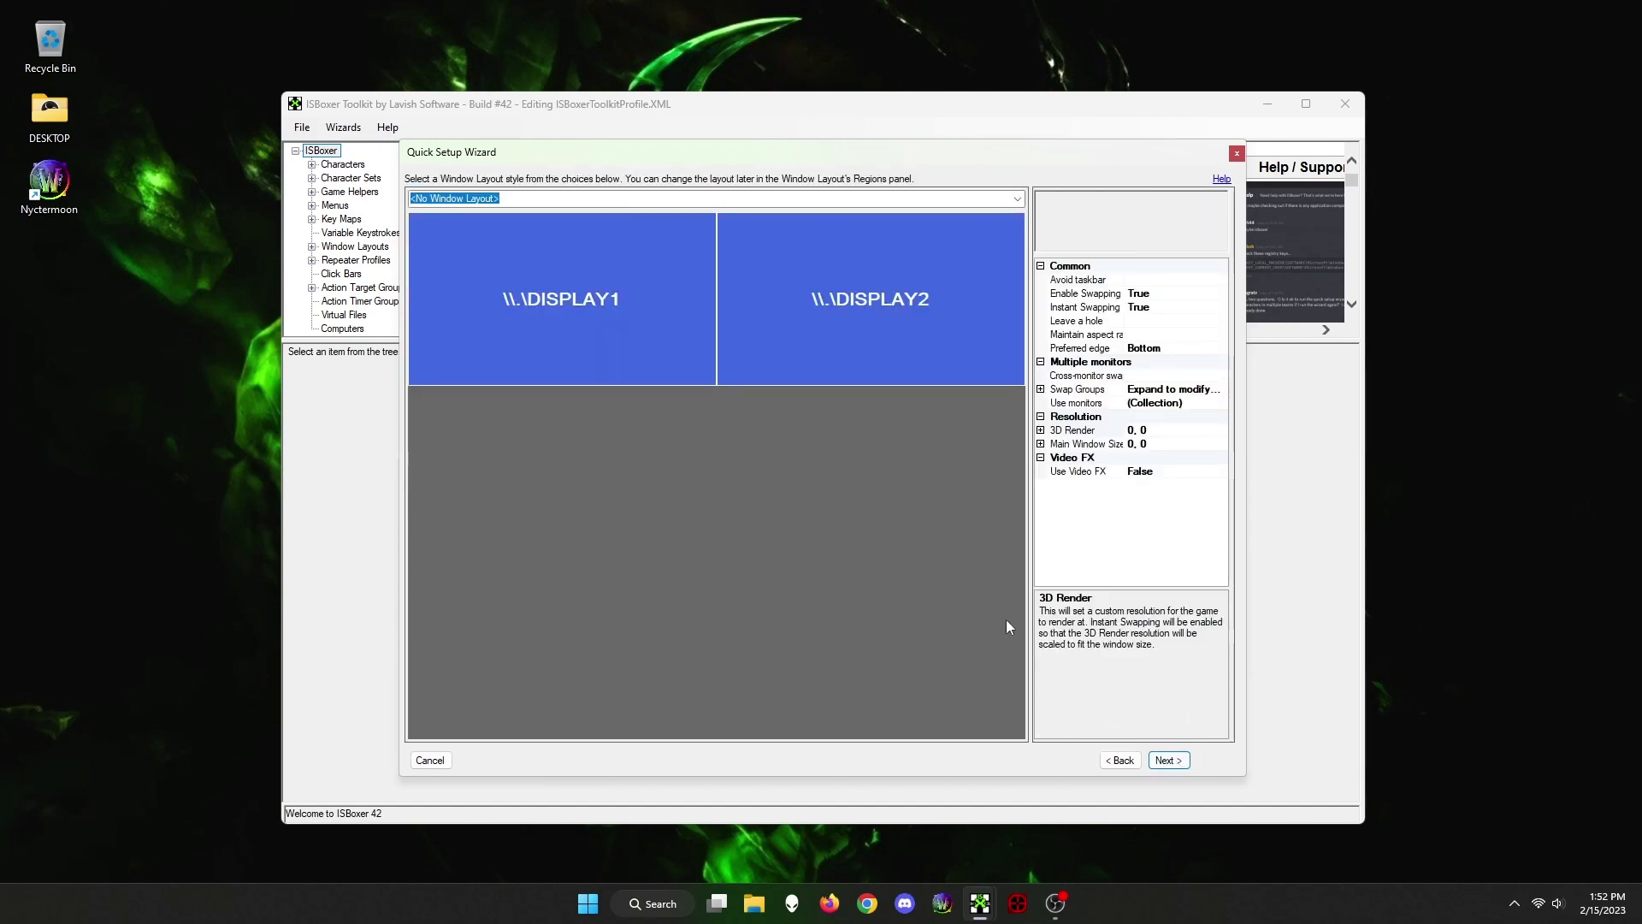
{"action": "left_click", "coordinate": [713, 197]}
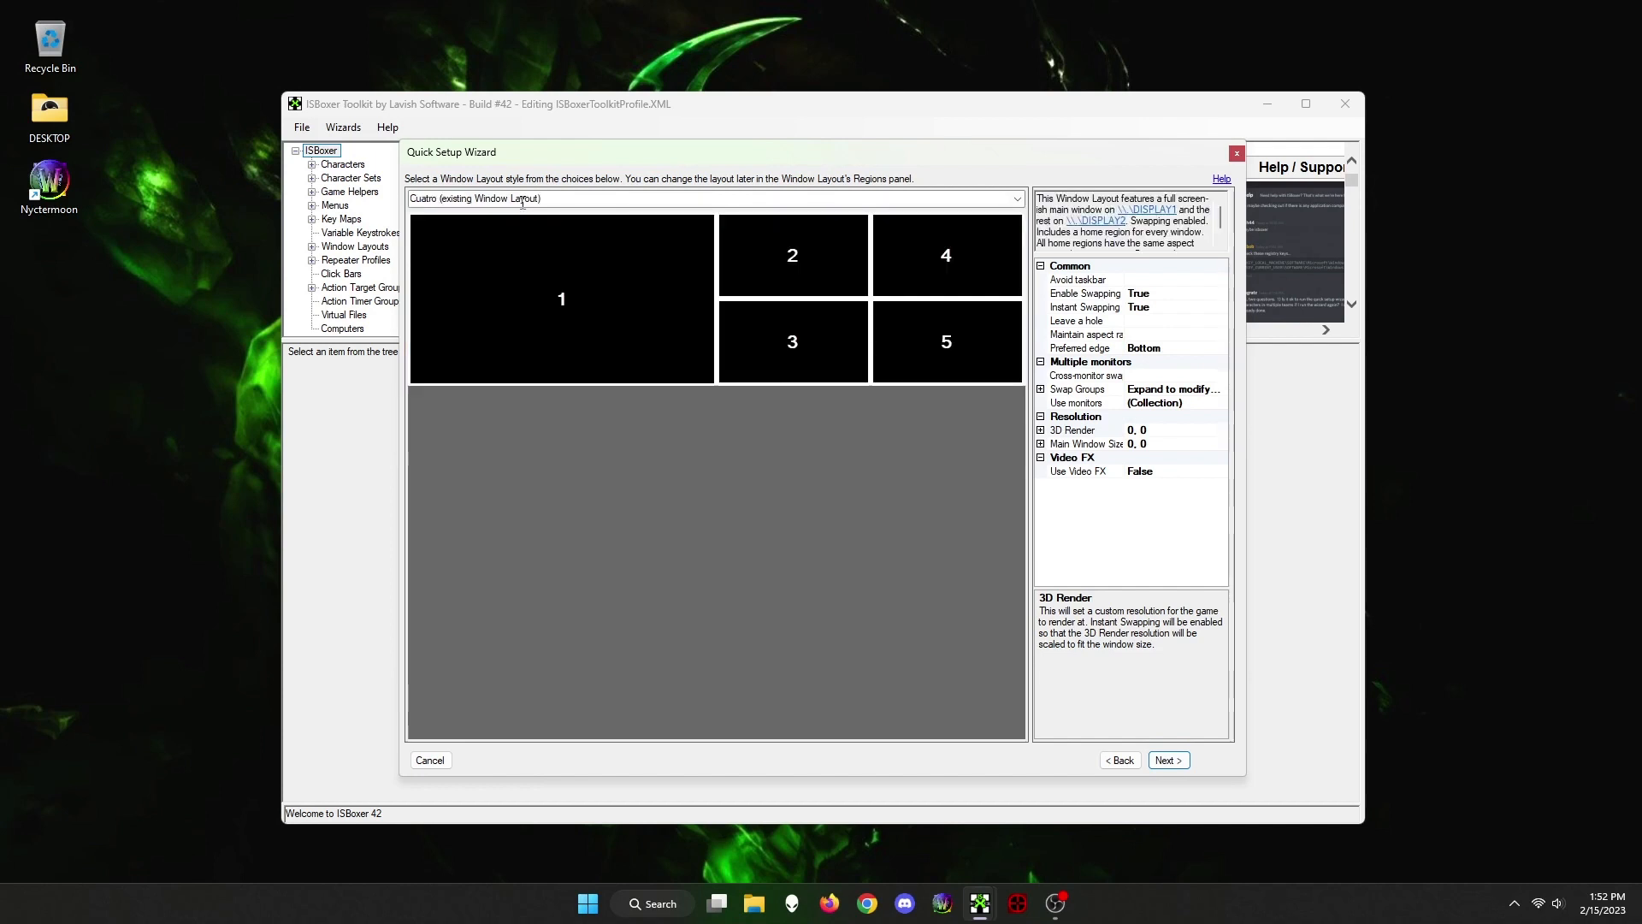
{"action": "left_click", "coordinate": [715, 198]}
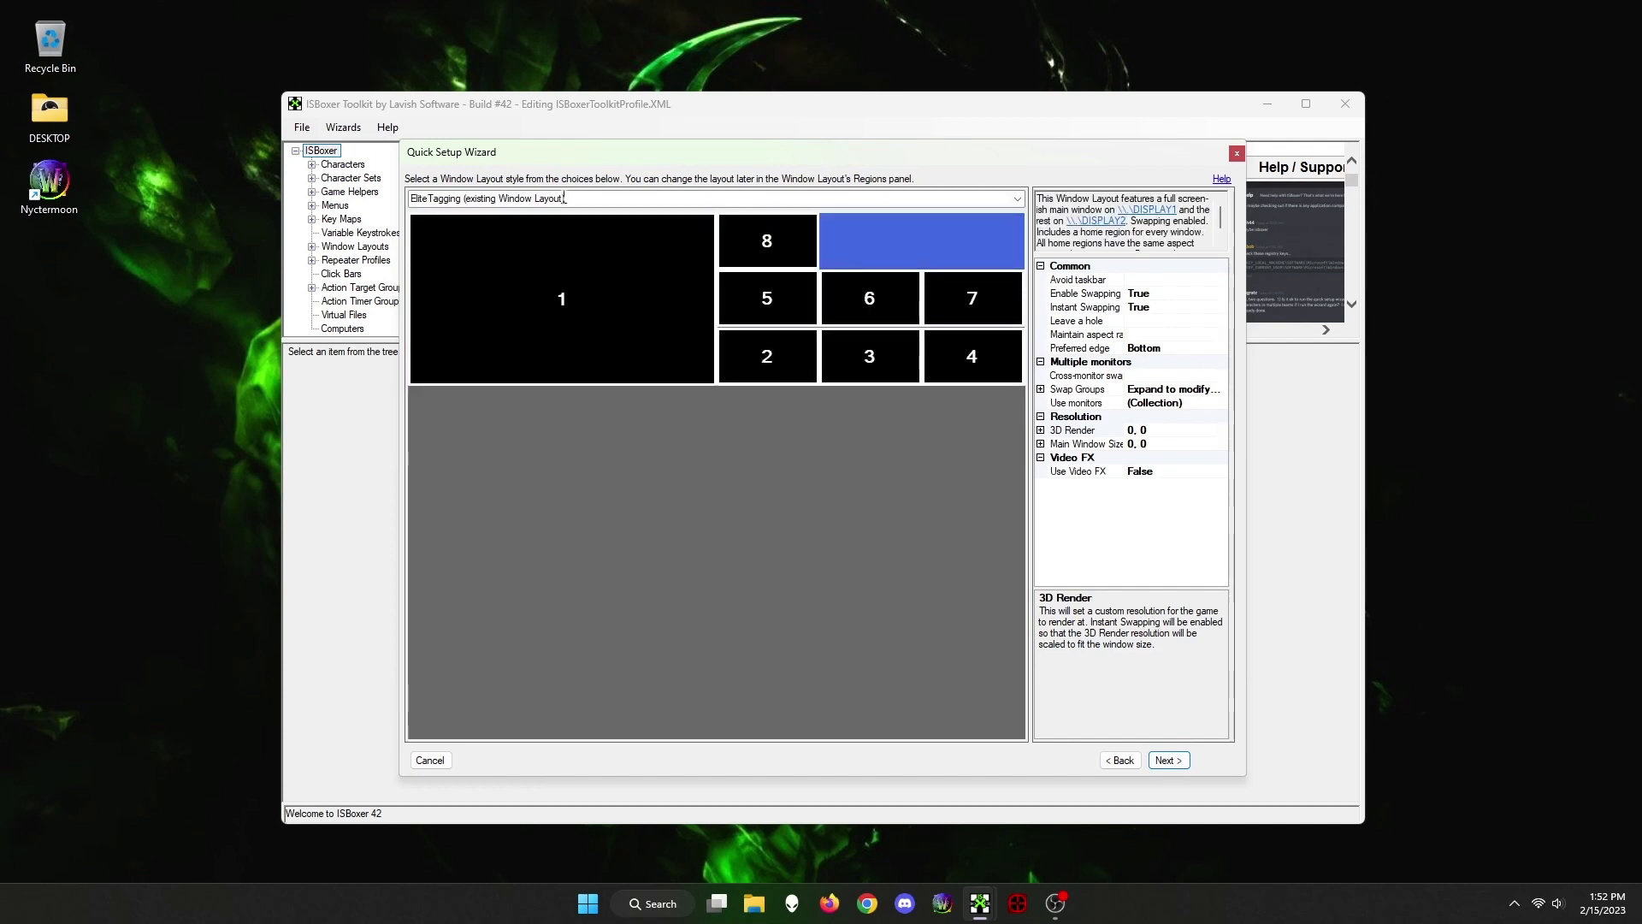
{"action": "left_click", "coordinate": [715, 198]}
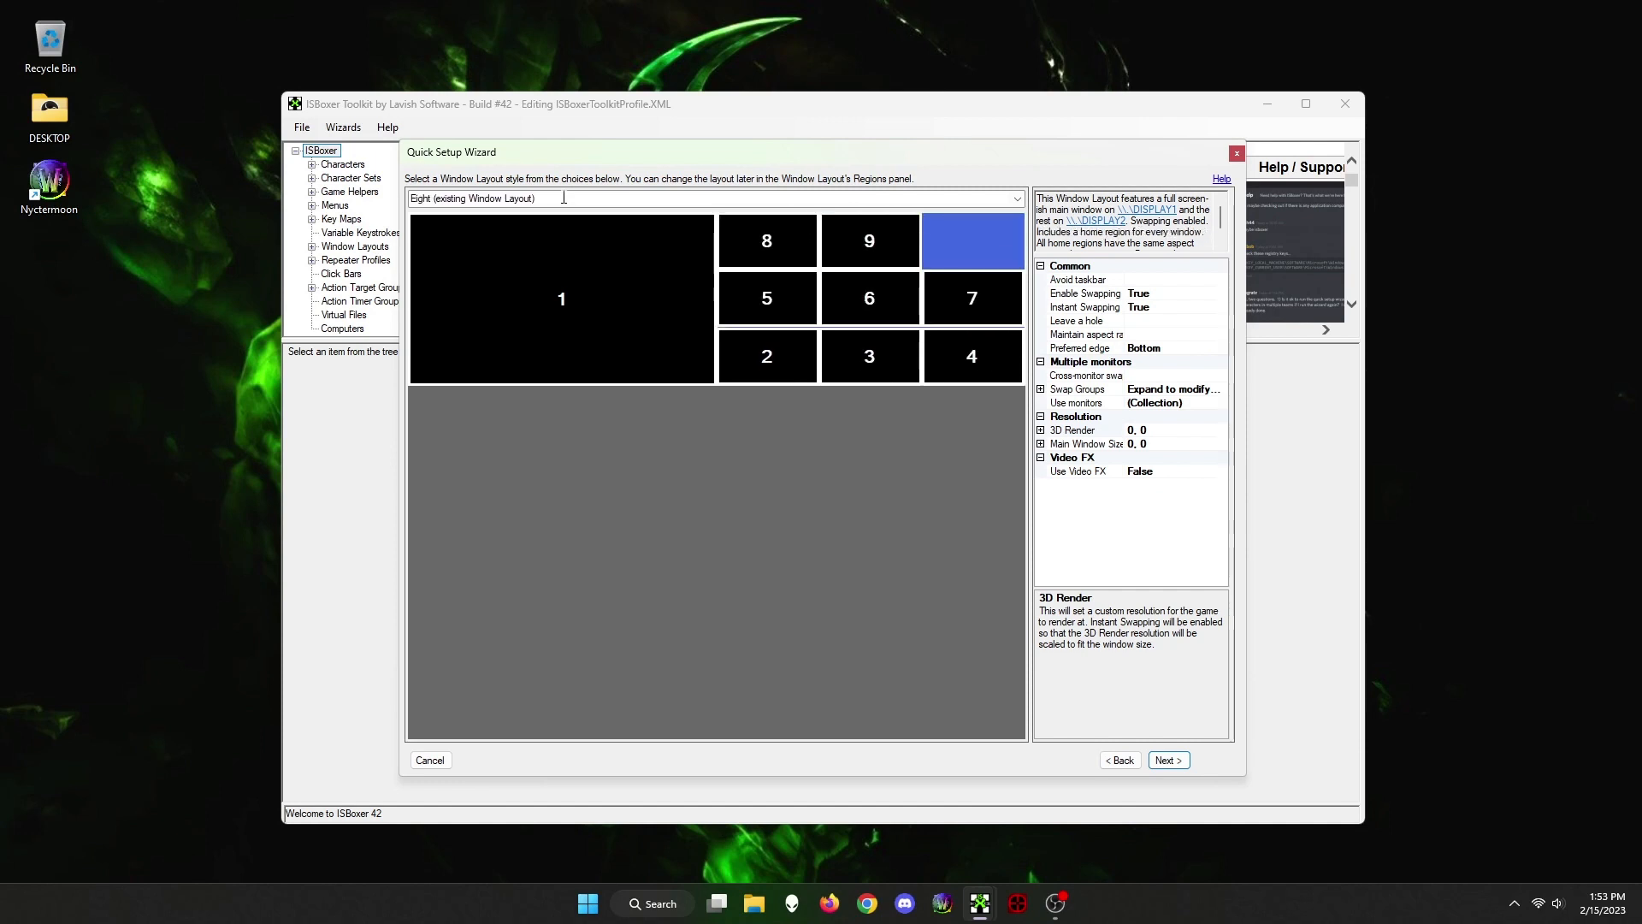
{"action": "left_click", "coordinate": [713, 197]}
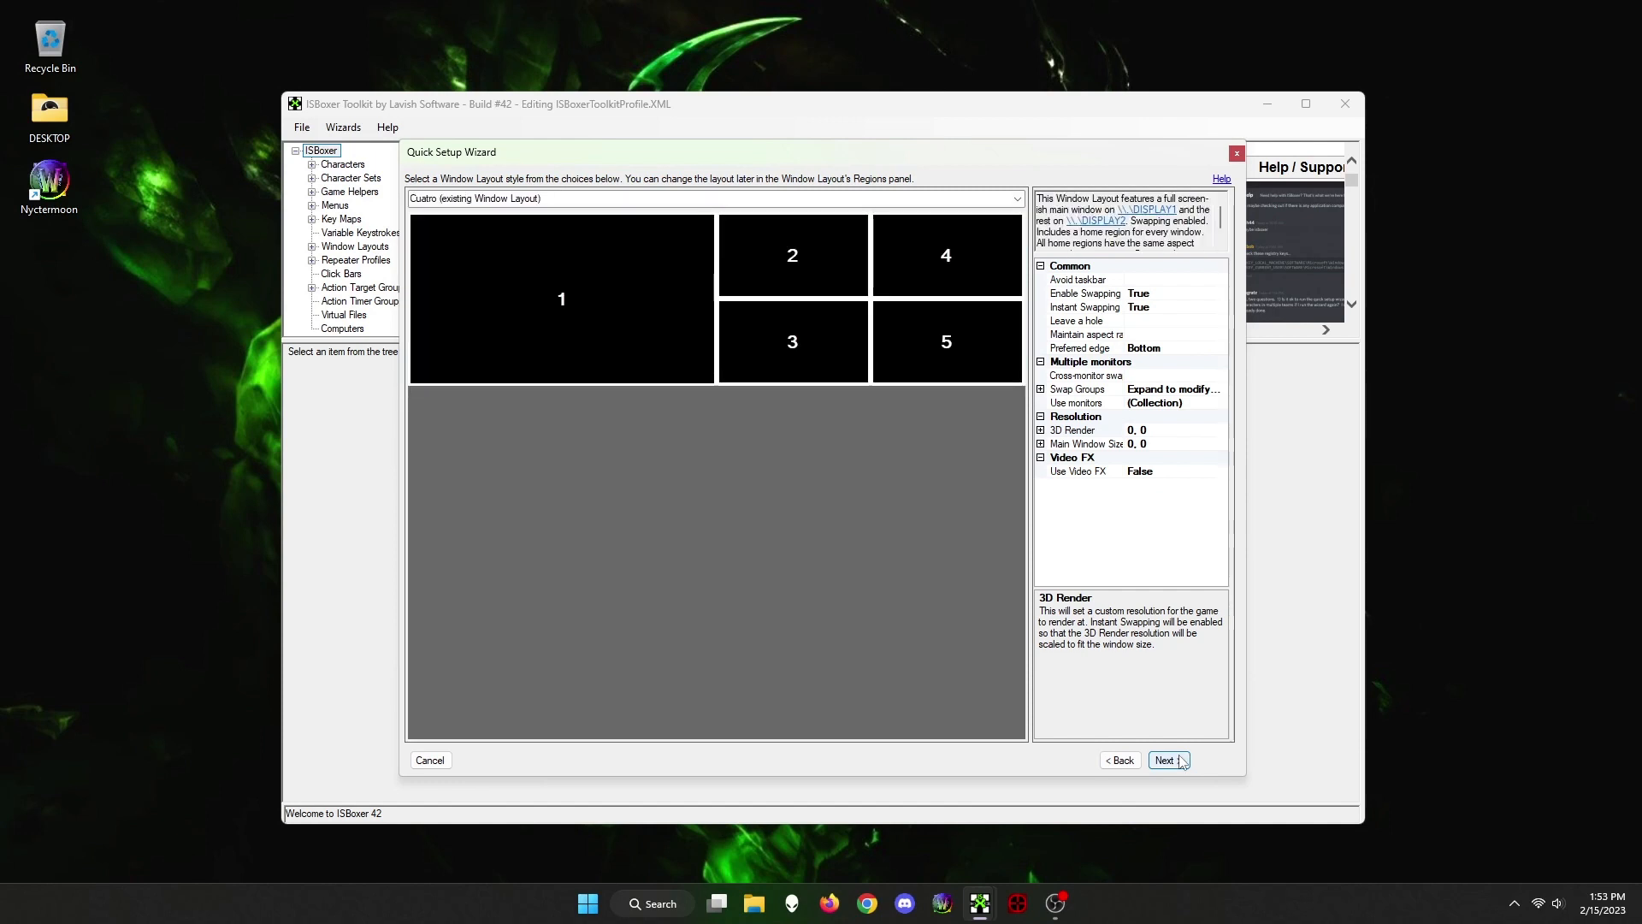
{"action": "left_click", "coordinate": [1166, 760]}
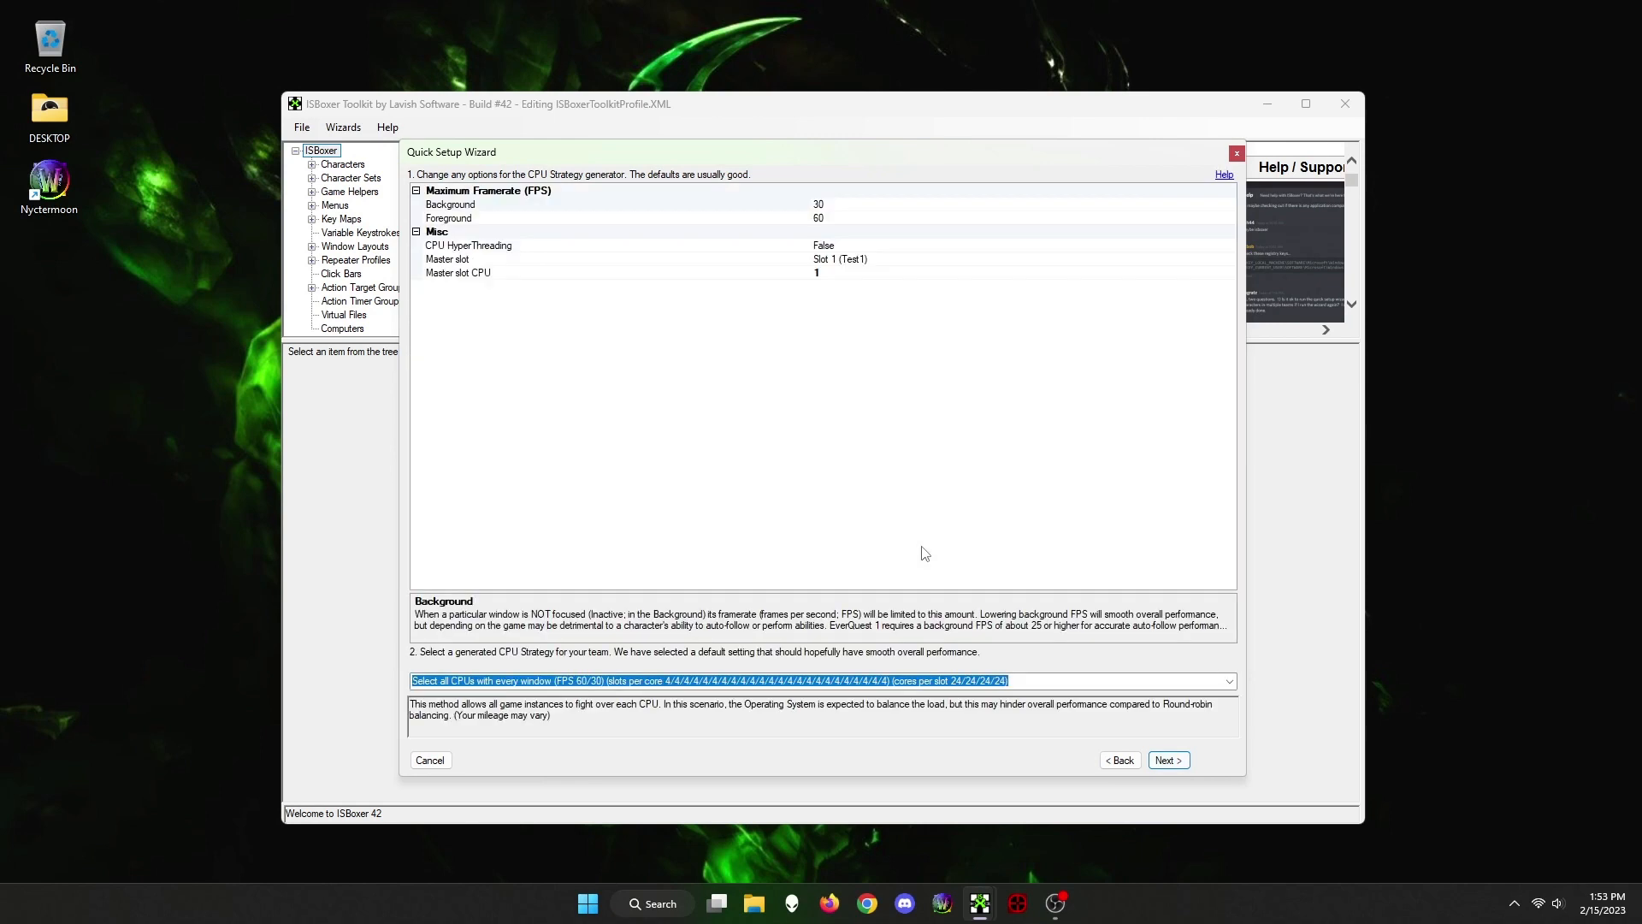
Accept the default CPU strategy, reaching the MMO - Standard control options
{"action": "left_click", "coordinate": [1167, 759]}
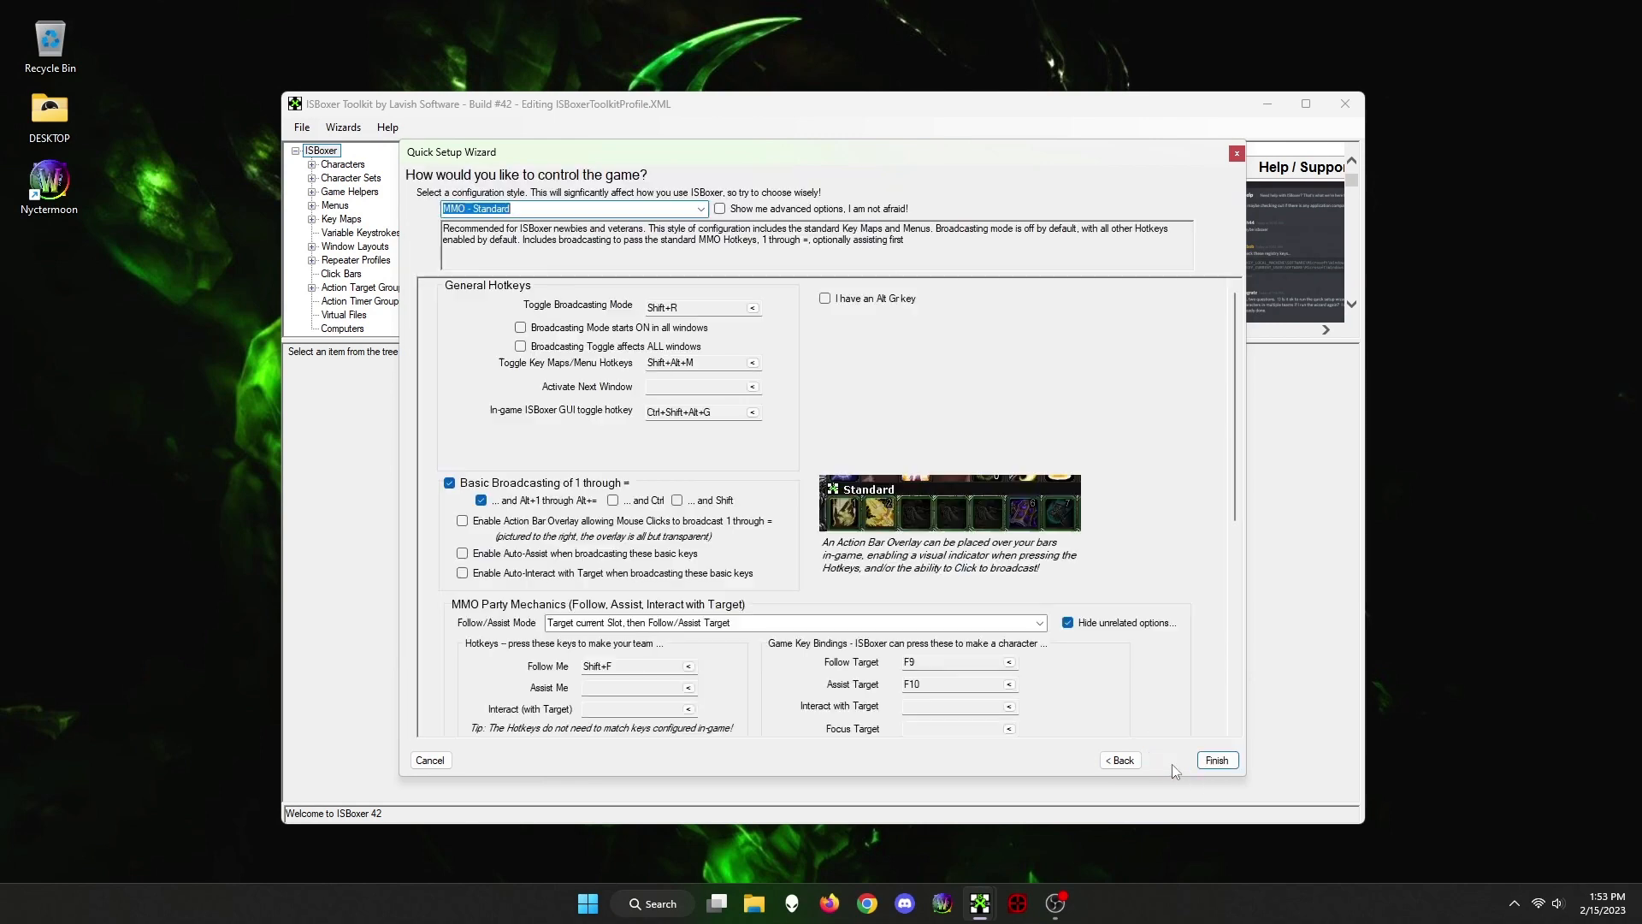
{"action": "mouse_move", "coordinate": [1140, 701]}
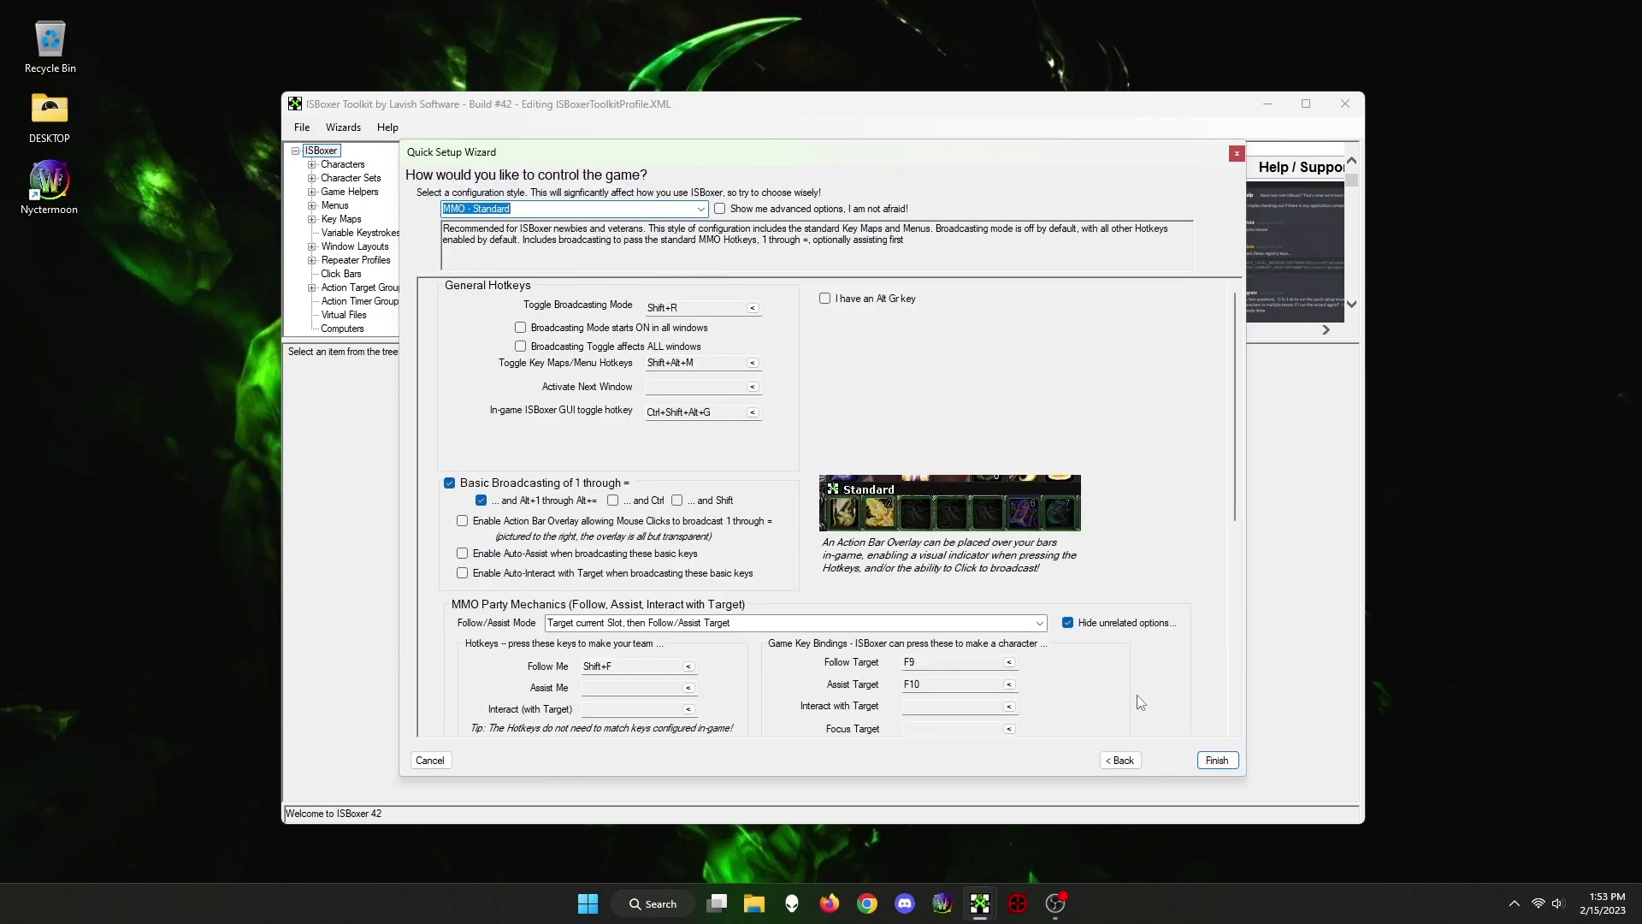
{"action": "mouse_move", "coordinate": [1161, 689]}
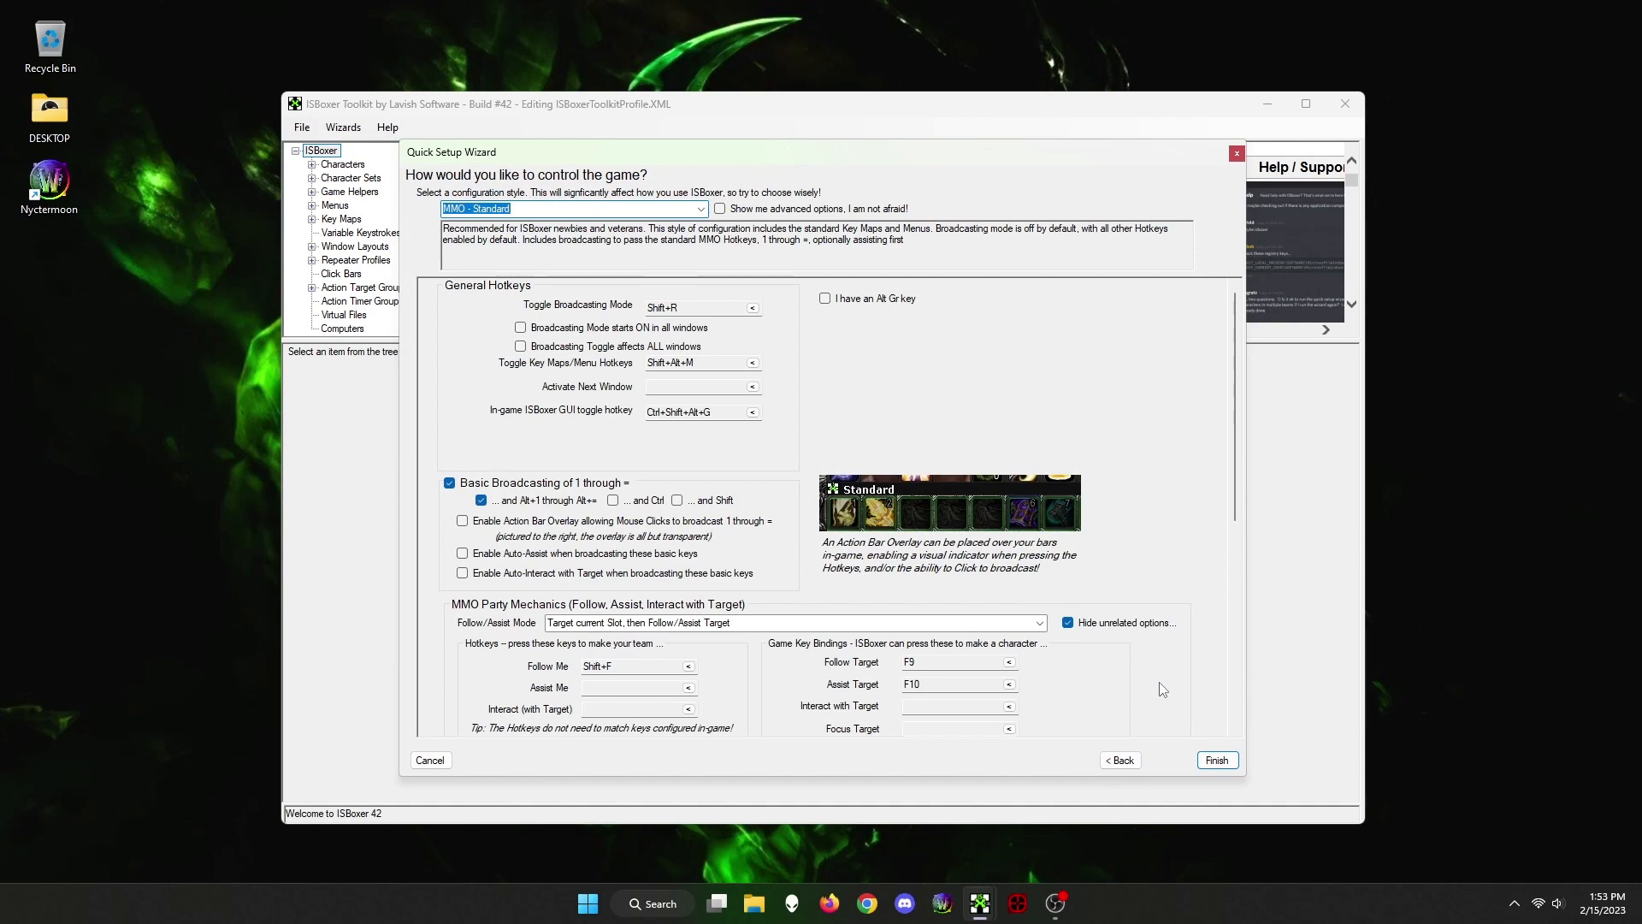
{"action": "mouse_move", "coordinate": [647, 280]}
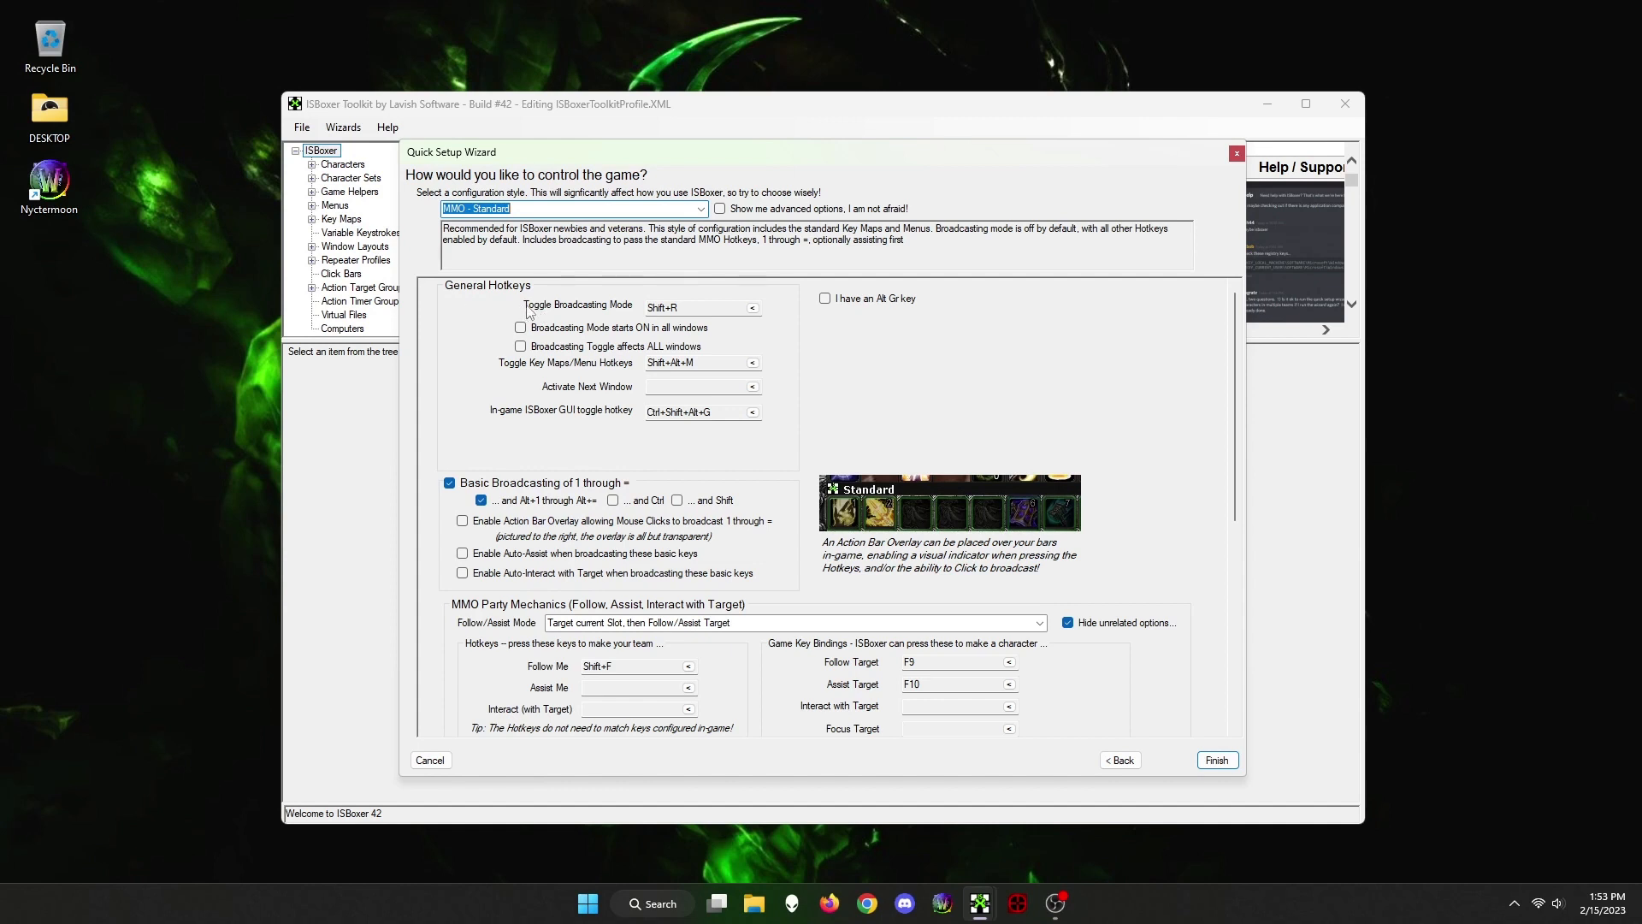
{"action": "mouse_move", "coordinate": [620, 325]}
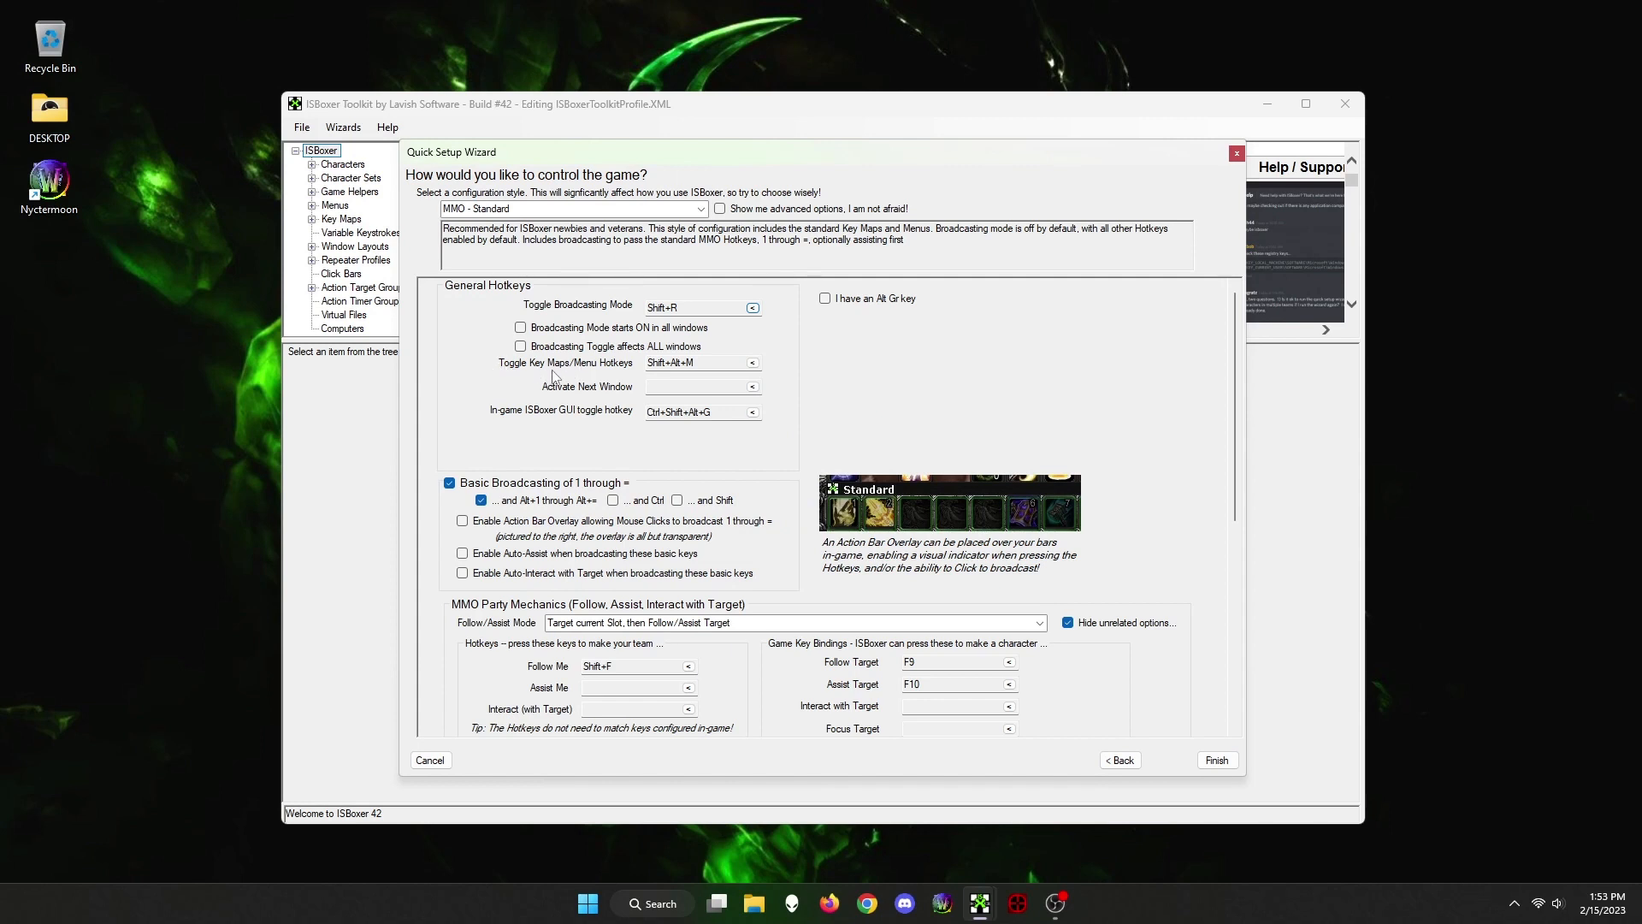
{"action": "mouse_move", "coordinate": [635, 379]}
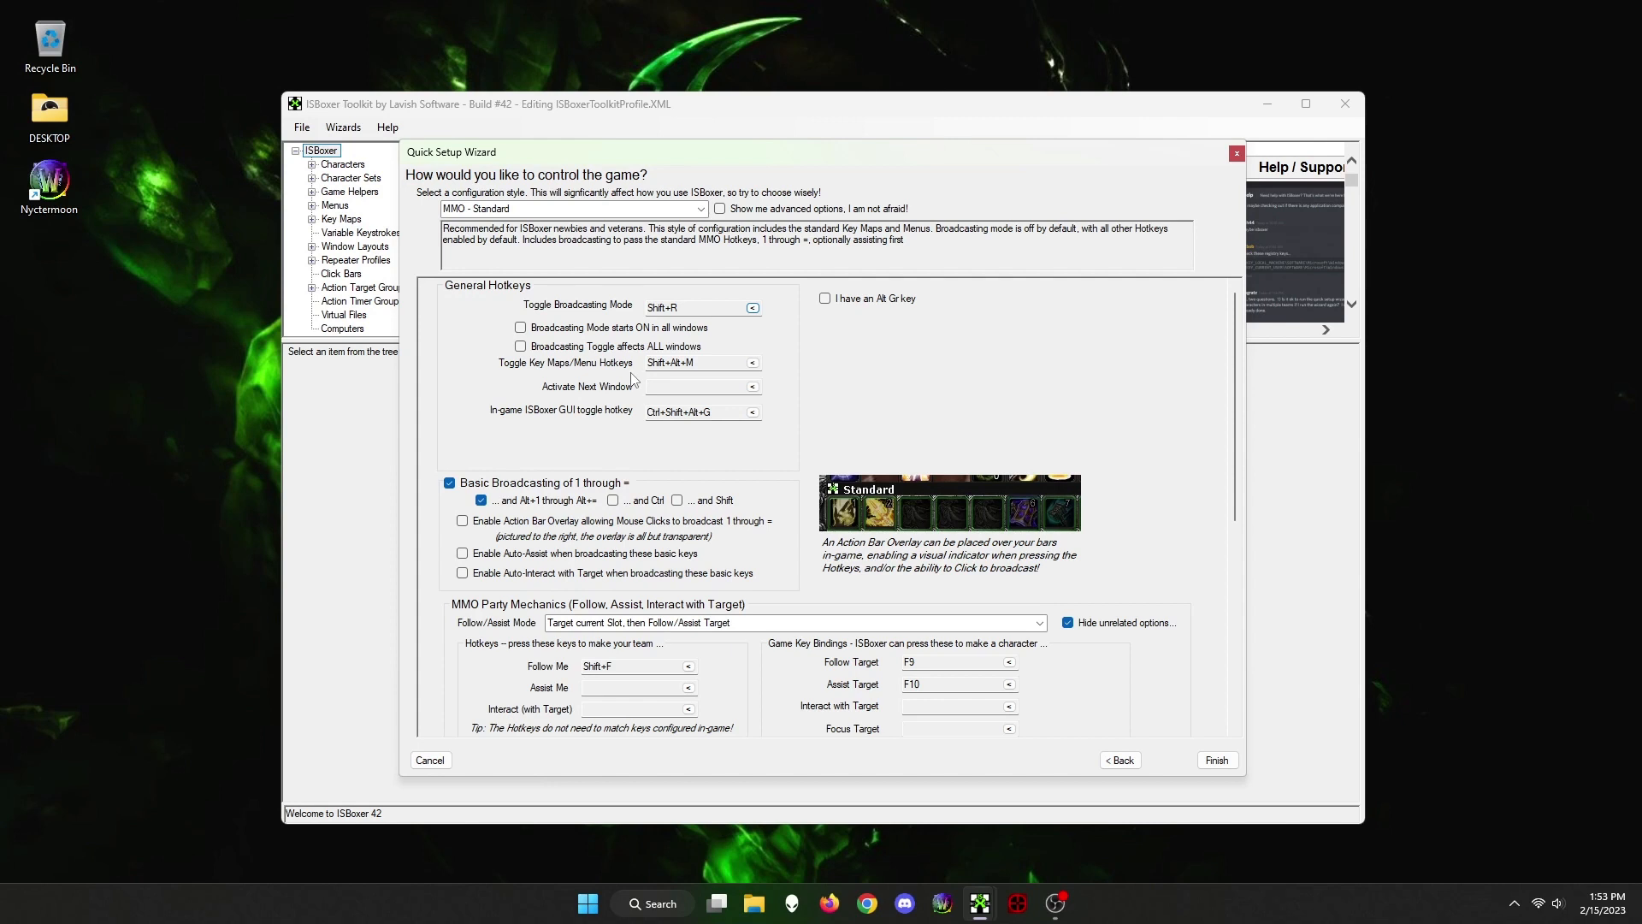
{"action": "mouse_move", "coordinate": [629, 379]}
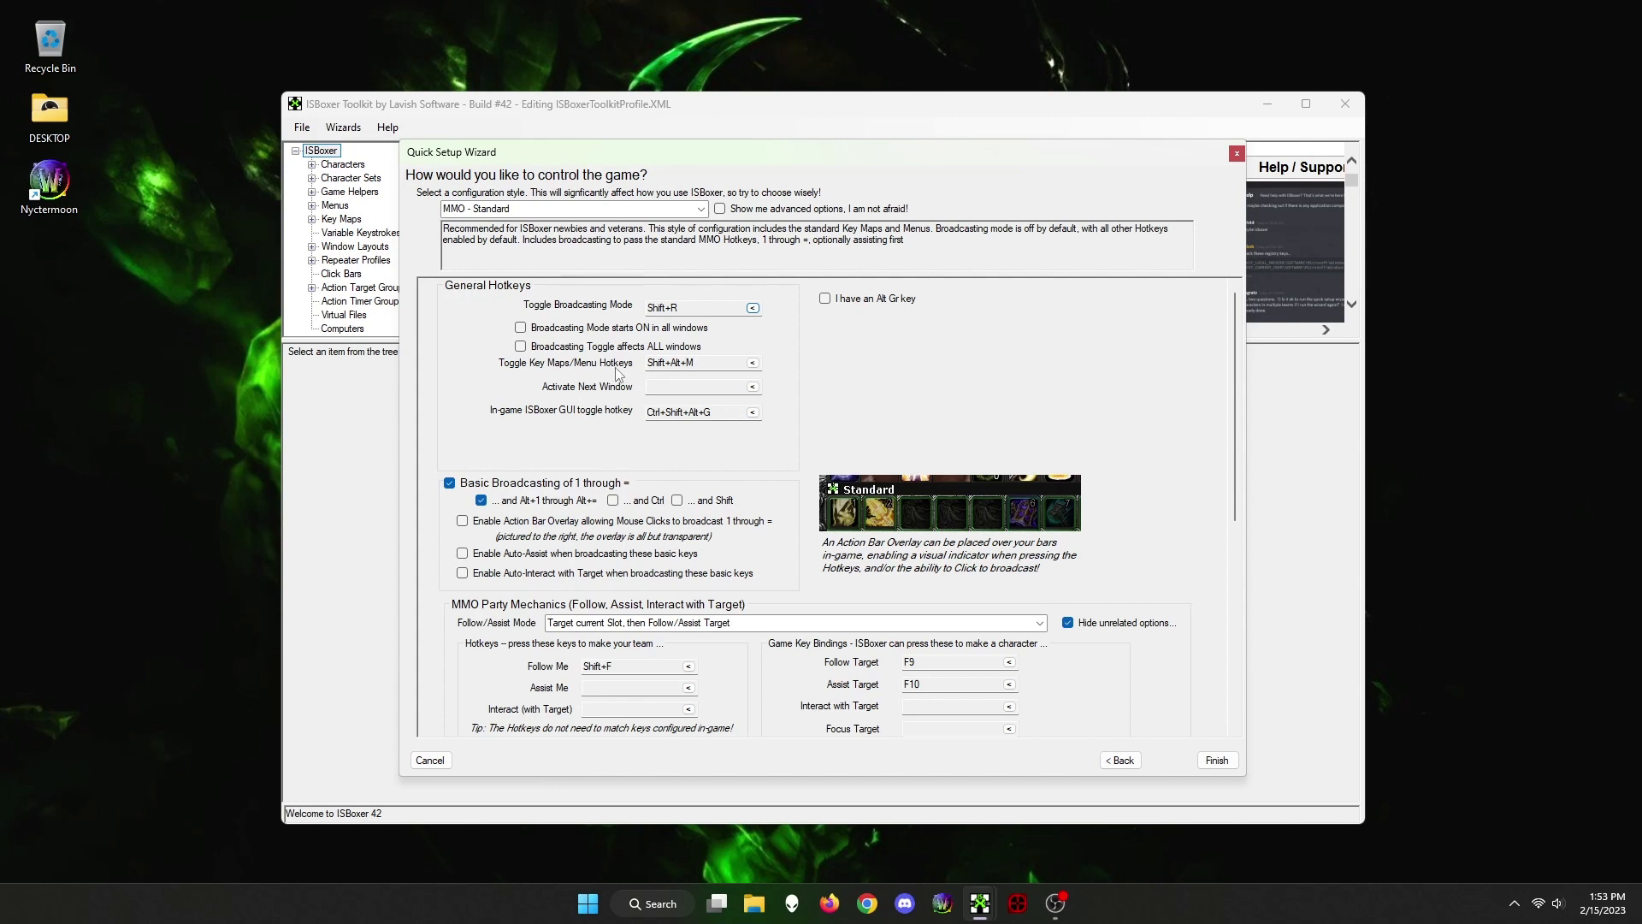
{"action": "mouse_move", "coordinate": [841, 437]}
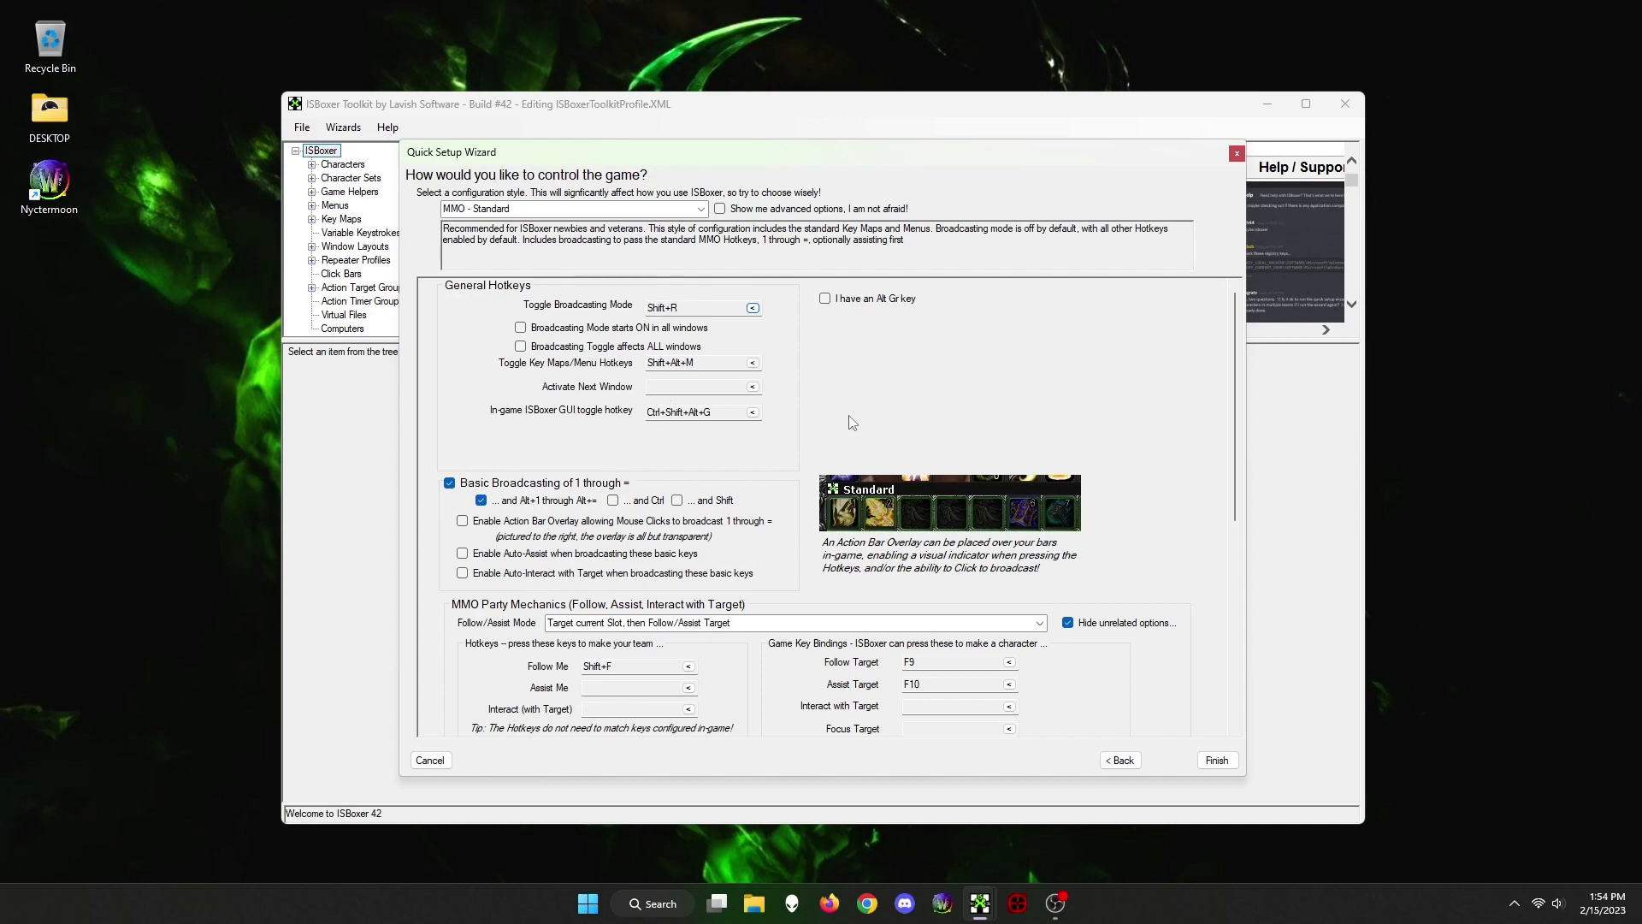
{"action": "mouse_move", "coordinate": [1226, 655]}
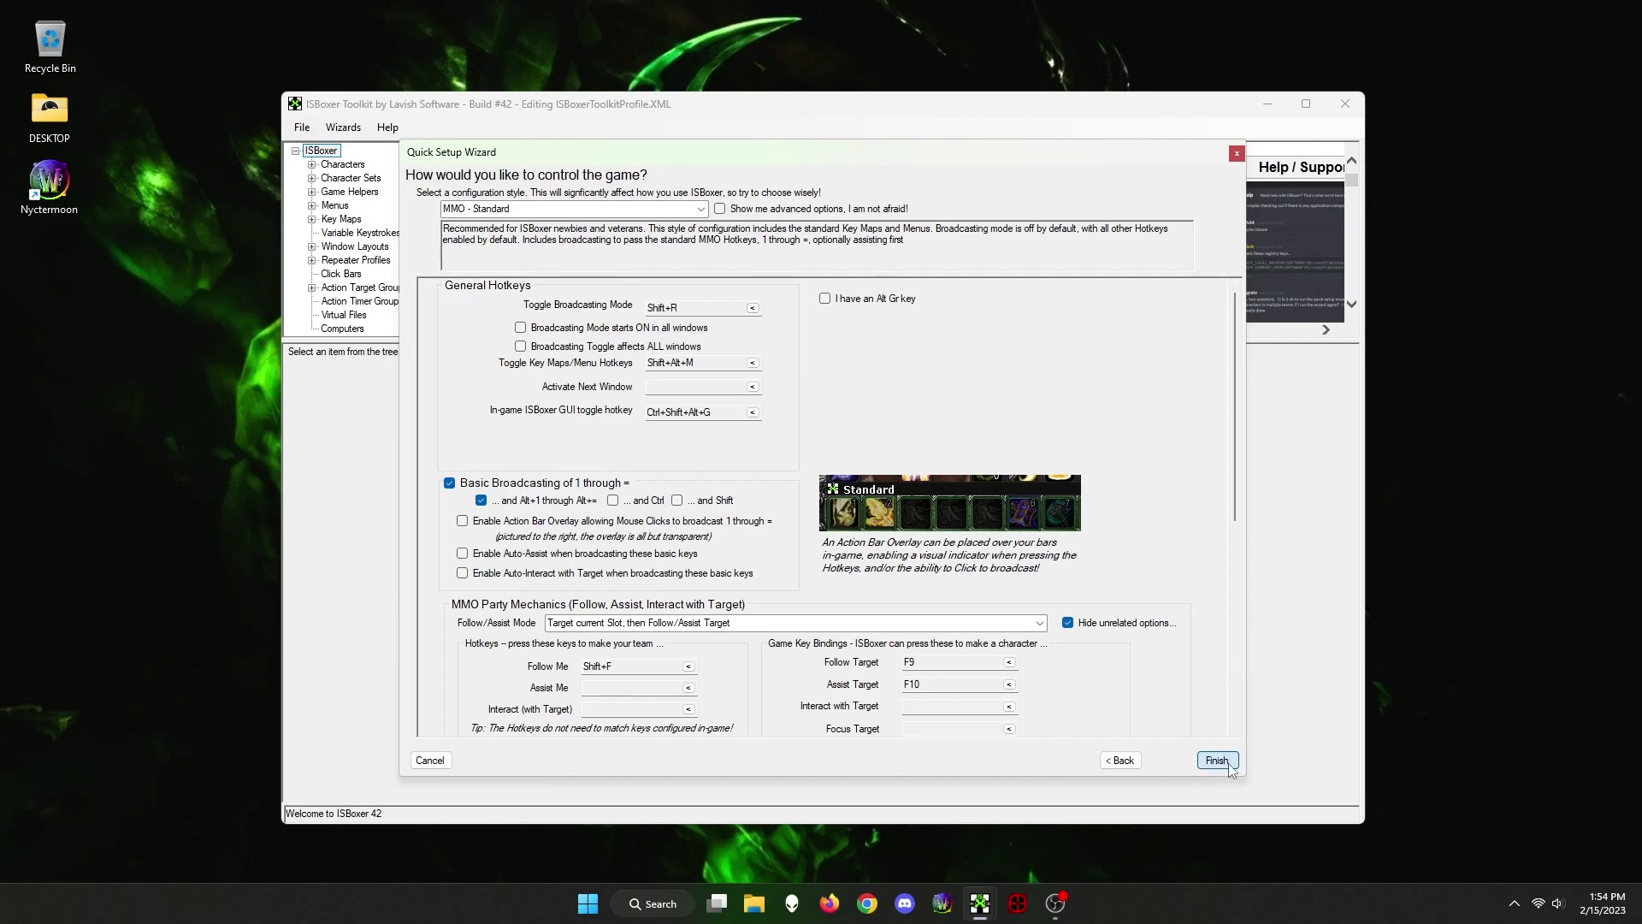
Finish the wizard and select the new SetupTest character set
{"action": "left_click", "coordinate": [1216, 760]}
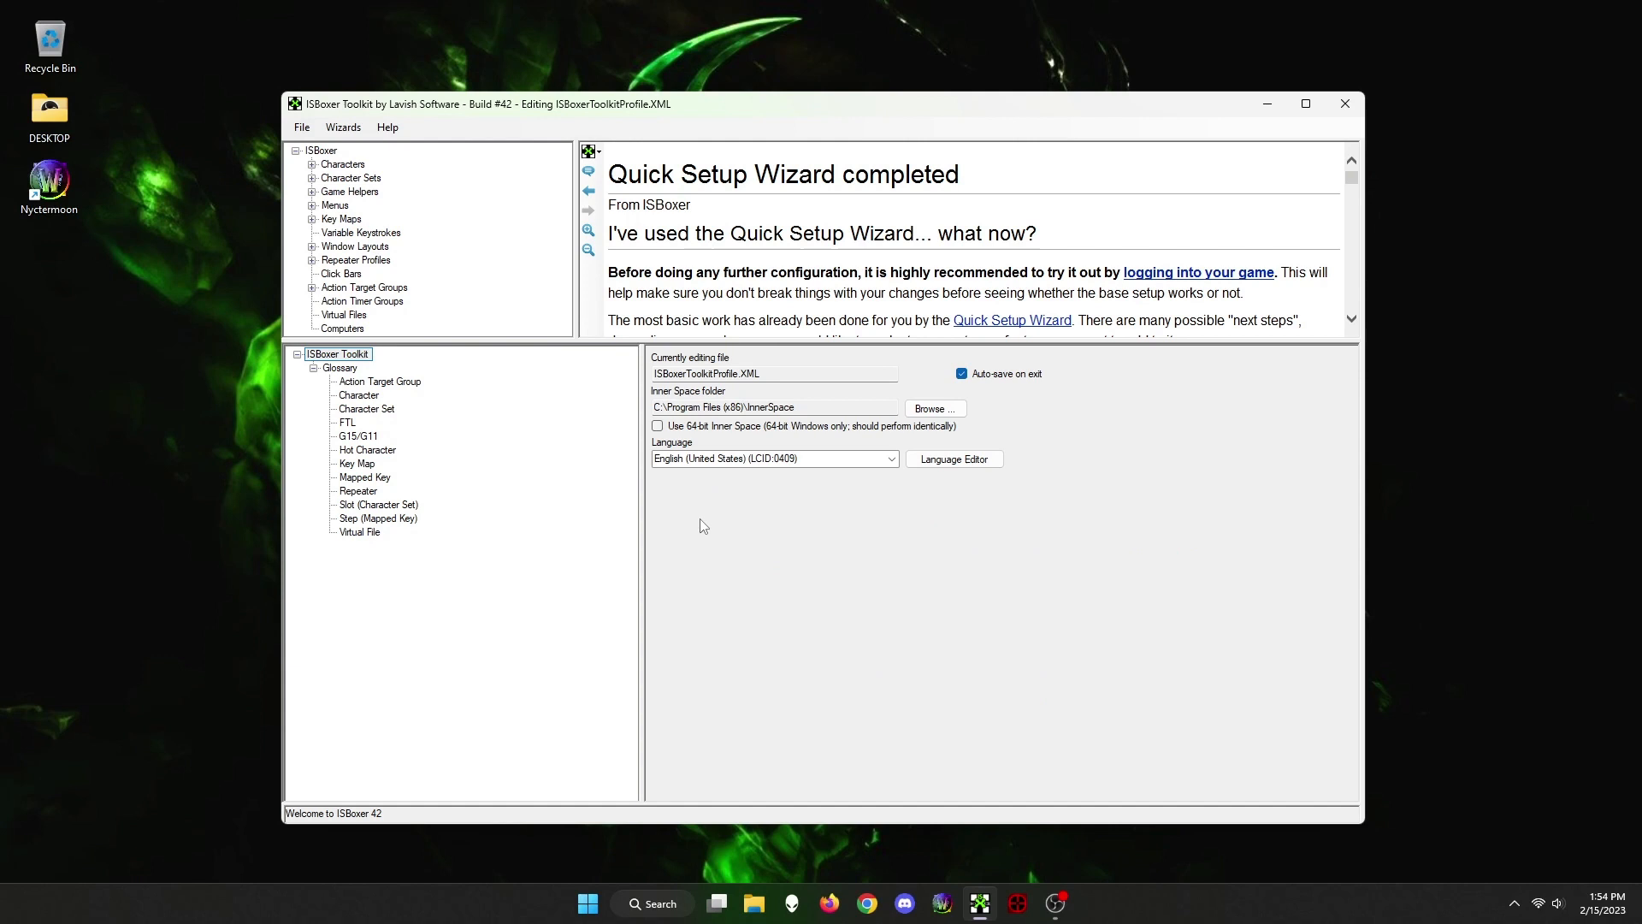
{"action": "mouse_move", "coordinate": [308, 178]}
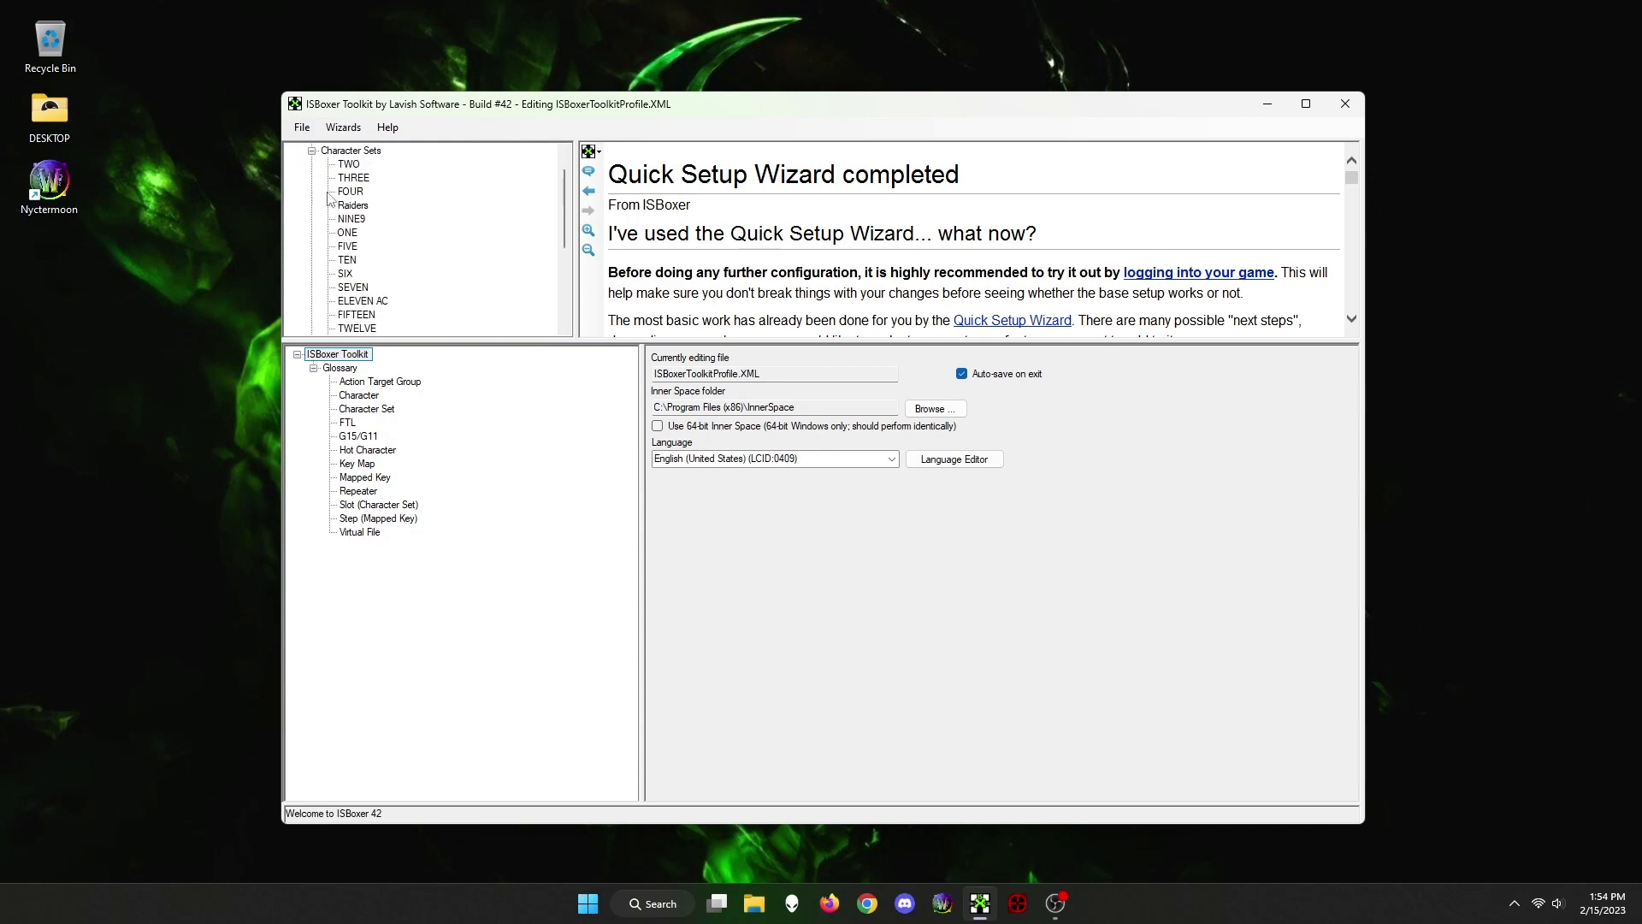
{"action": "left_click", "coordinate": [359, 273]}
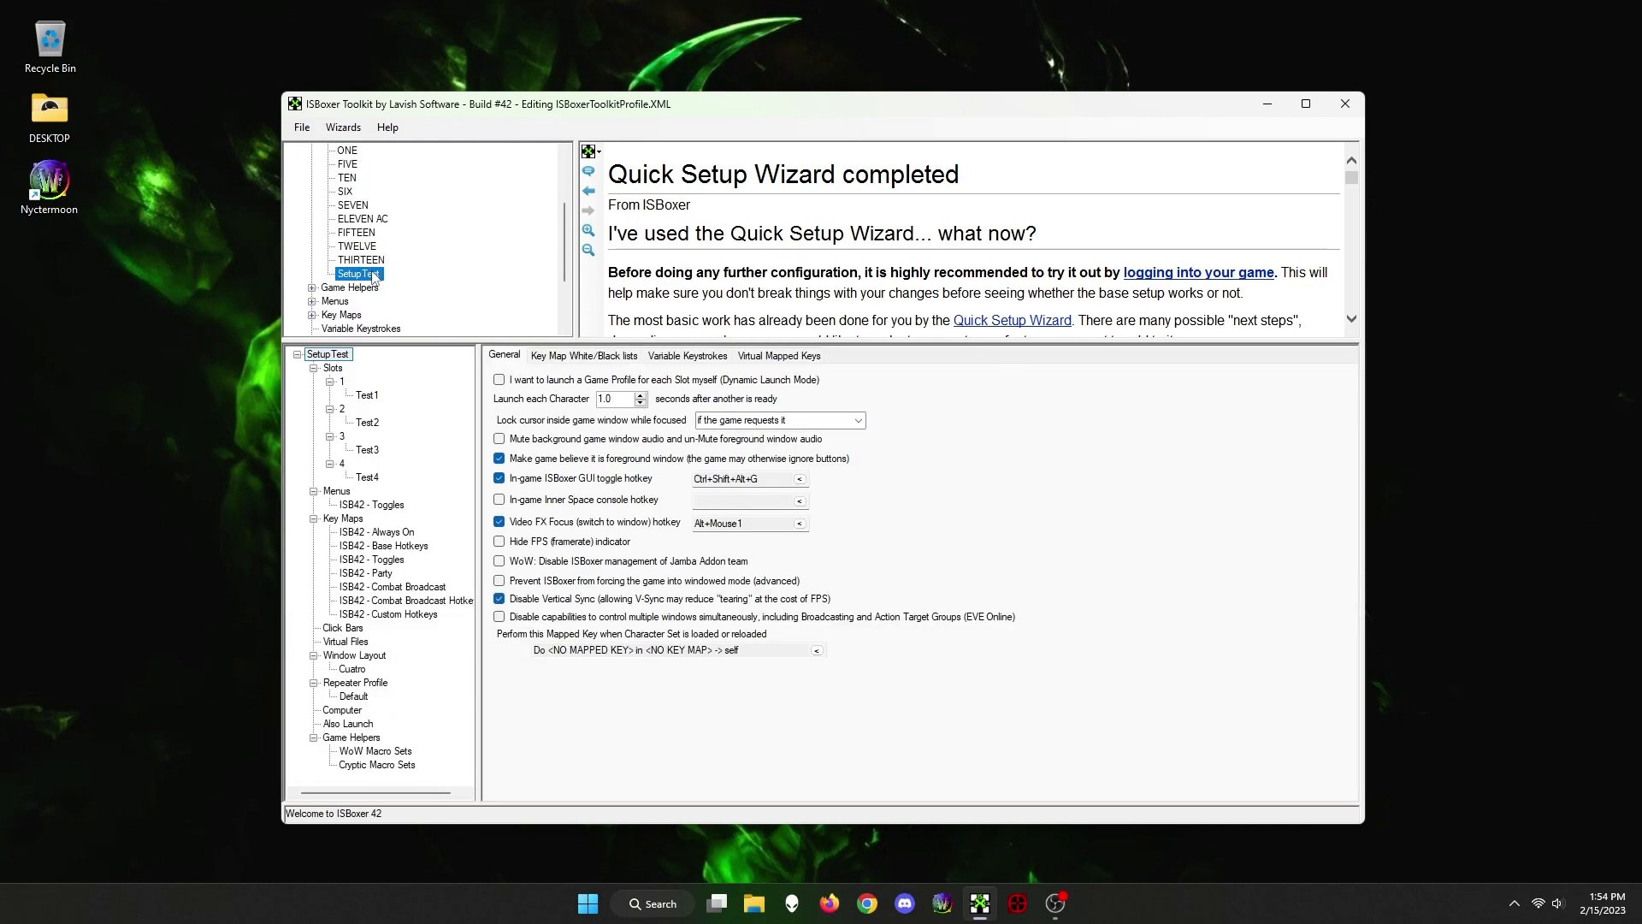
Reopen SetupTest, assign F1 as slot 1's switch hotkey, then open slots 2 and 3
{"action": "left_click", "coordinate": [353, 177]}
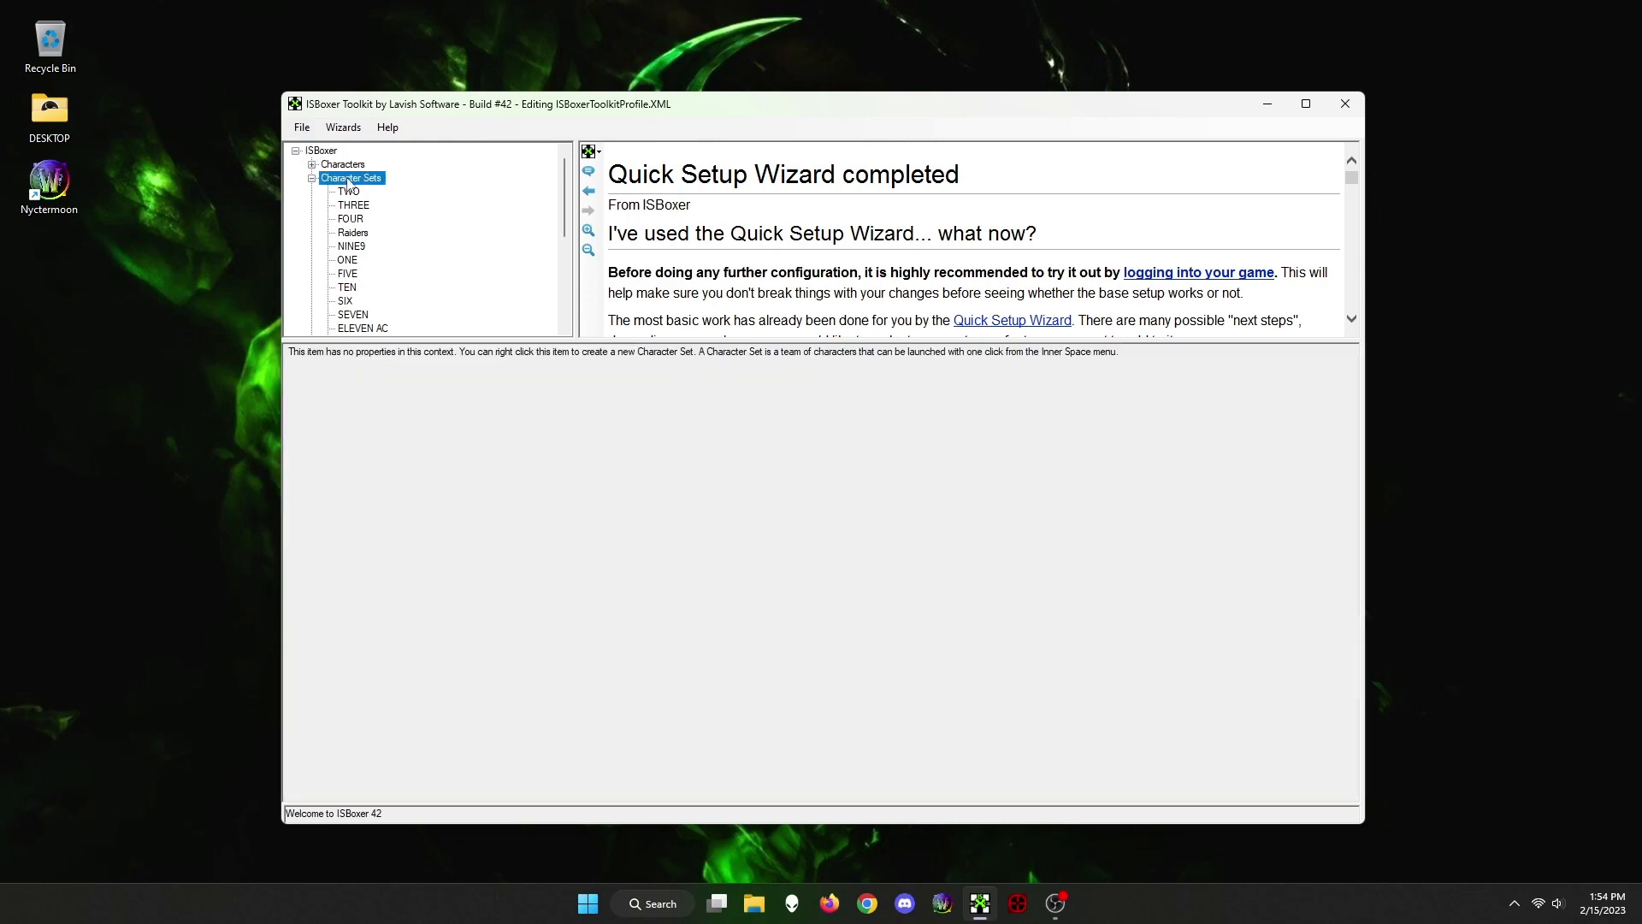
{"action": "left_click", "coordinate": [351, 231]}
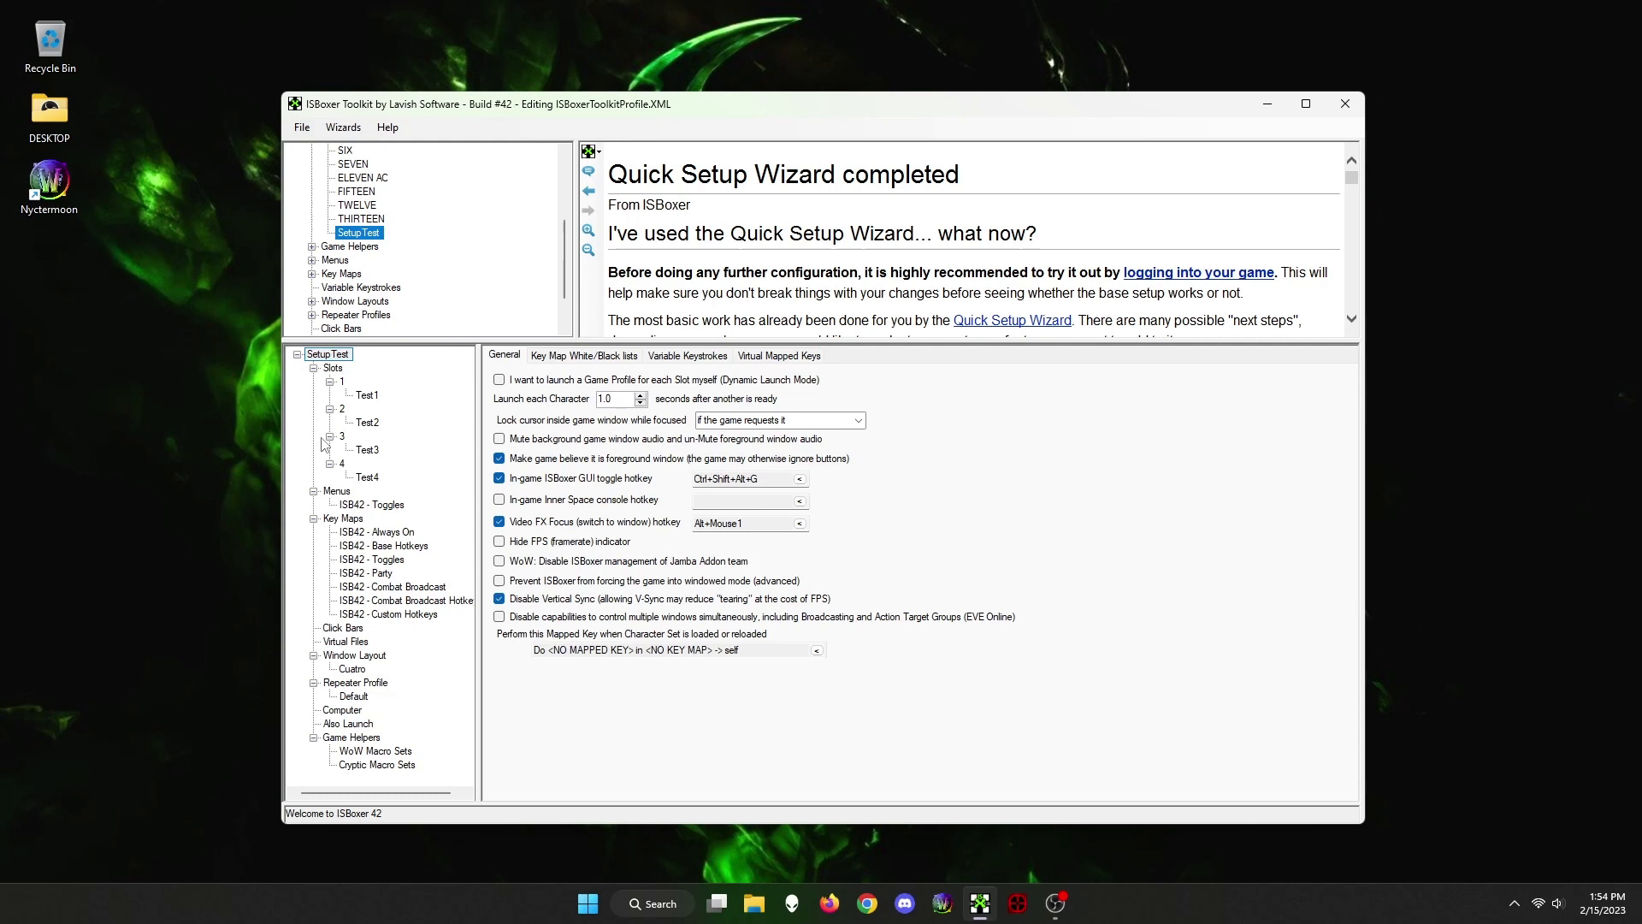
{"action": "left_click", "coordinate": [327, 355]}
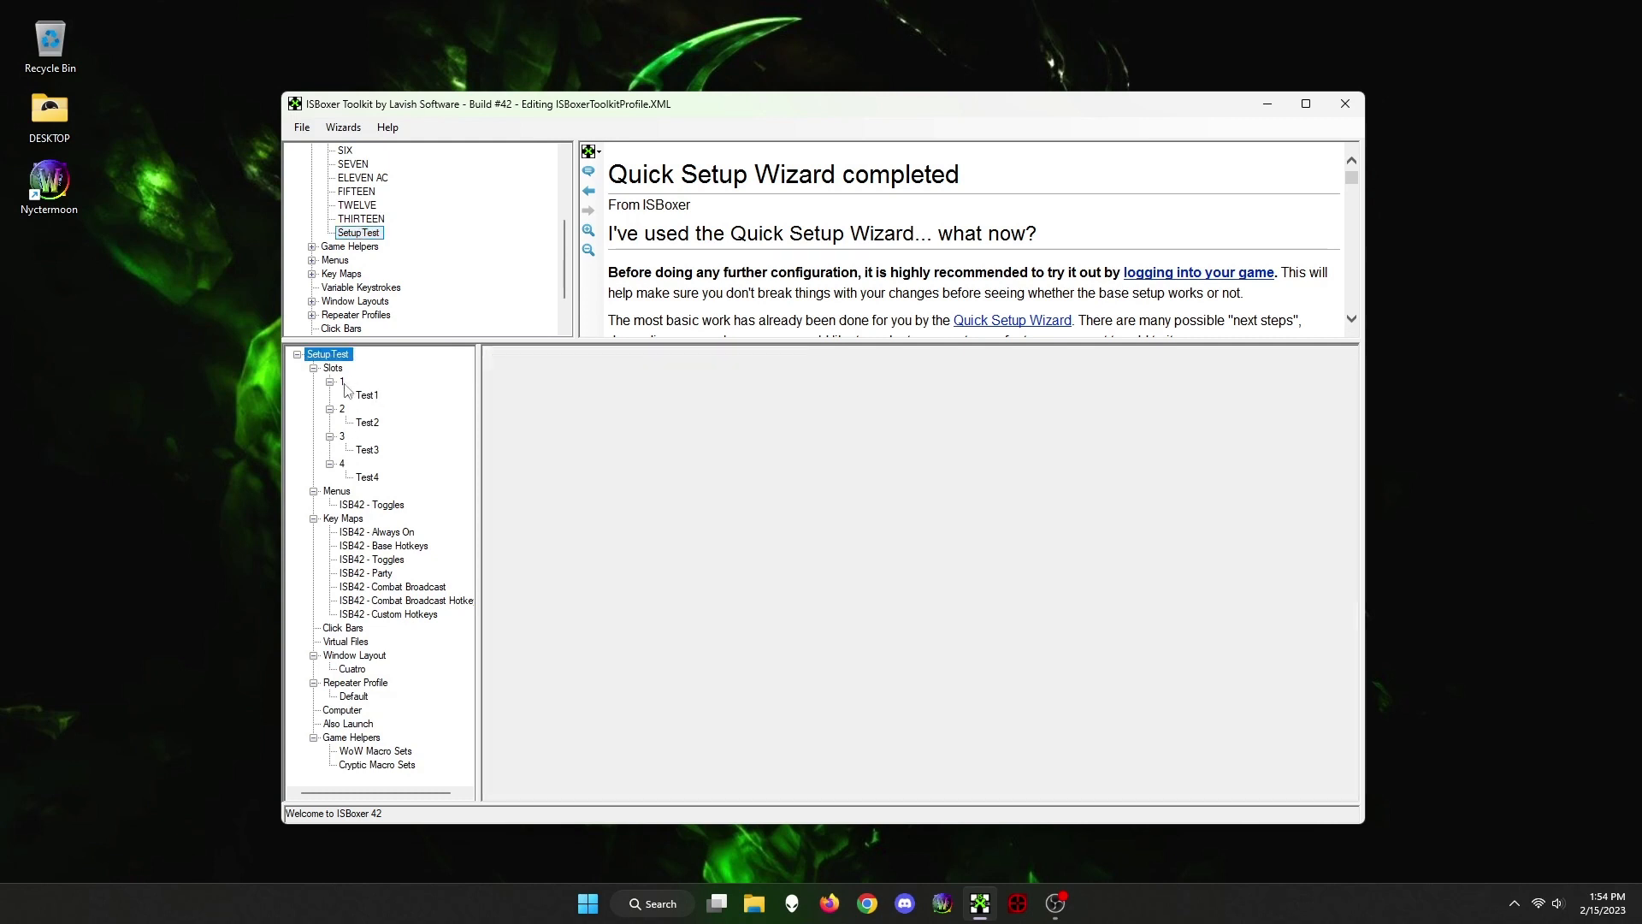
{"action": "left_click", "coordinate": [342, 382]}
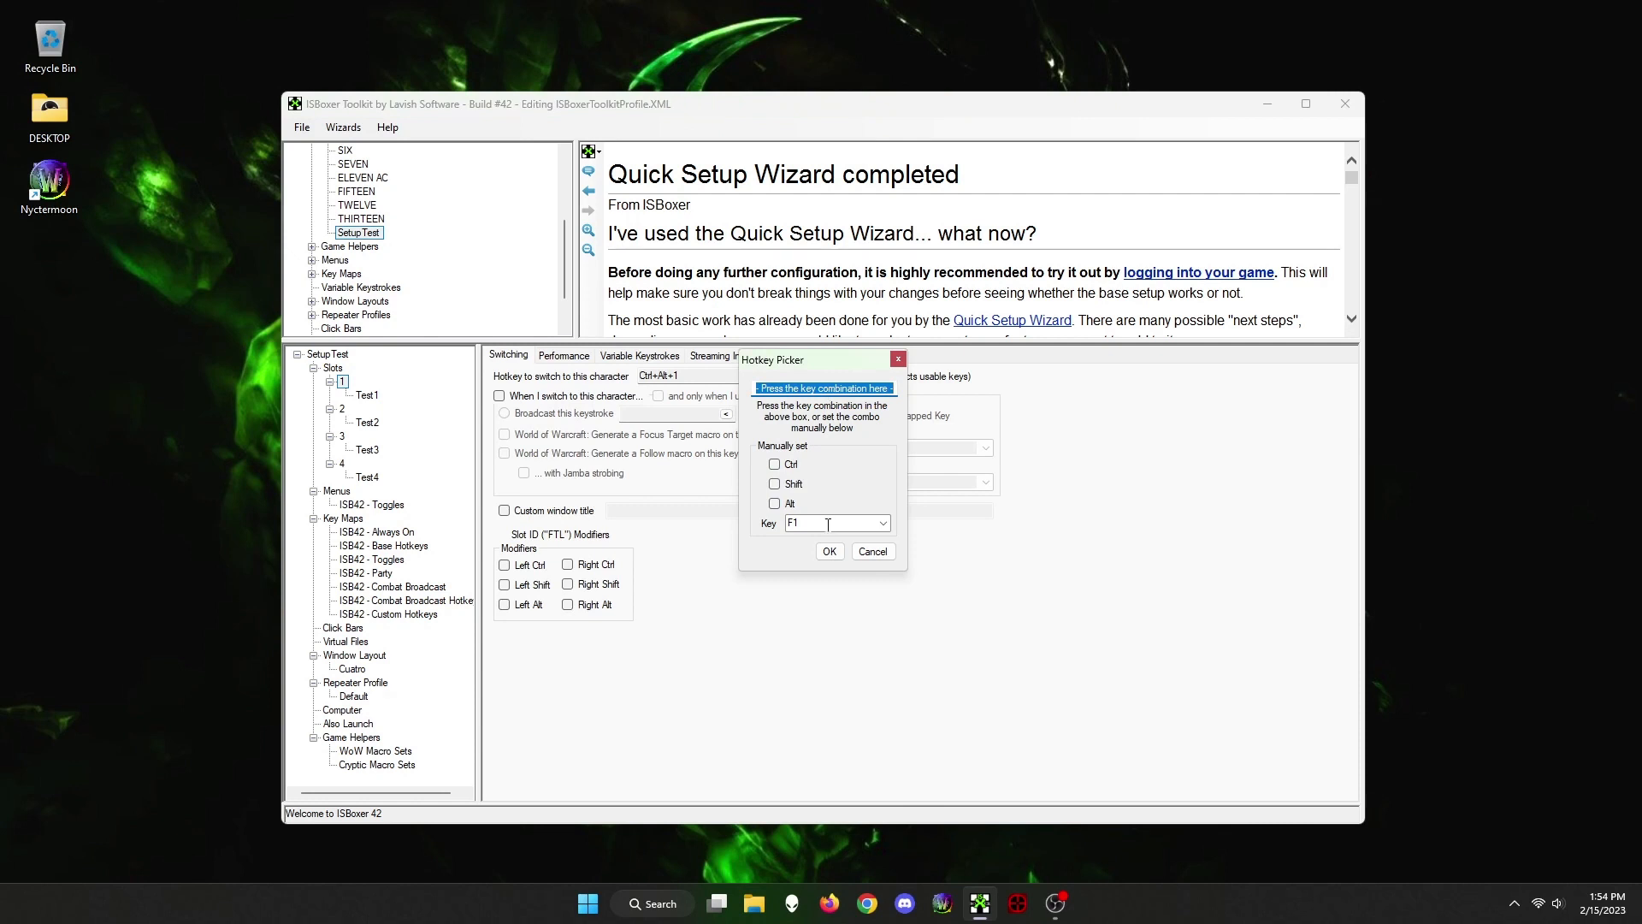
{"action": "left_click", "coordinate": [829, 550]}
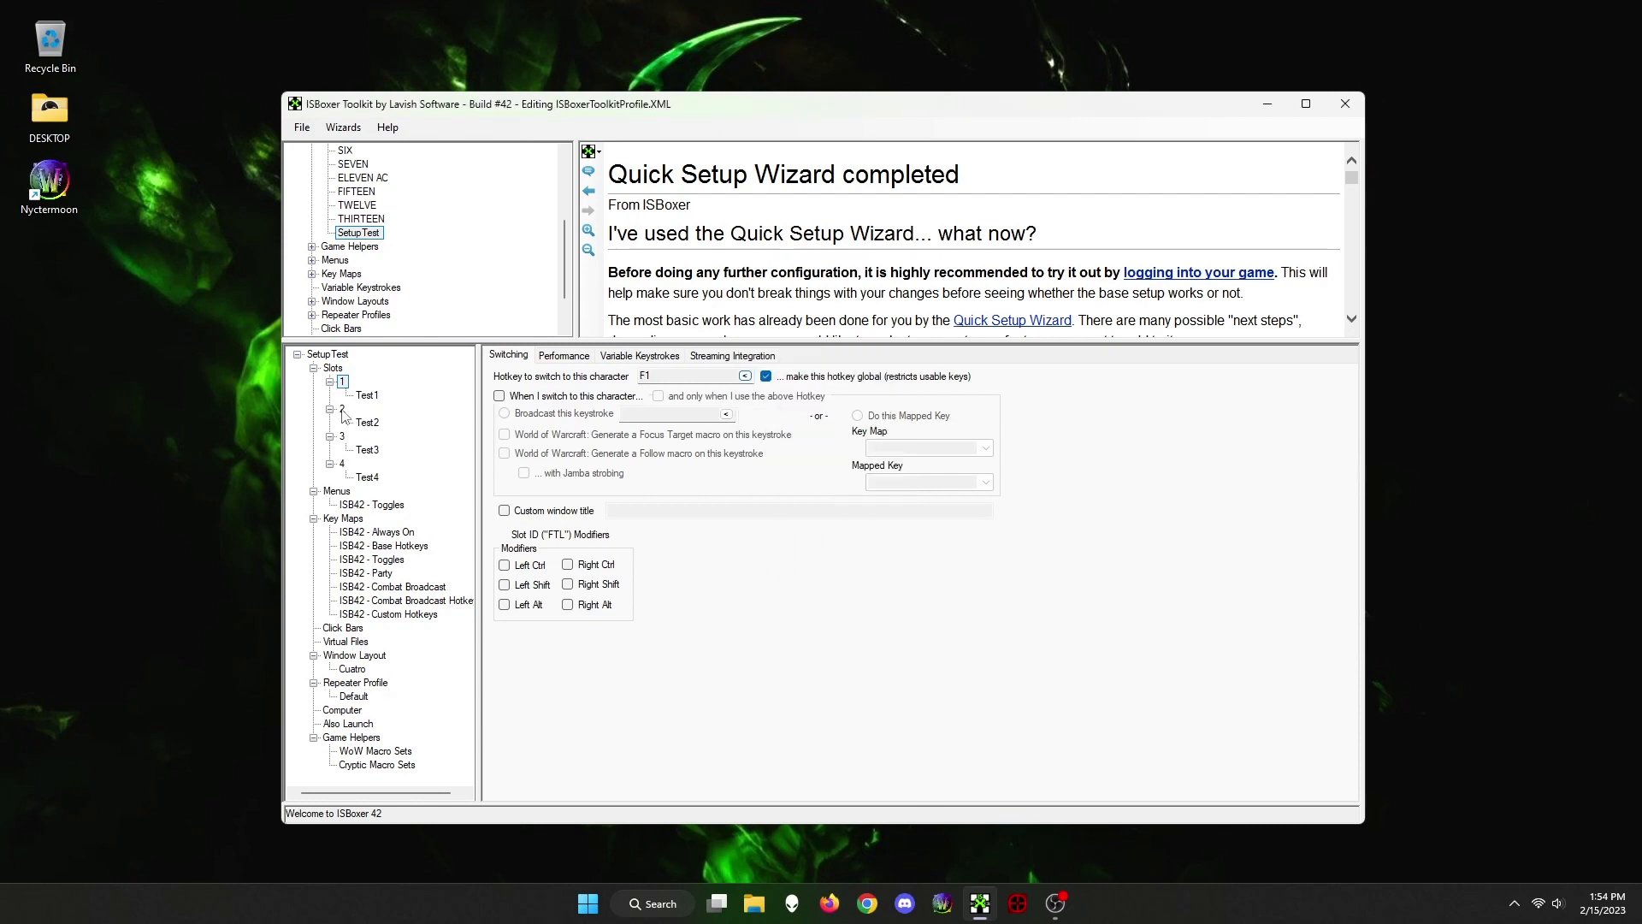
{"action": "left_click", "coordinate": [745, 375]}
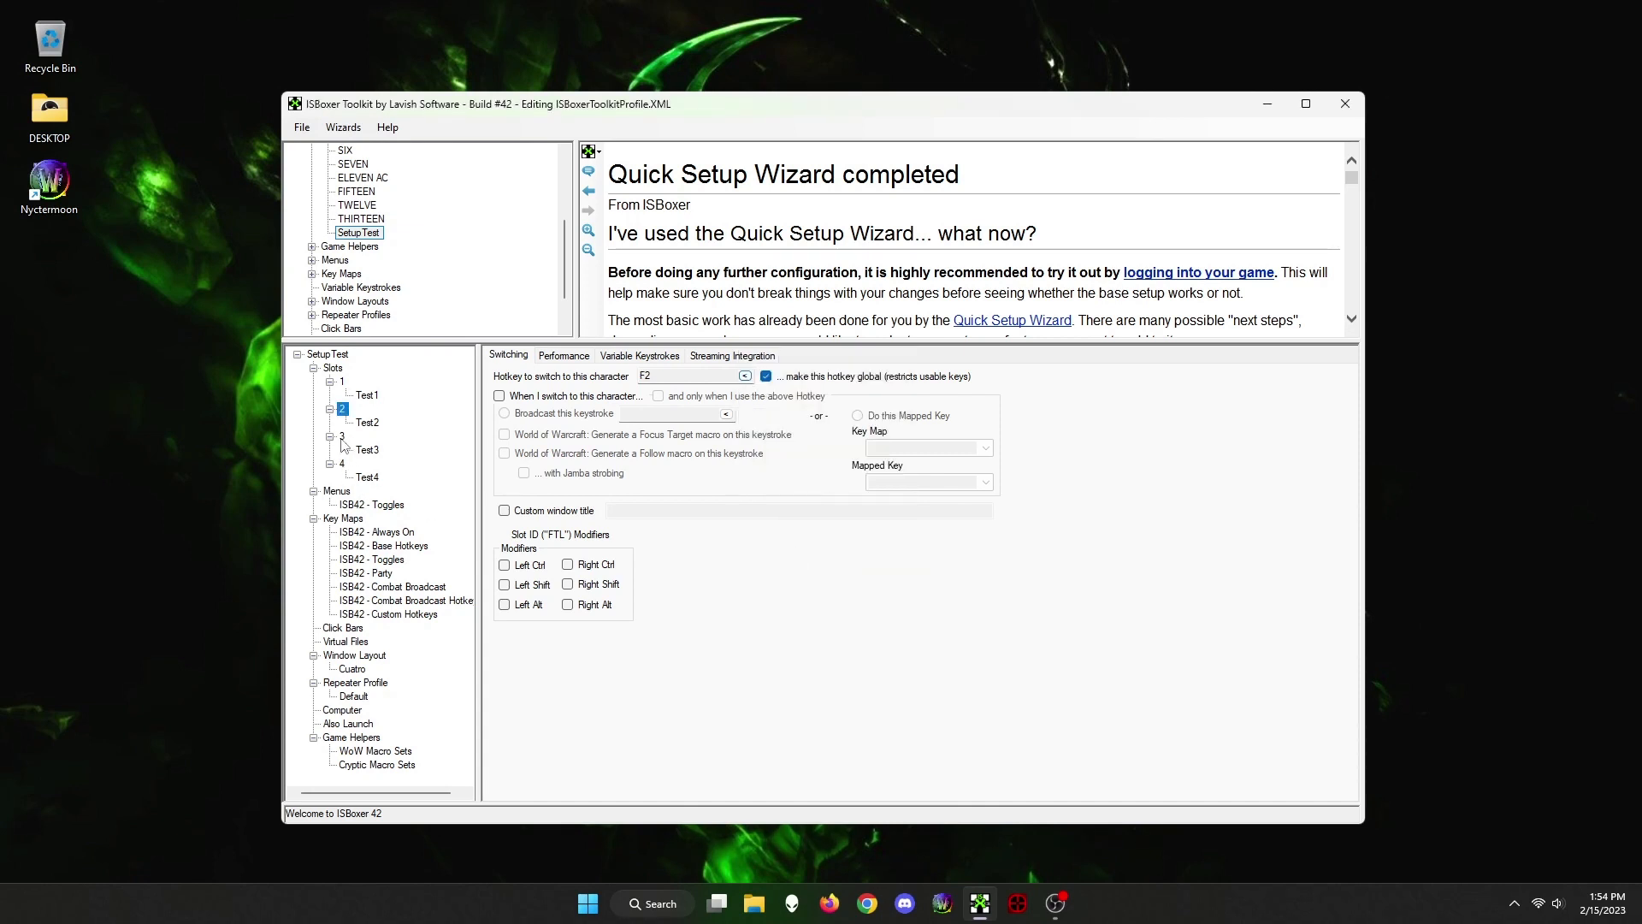
{"action": "left_click", "coordinate": [342, 435]}
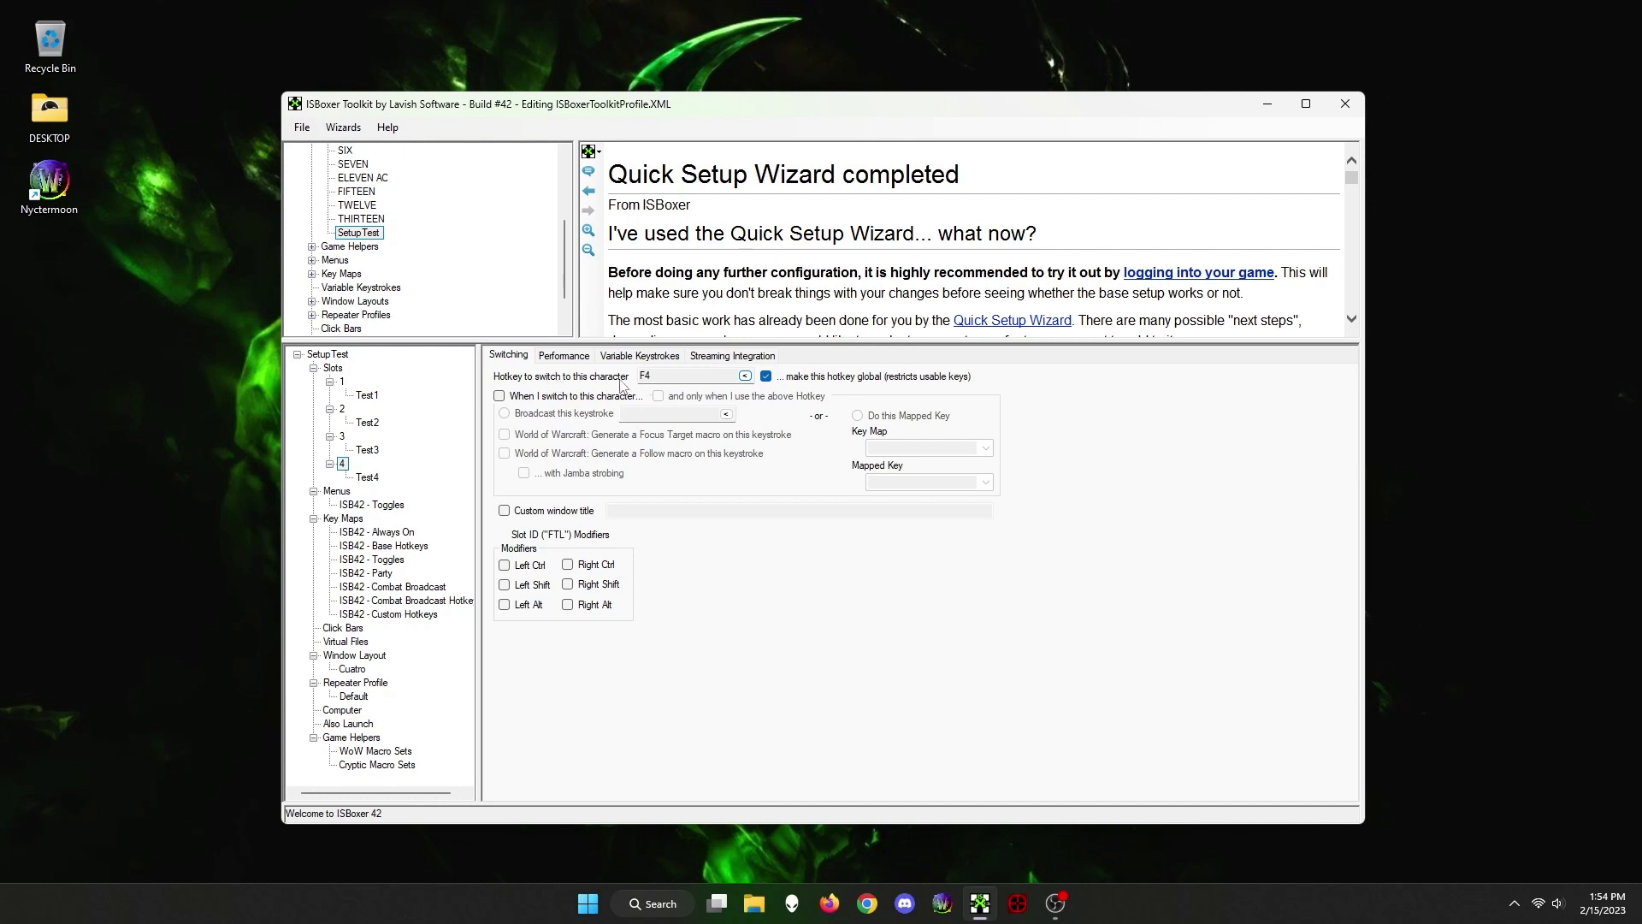
Open the ISB42 - Base Hotkeys key map and check Line Formation's Hold setting
{"action": "left_click", "coordinate": [352, 177]}
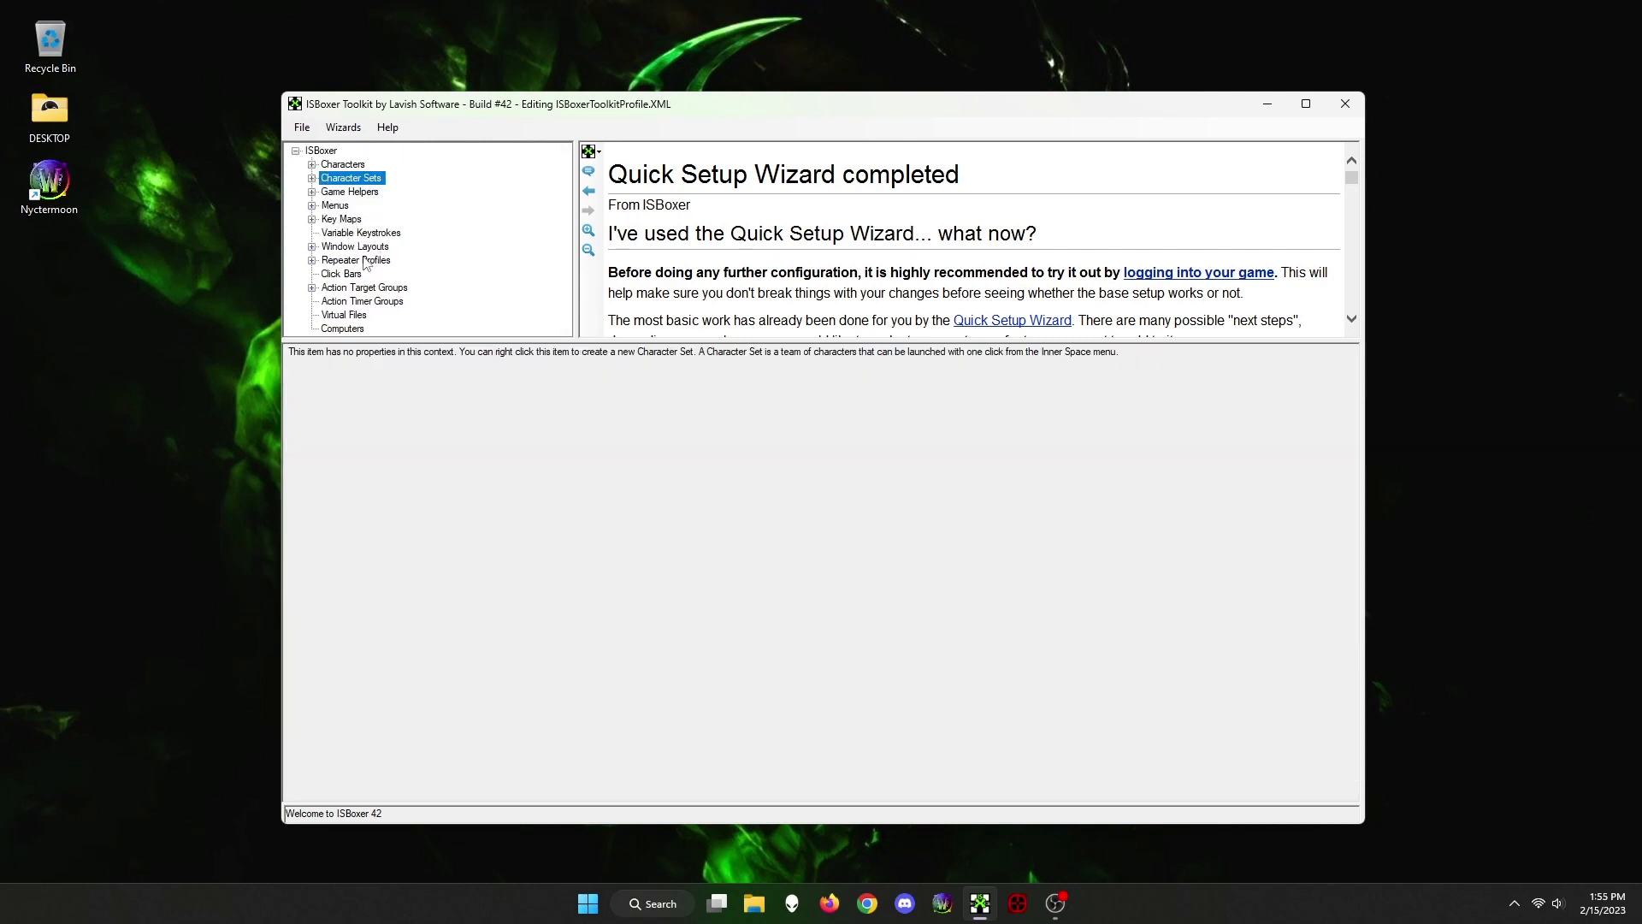
{"action": "left_click", "coordinate": [312, 218]}
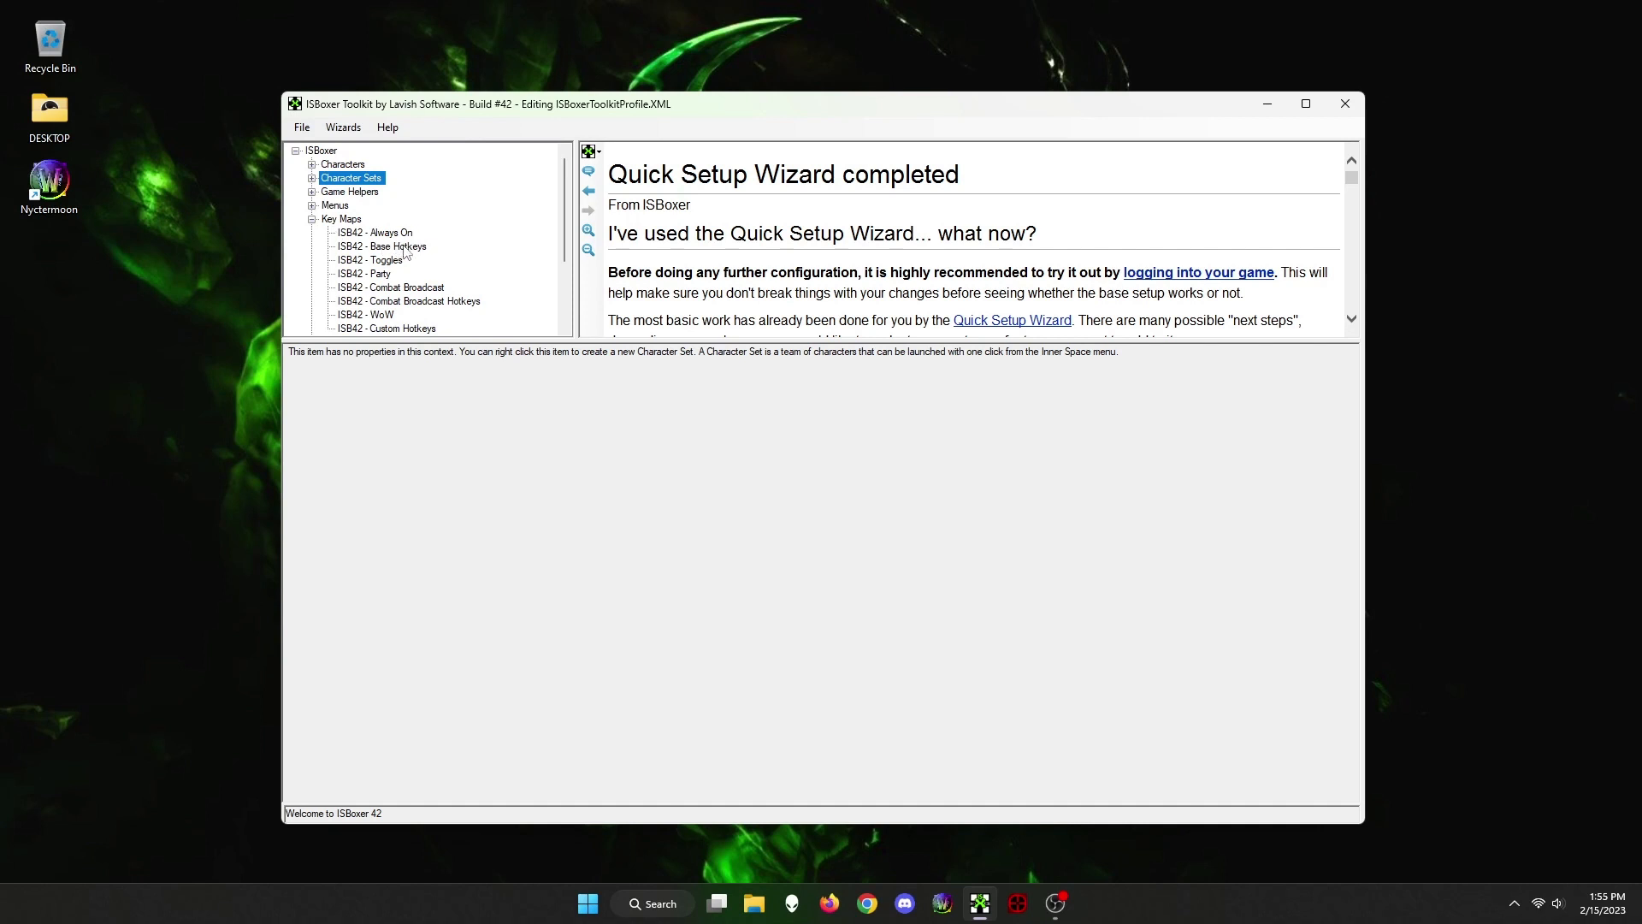
{"action": "left_click", "coordinate": [383, 246]}
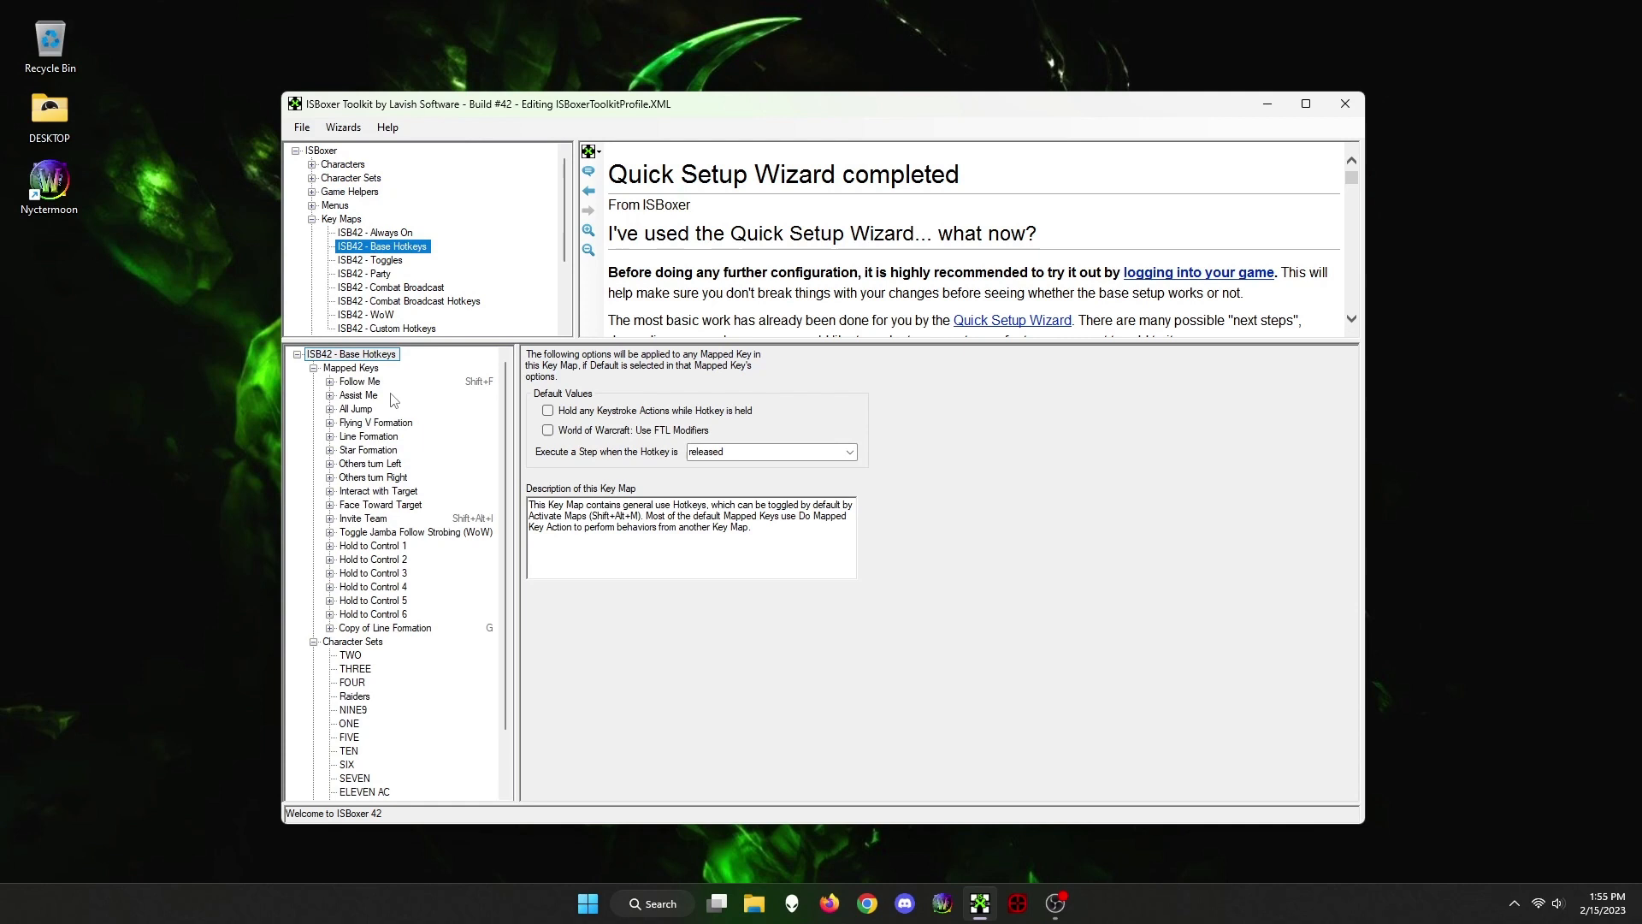
{"action": "mouse_move", "coordinate": [412, 439]}
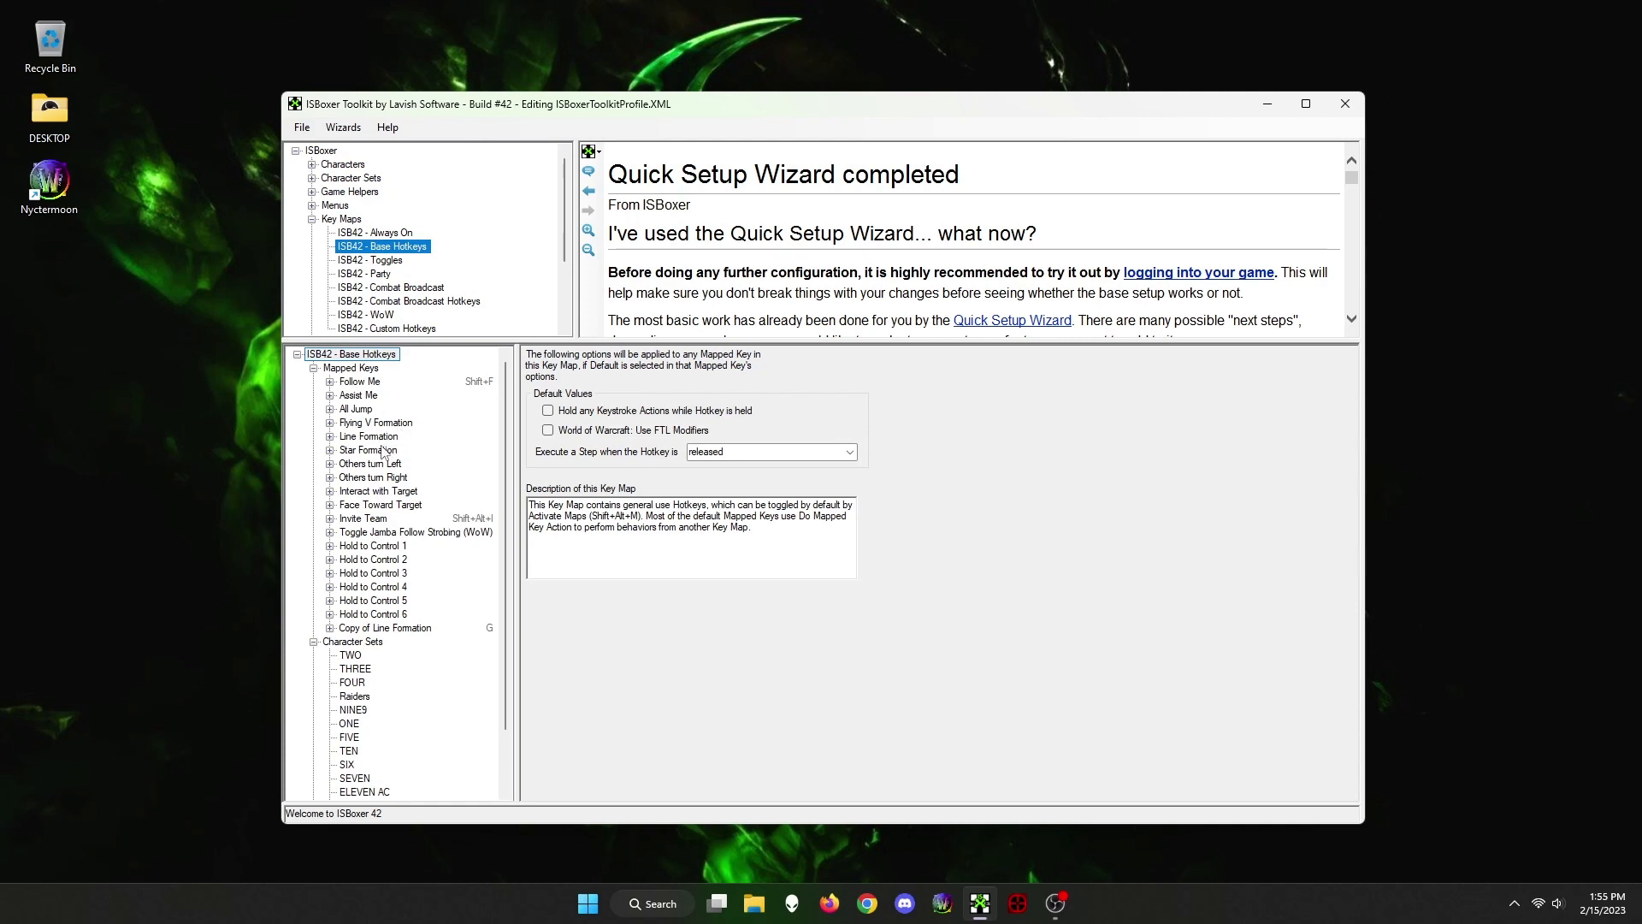
{"action": "mouse_move", "coordinate": [382, 451]}
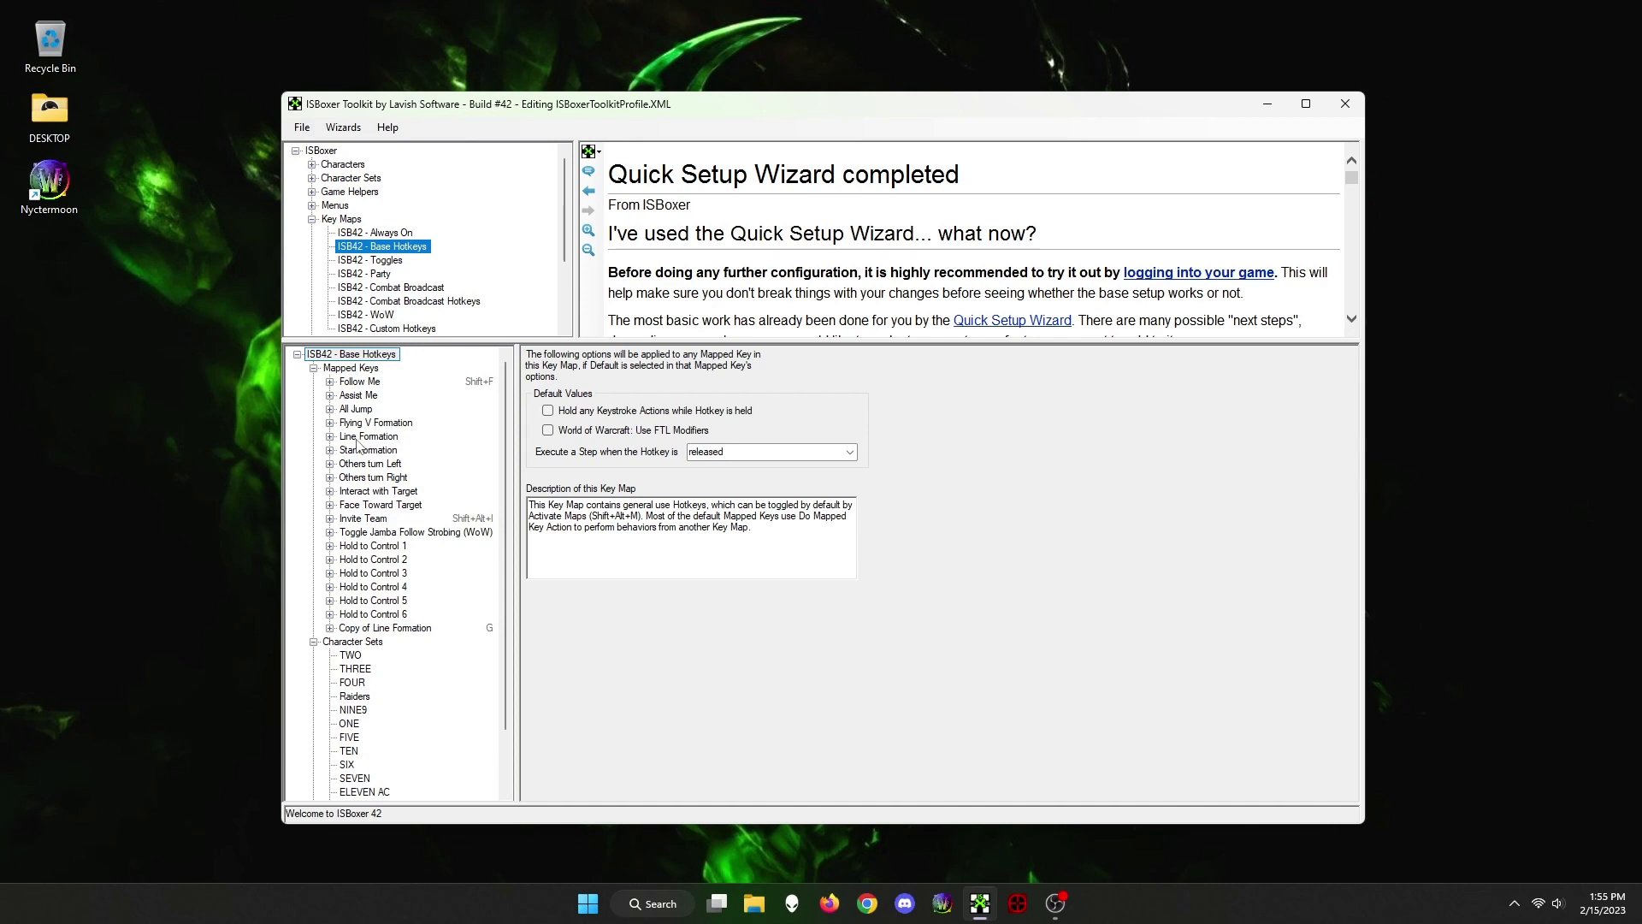
{"action": "mouse_move", "coordinate": [374, 434]}
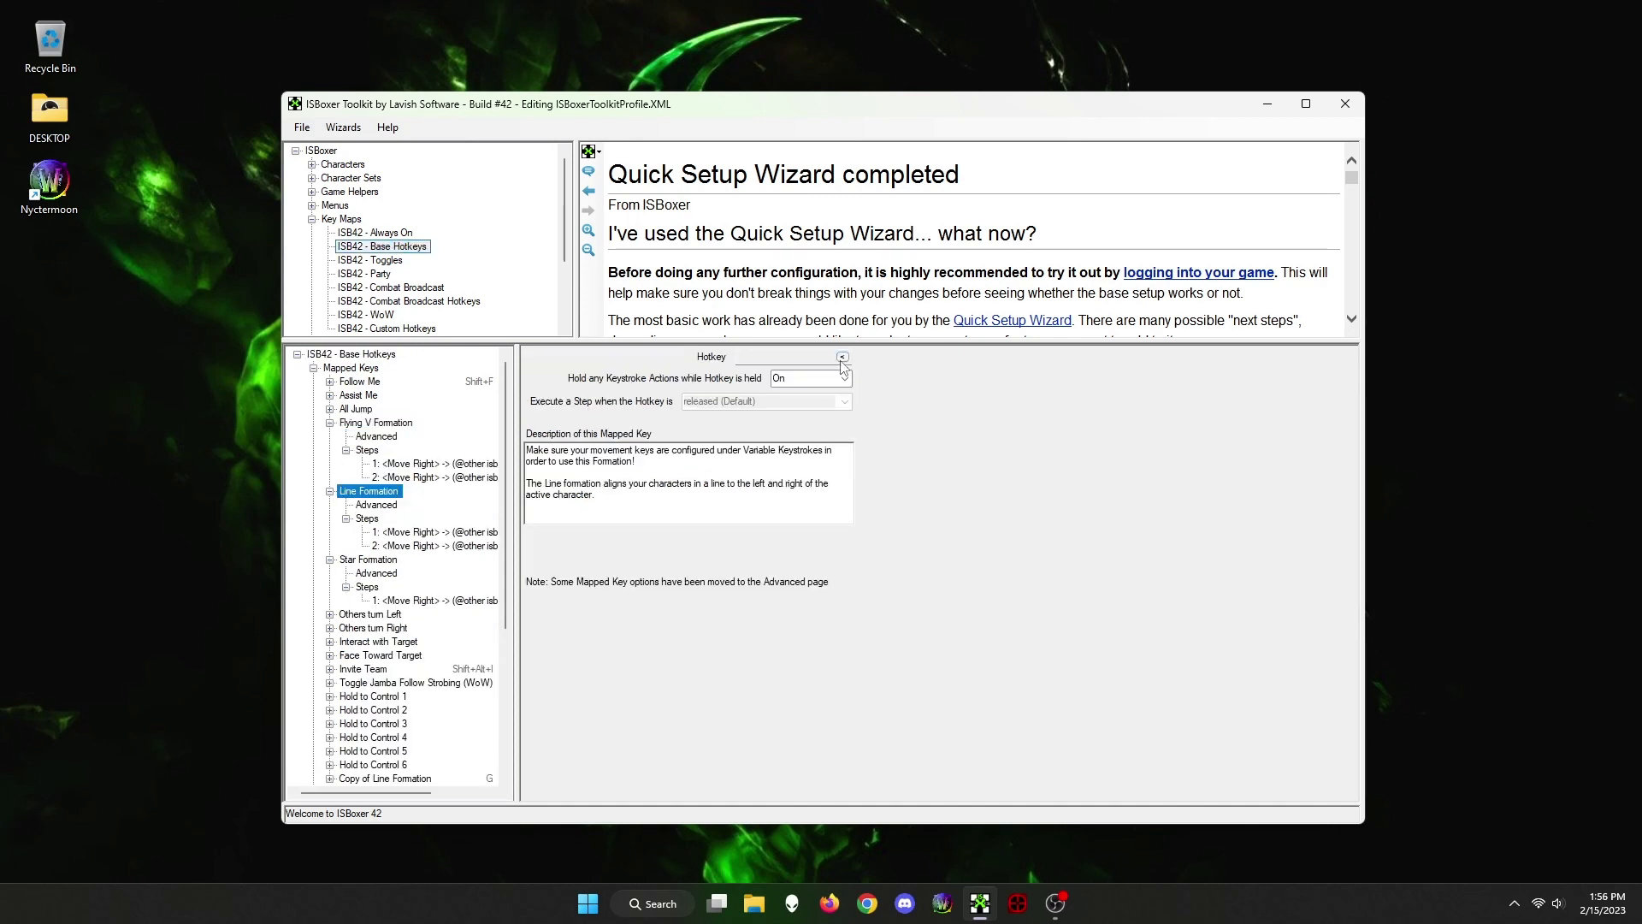
{"action": "left_click", "coordinate": [842, 358]}
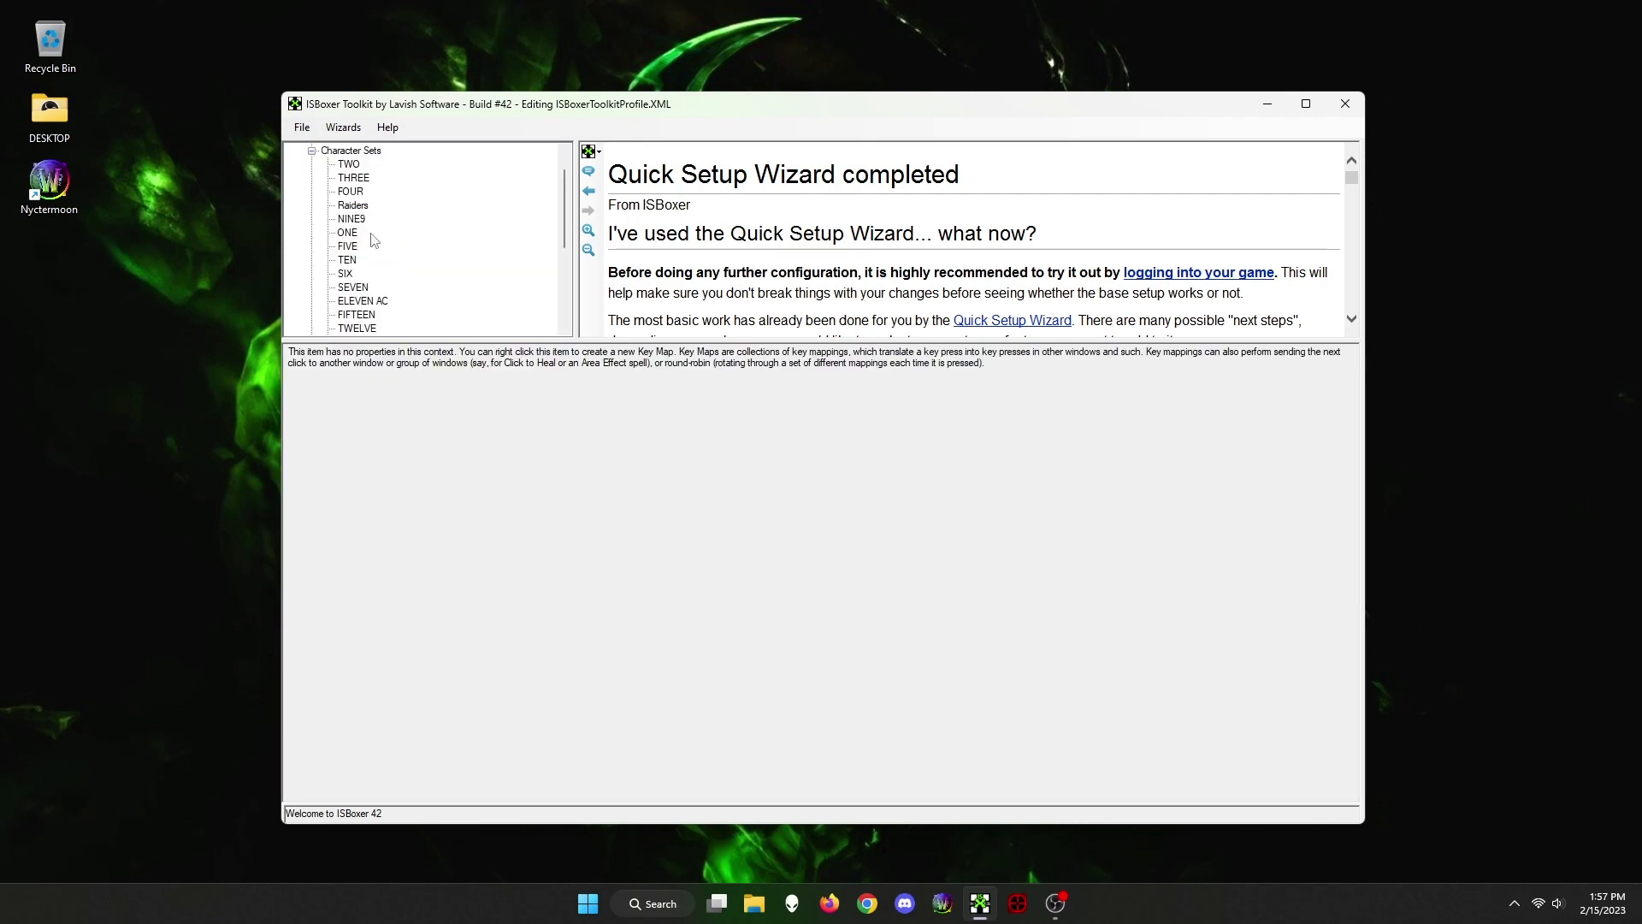
Select the Character Sets node and the team to launch World of Warcraft
{"action": "left_click", "coordinate": [354, 177]}
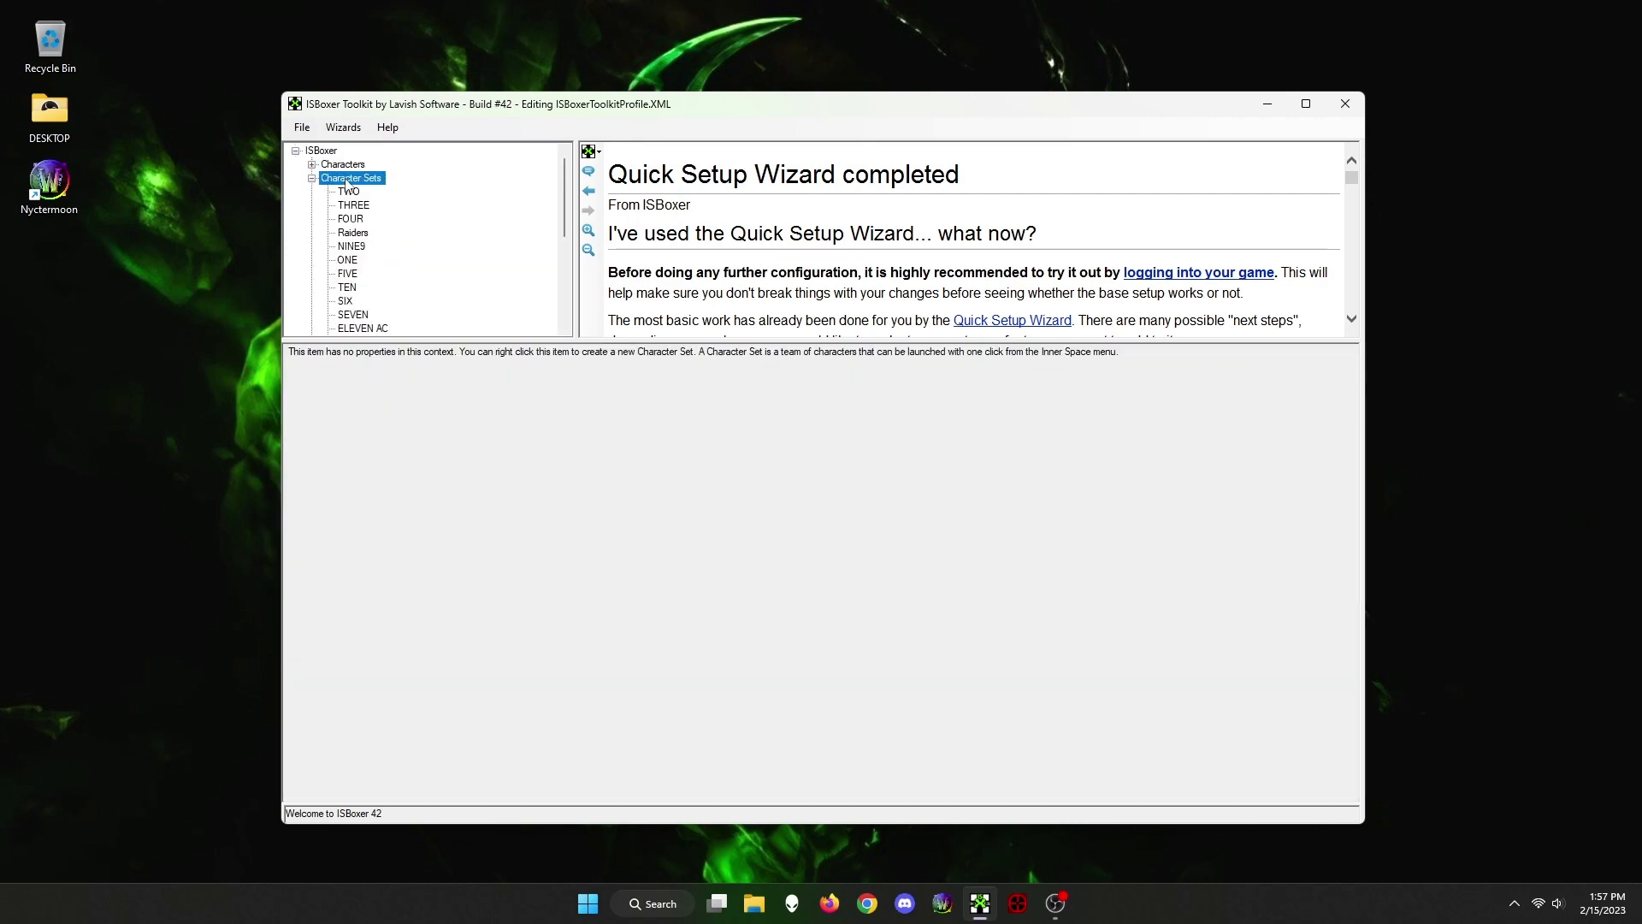
{"action": "left_click", "coordinate": [358, 300]}
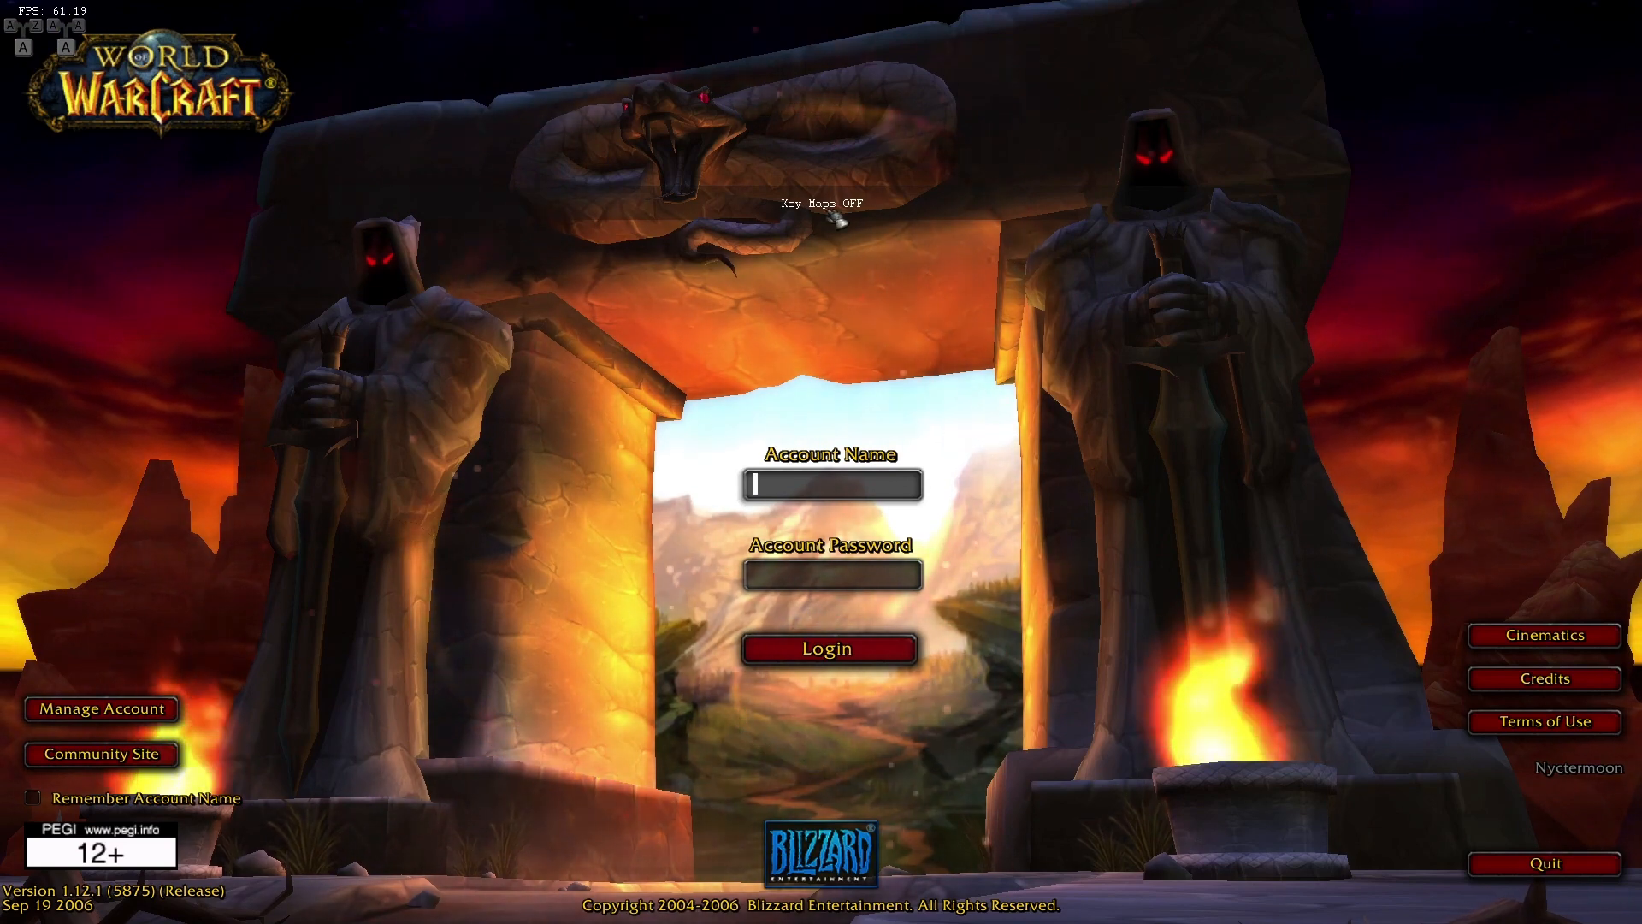
Uncheck ISBoxer in the character-select AddOn List, save, and enter the world as Tone
{"action": "left_click", "coordinate": [828, 648]}
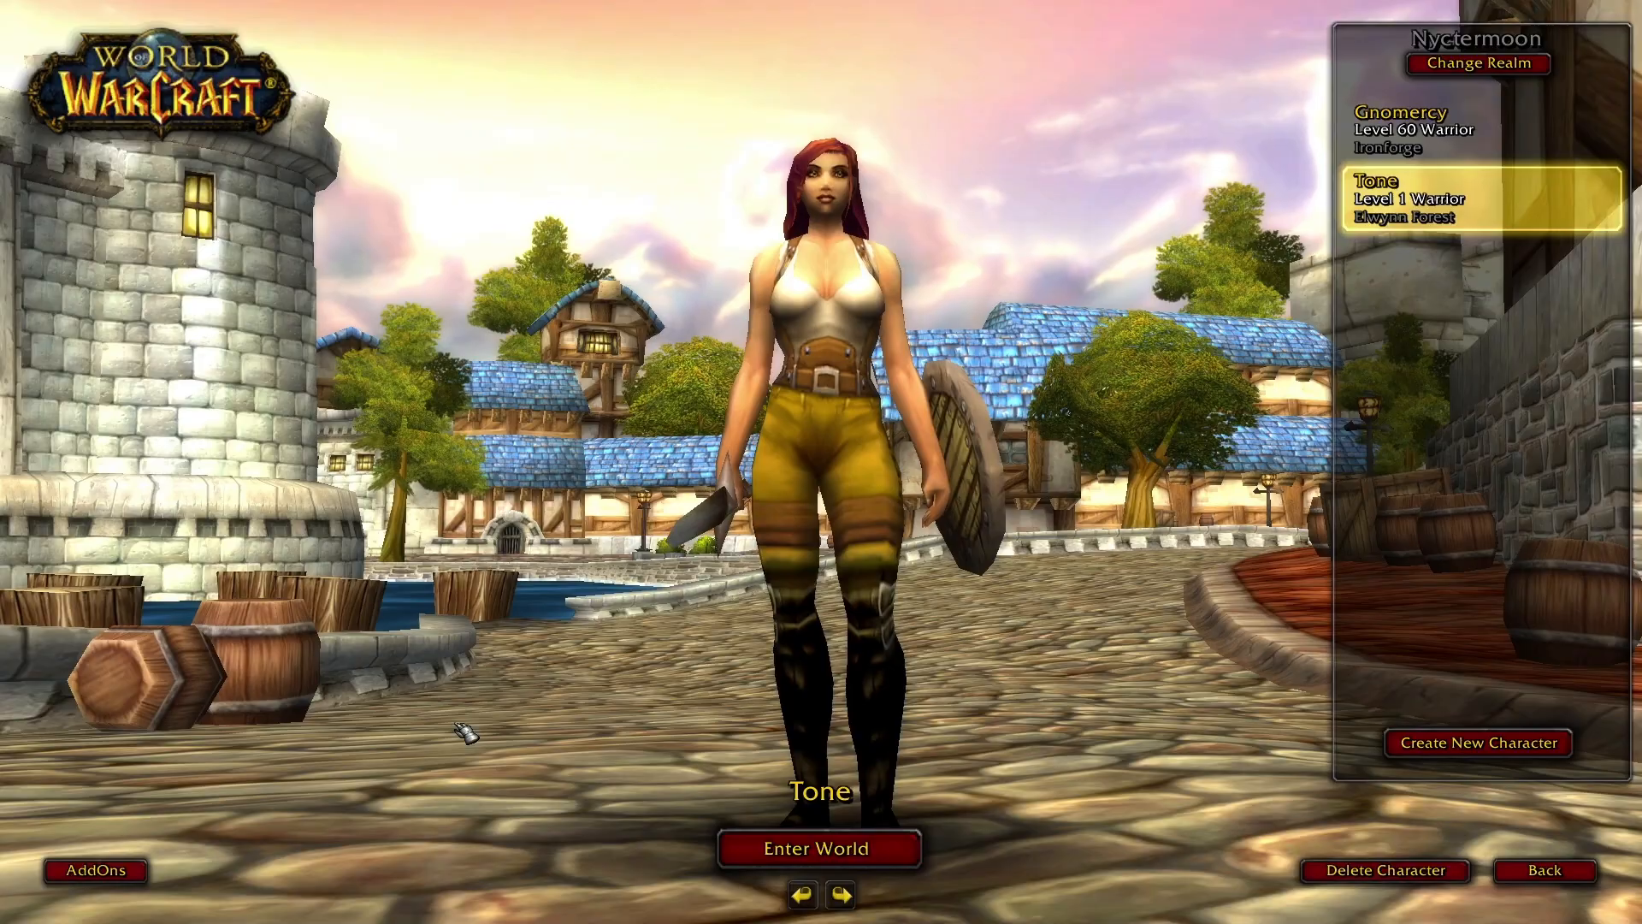
{"action": "left_click", "coordinate": [94, 871]}
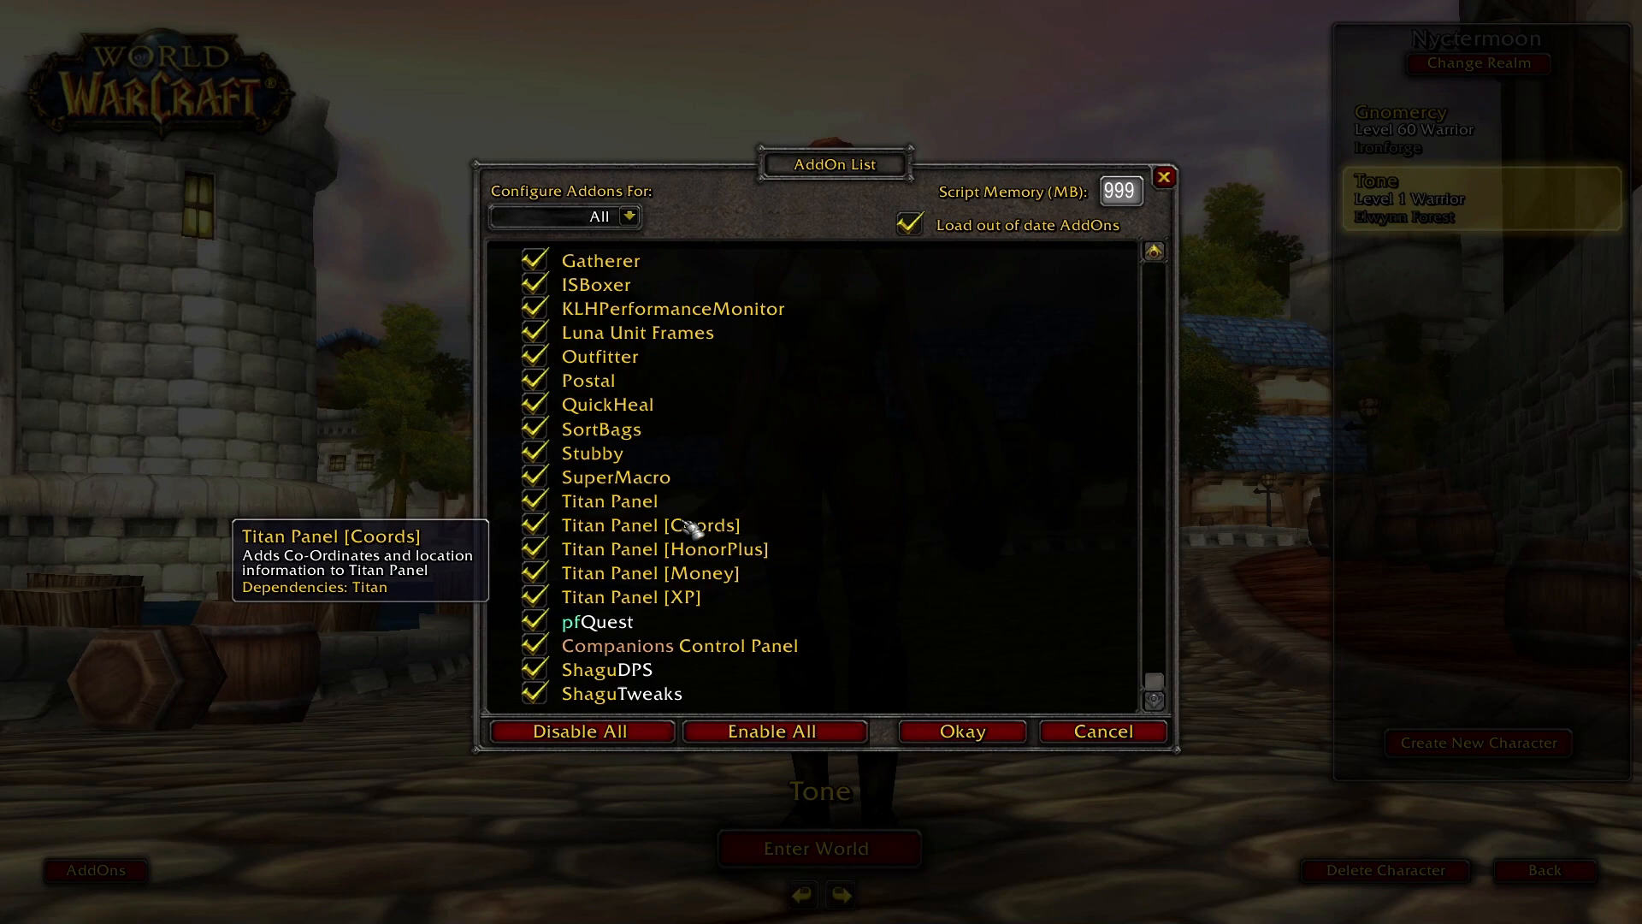
{"action": "scroll", "scroll_direction": "up", "scroll_amount": 3}
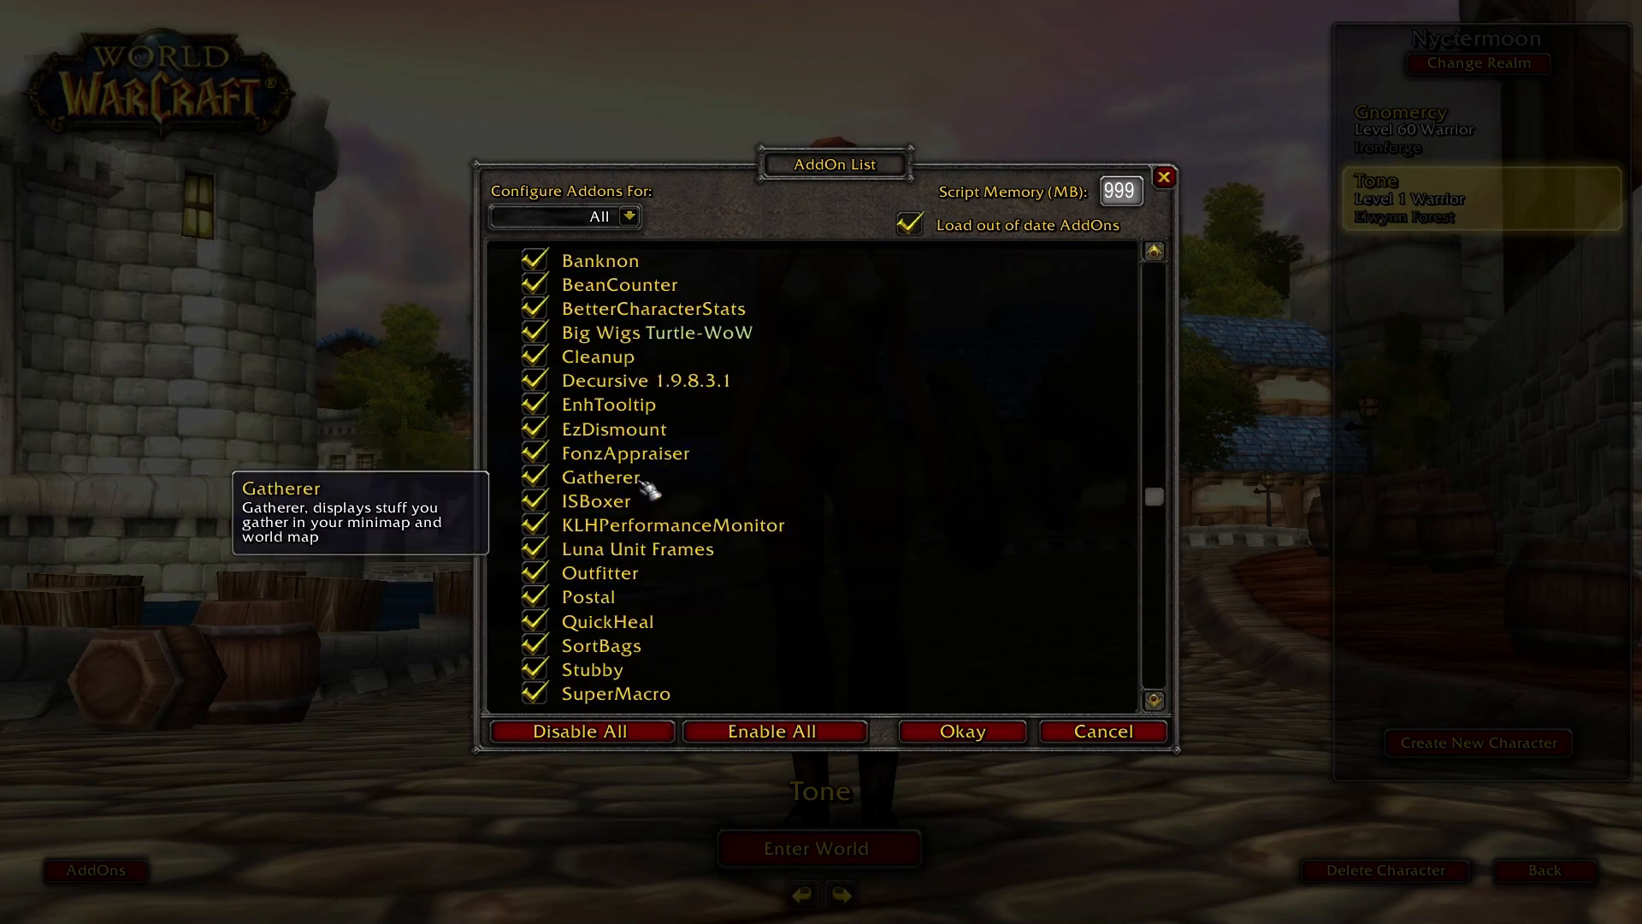
{"action": "left_click", "coordinate": [533, 500]}
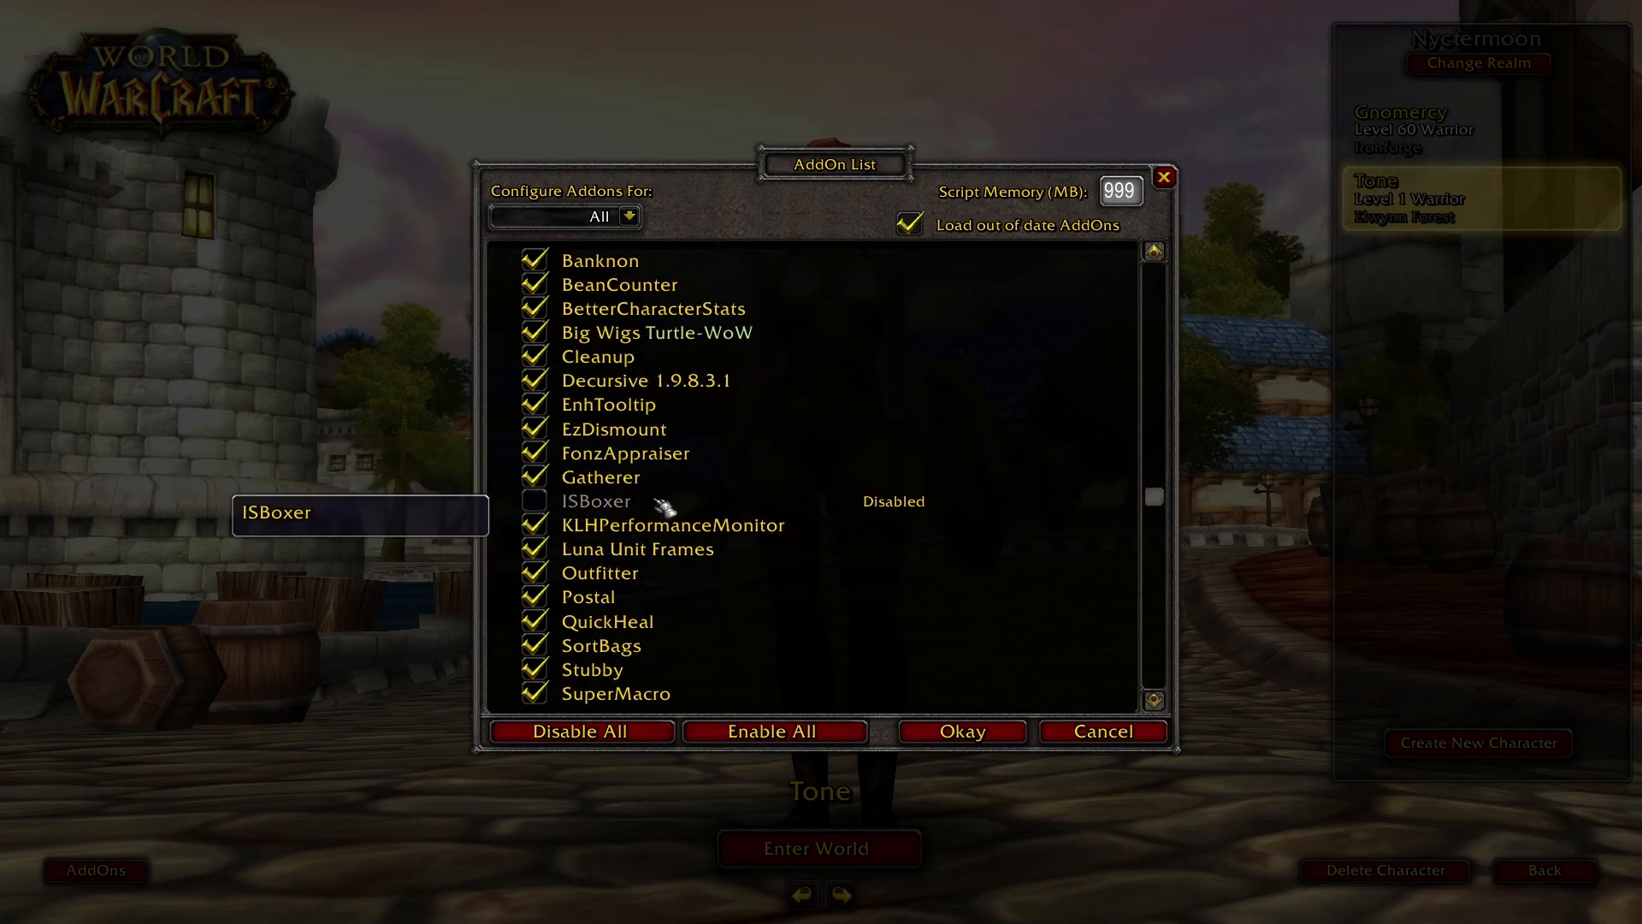
{"action": "mouse_move", "coordinate": [881, 513]}
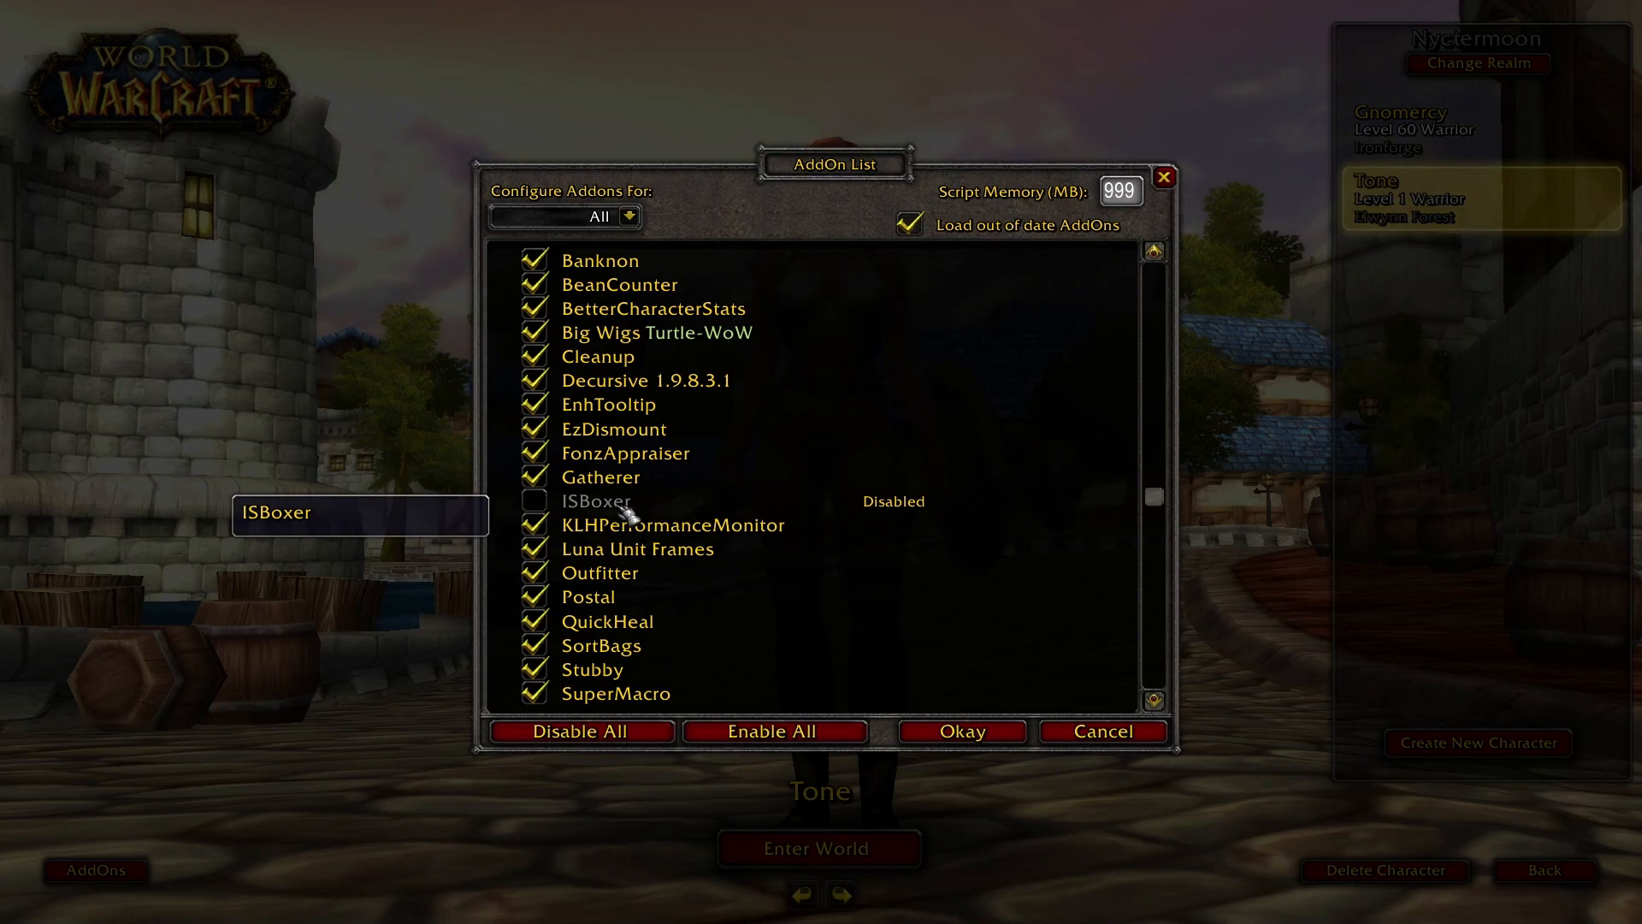
{"action": "mouse_move", "coordinate": [601, 645]}
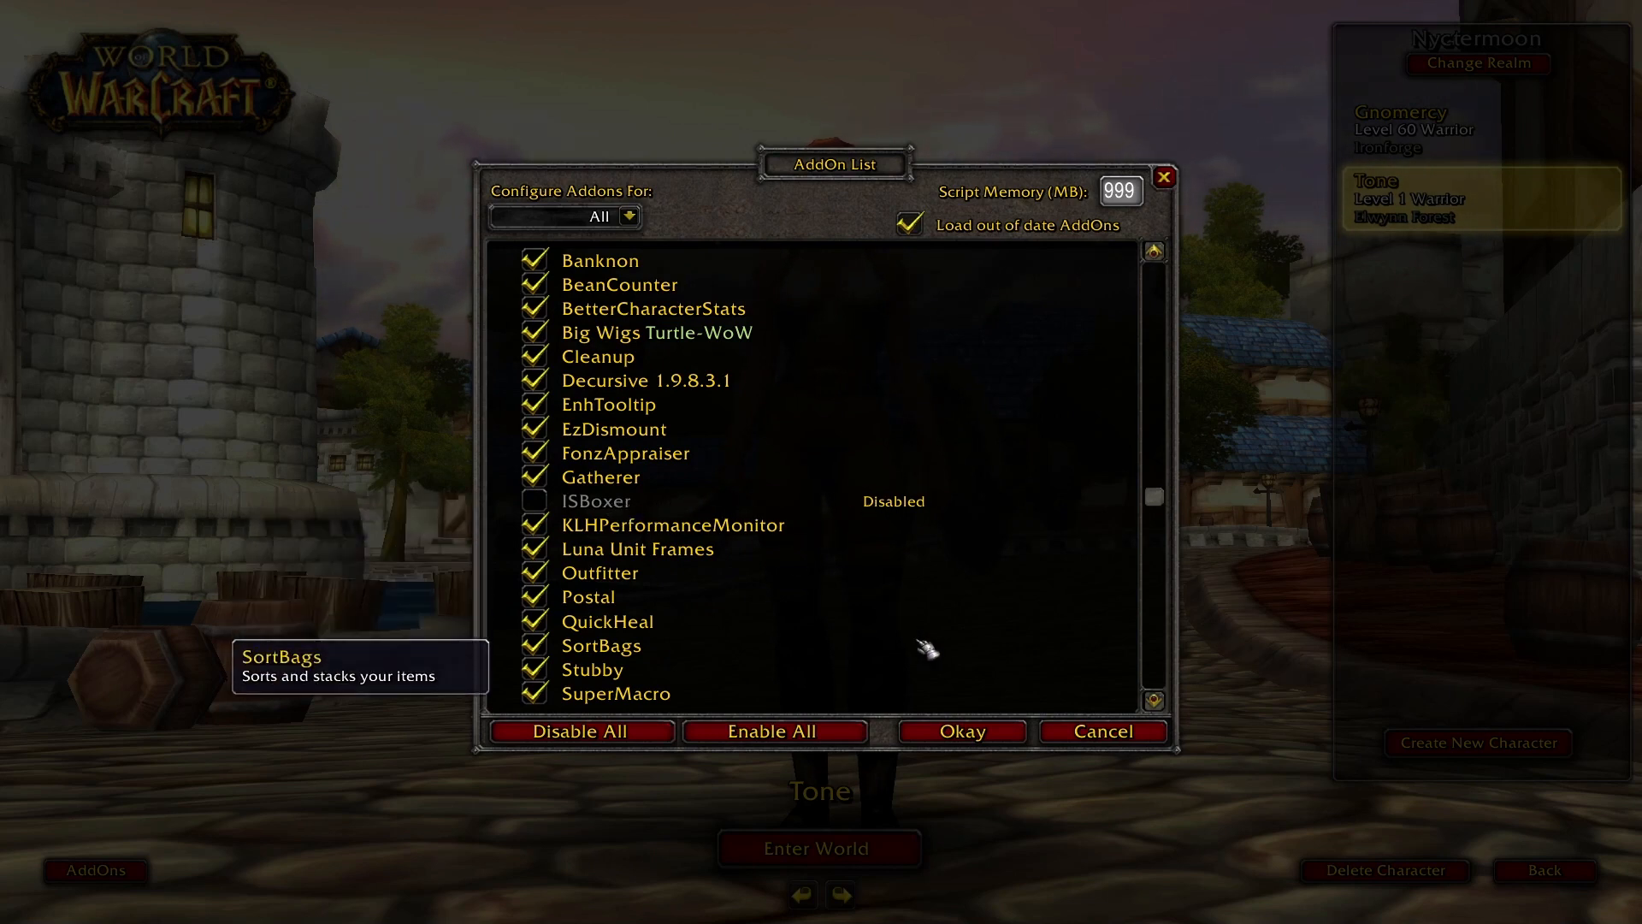
{"action": "left_click", "coordinate": [961, 732]}
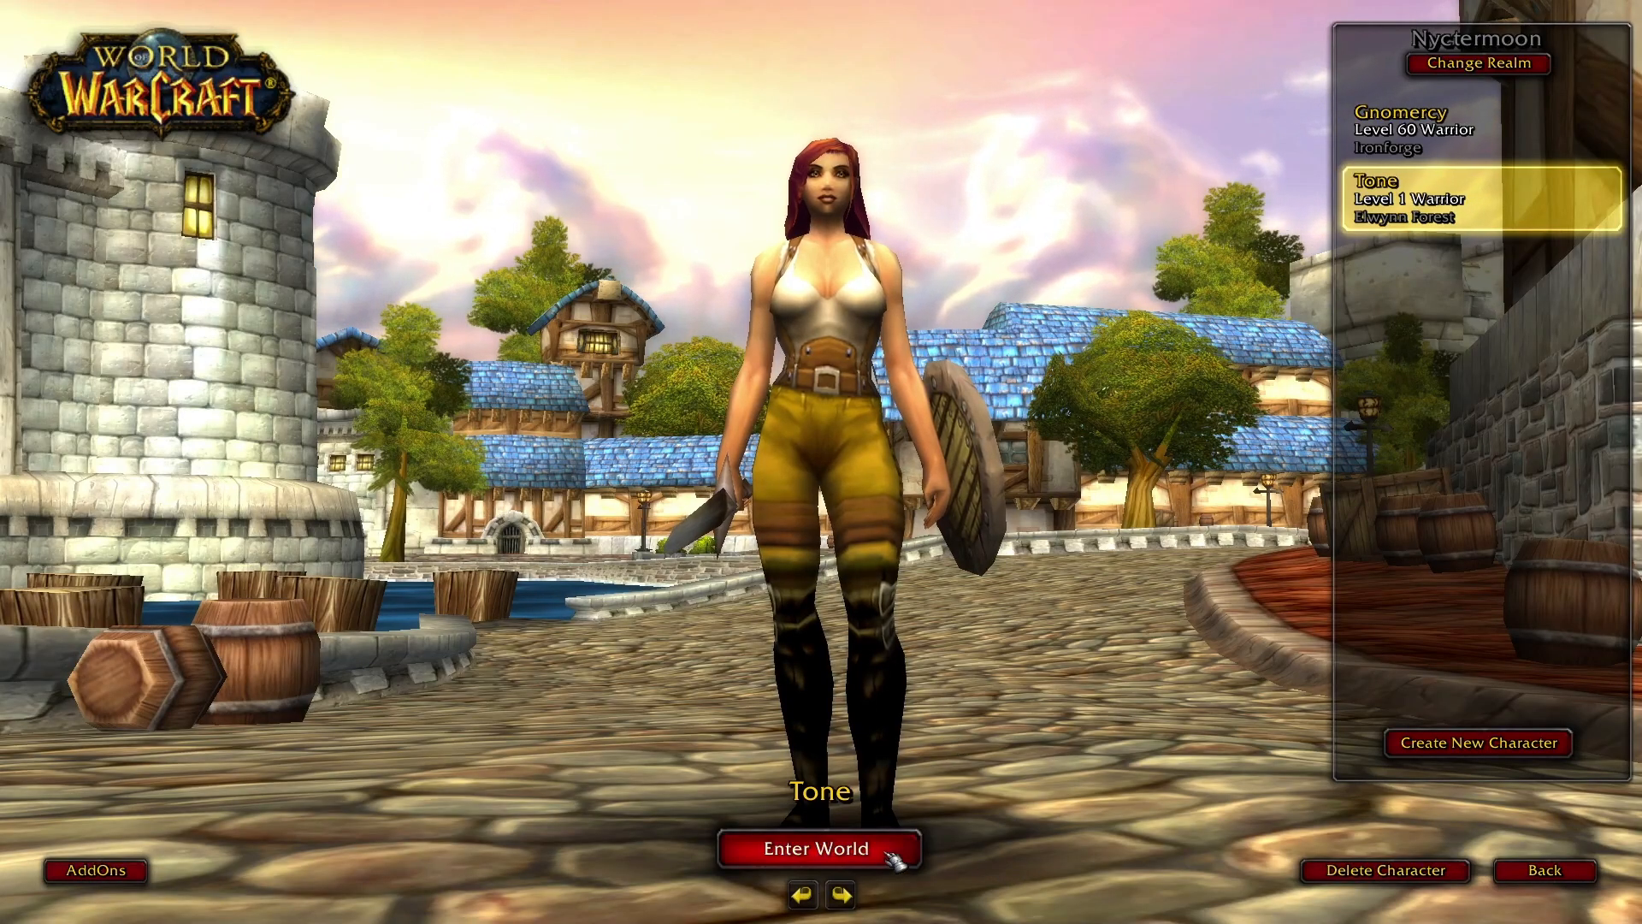
{"action": "left_click", "coordinate": [95, 871]}
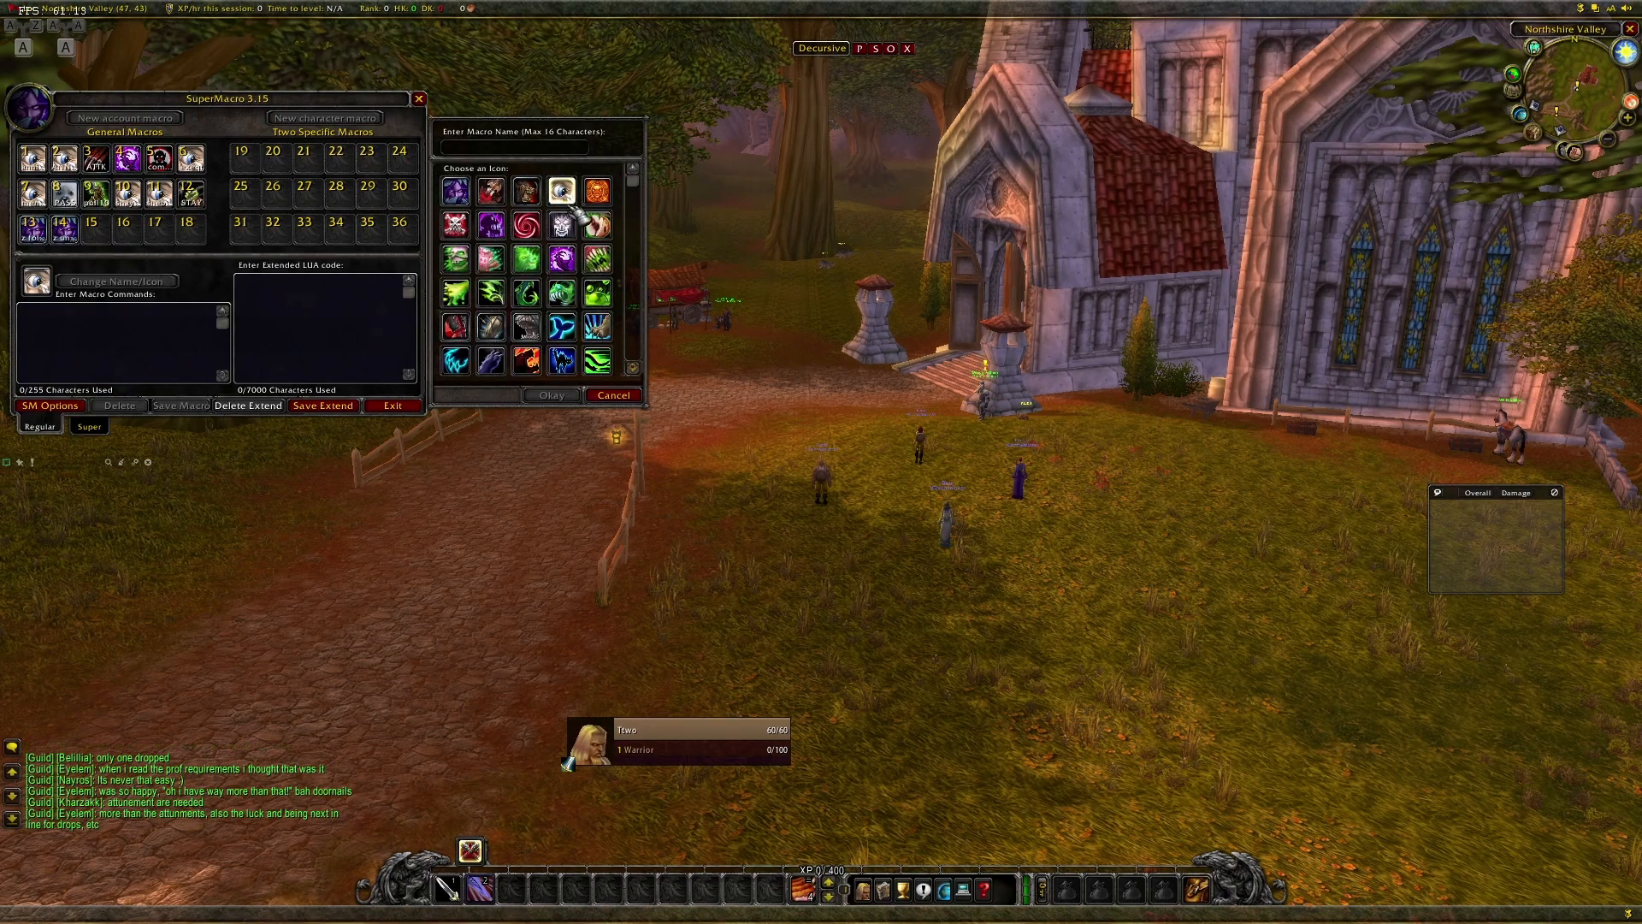
Create a 'follow' SuperMacro containing /follow tone
{"action": "type", "text": "follow Tone"}
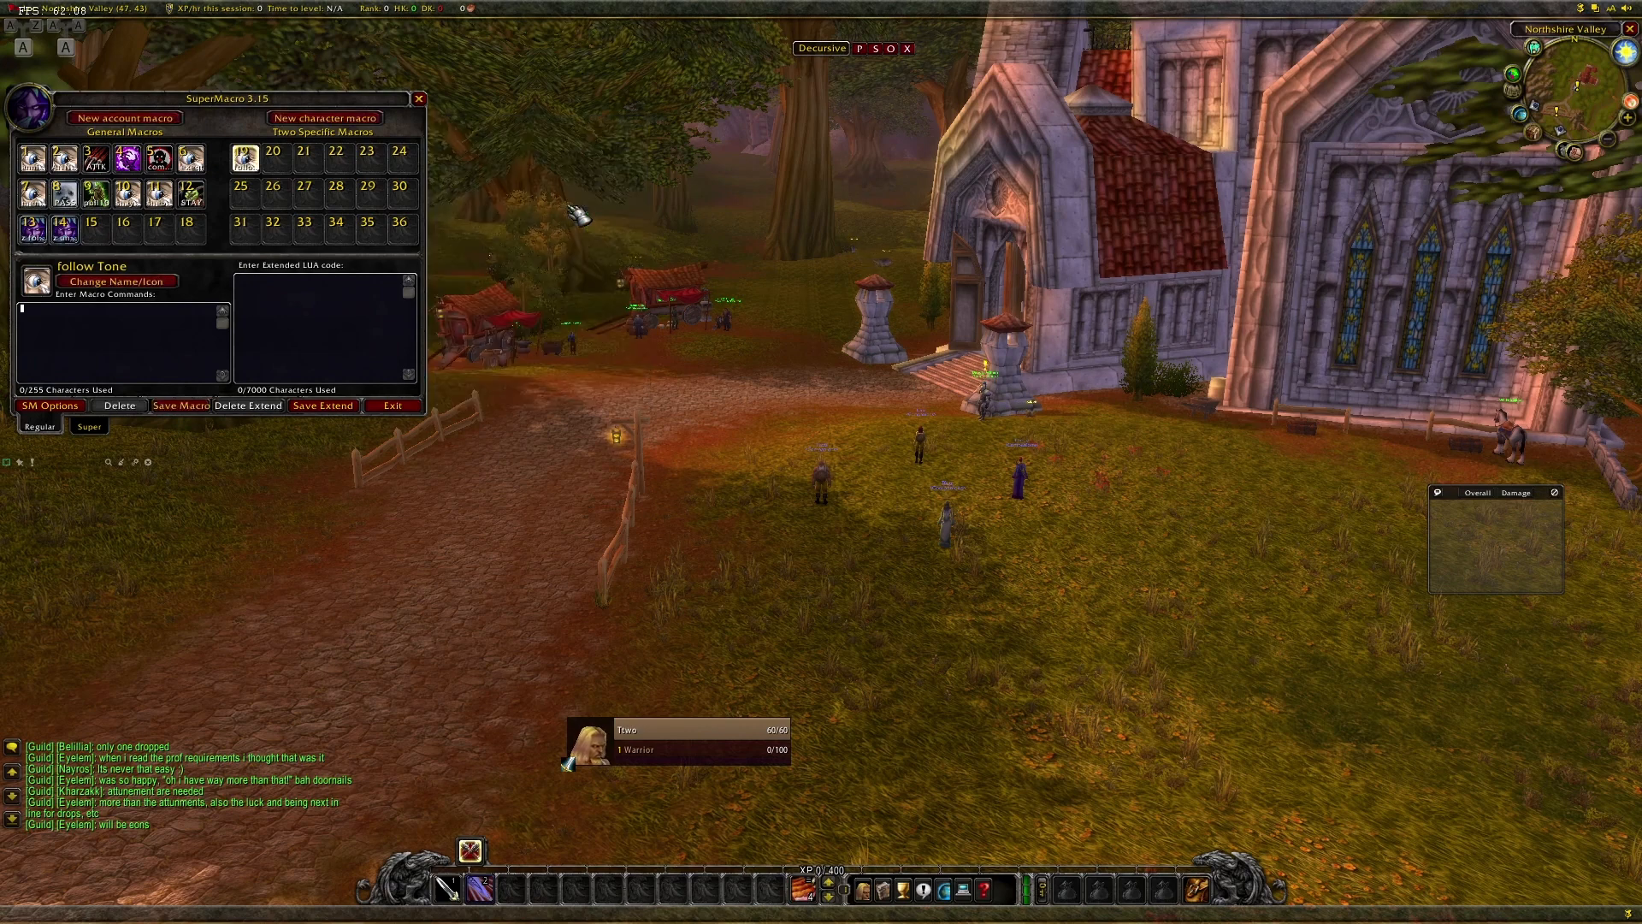
{"action": "type", "text": "/follow"}
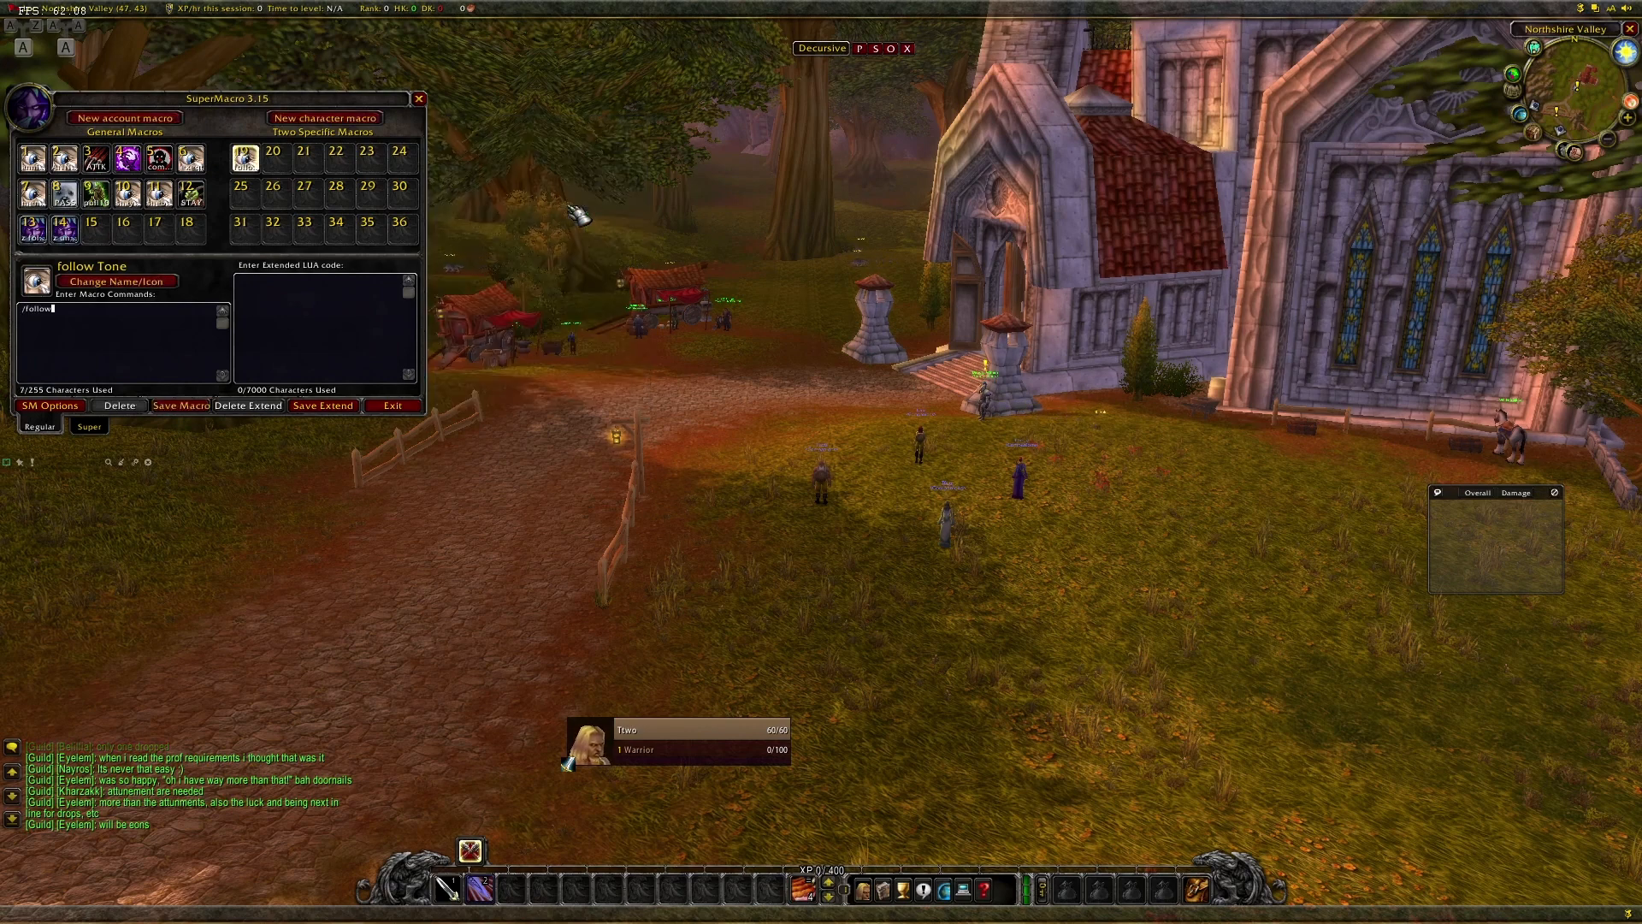
{"action": "type", "text": "tone"}
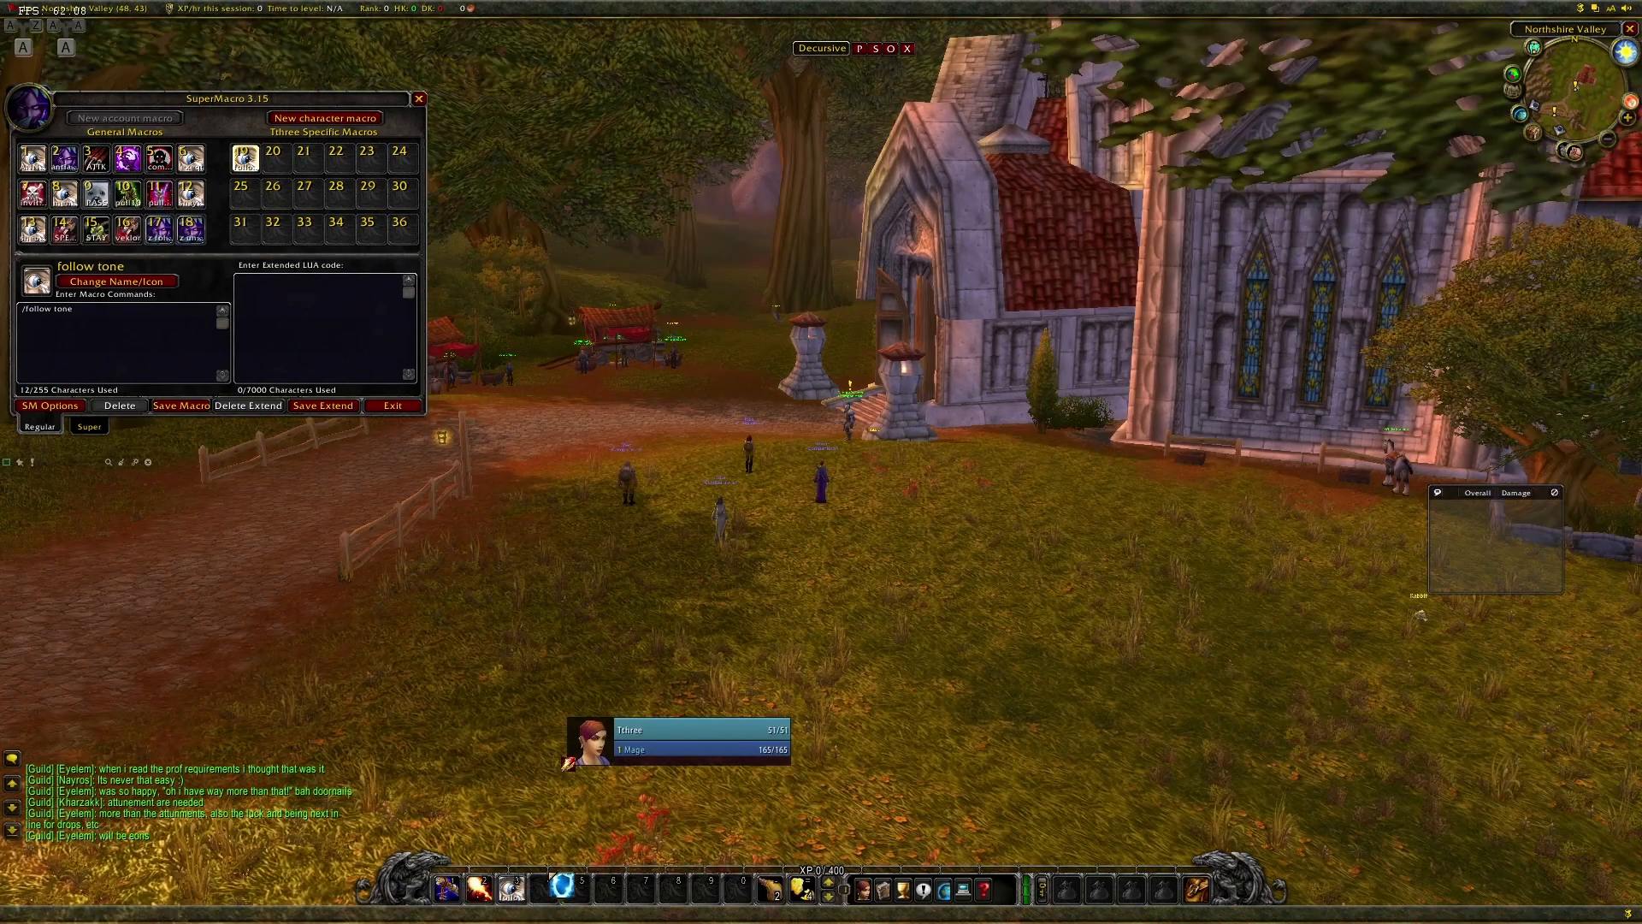
Create a second macro for assisting Tone with /assist tone
{"action": "left_click", "coordinate": [118, 280]}
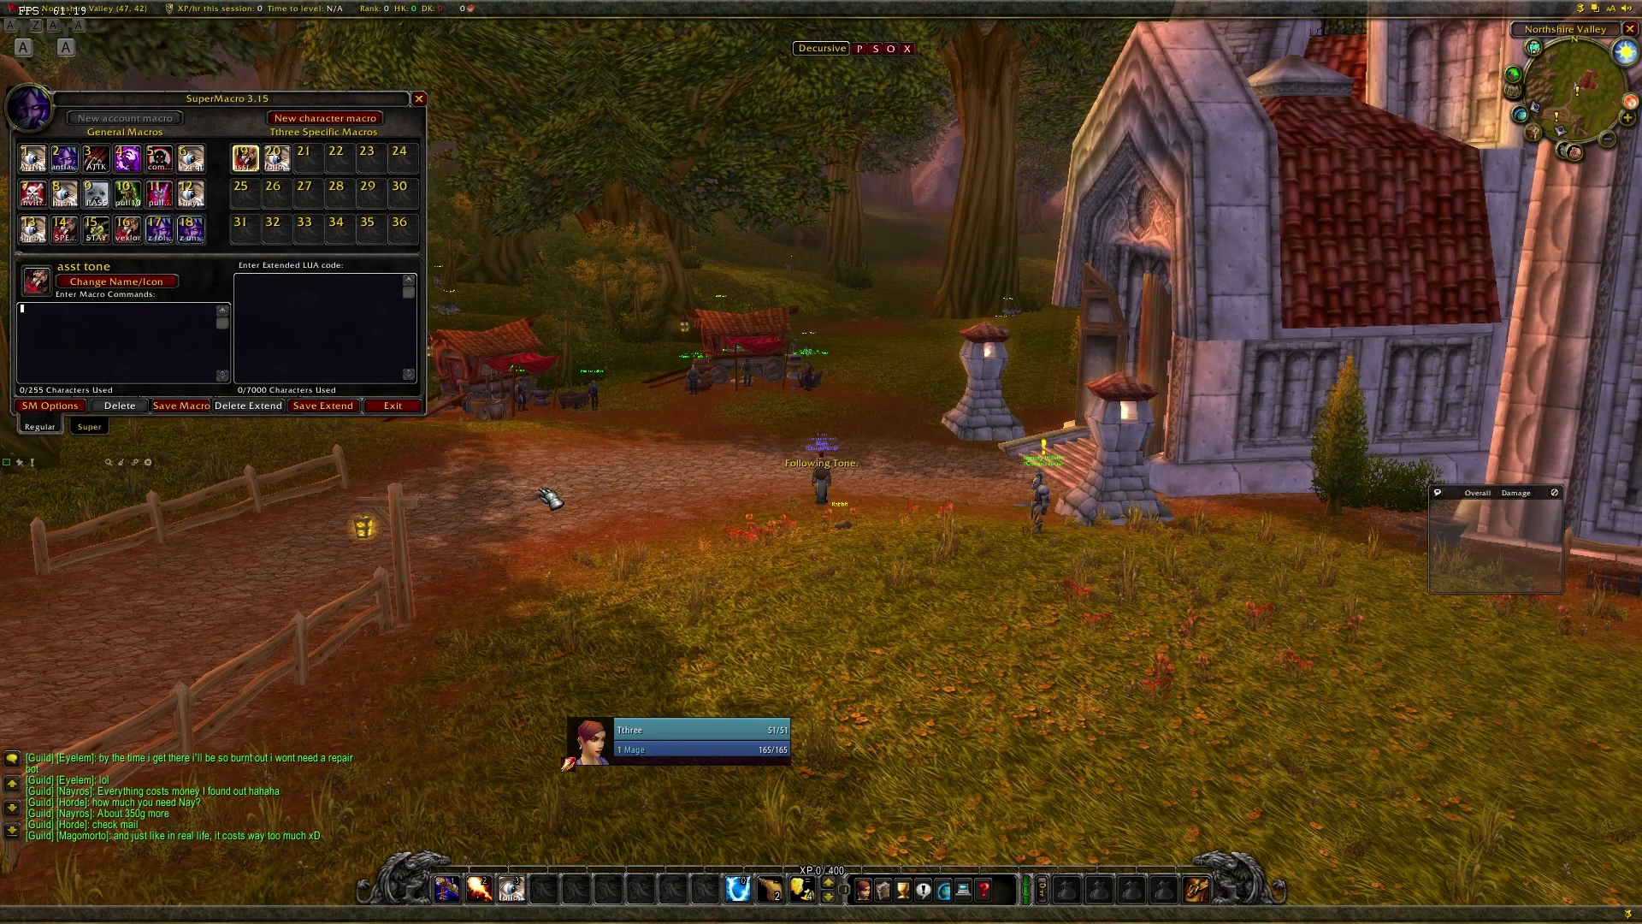
{"action": "type", "text": "/asst"}
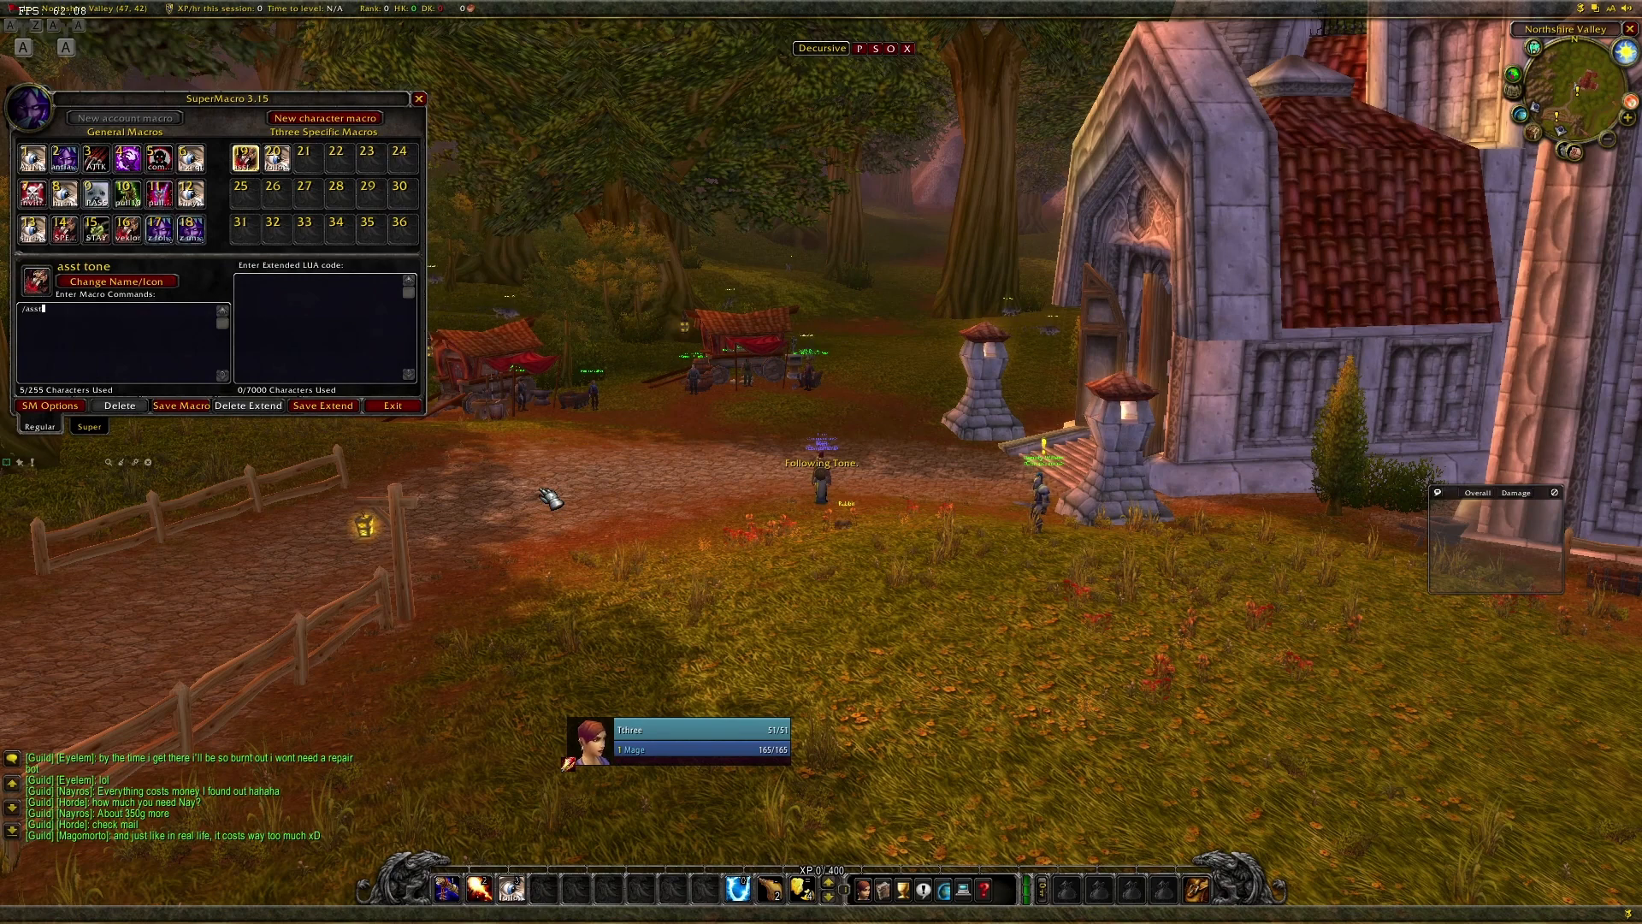
{"action": "type", "text": "assist tone"}
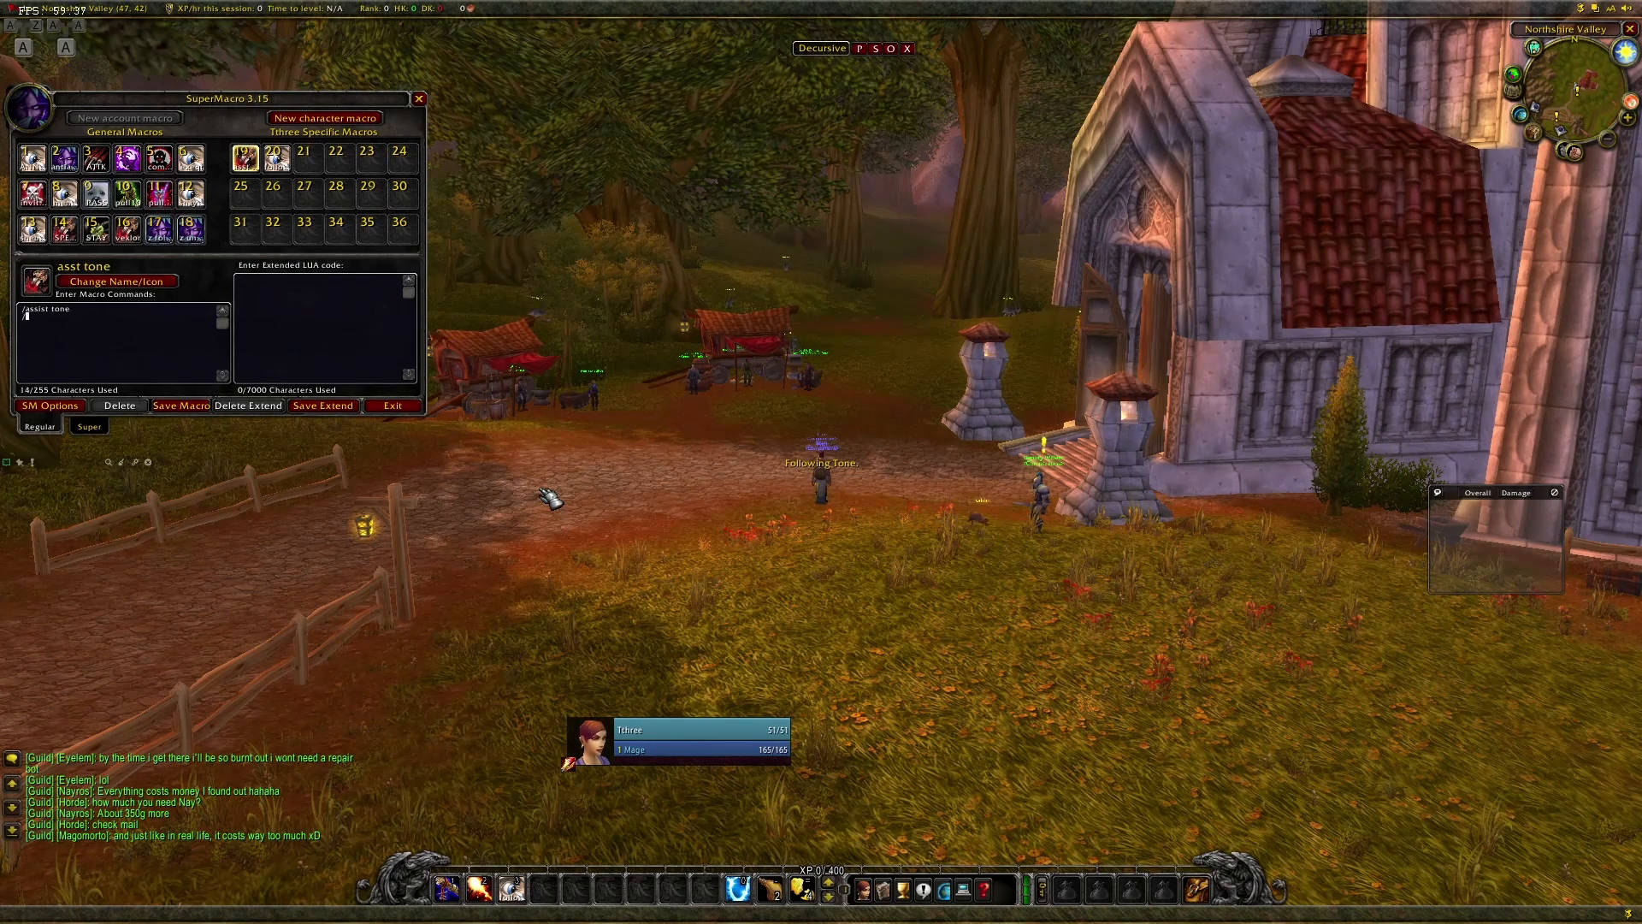
{"action": "type", "text": "/cast"}
{"action": "type", "text": "why arent they f"}
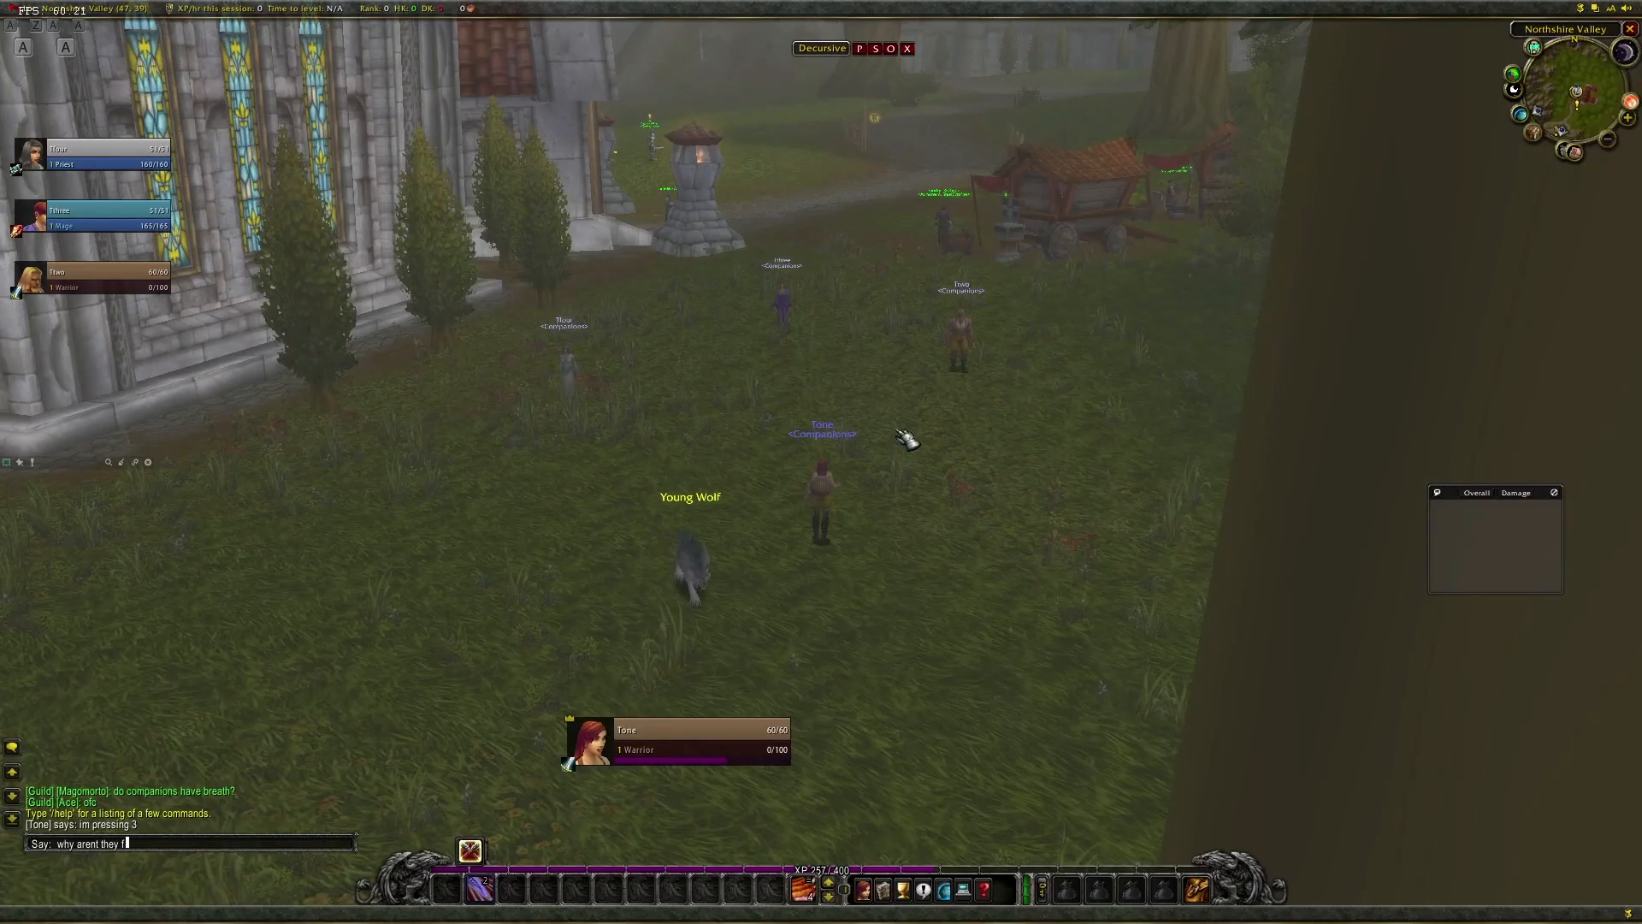
Send the chat message asking why the followers aren't following
{"action": "key", "text": "Return"}
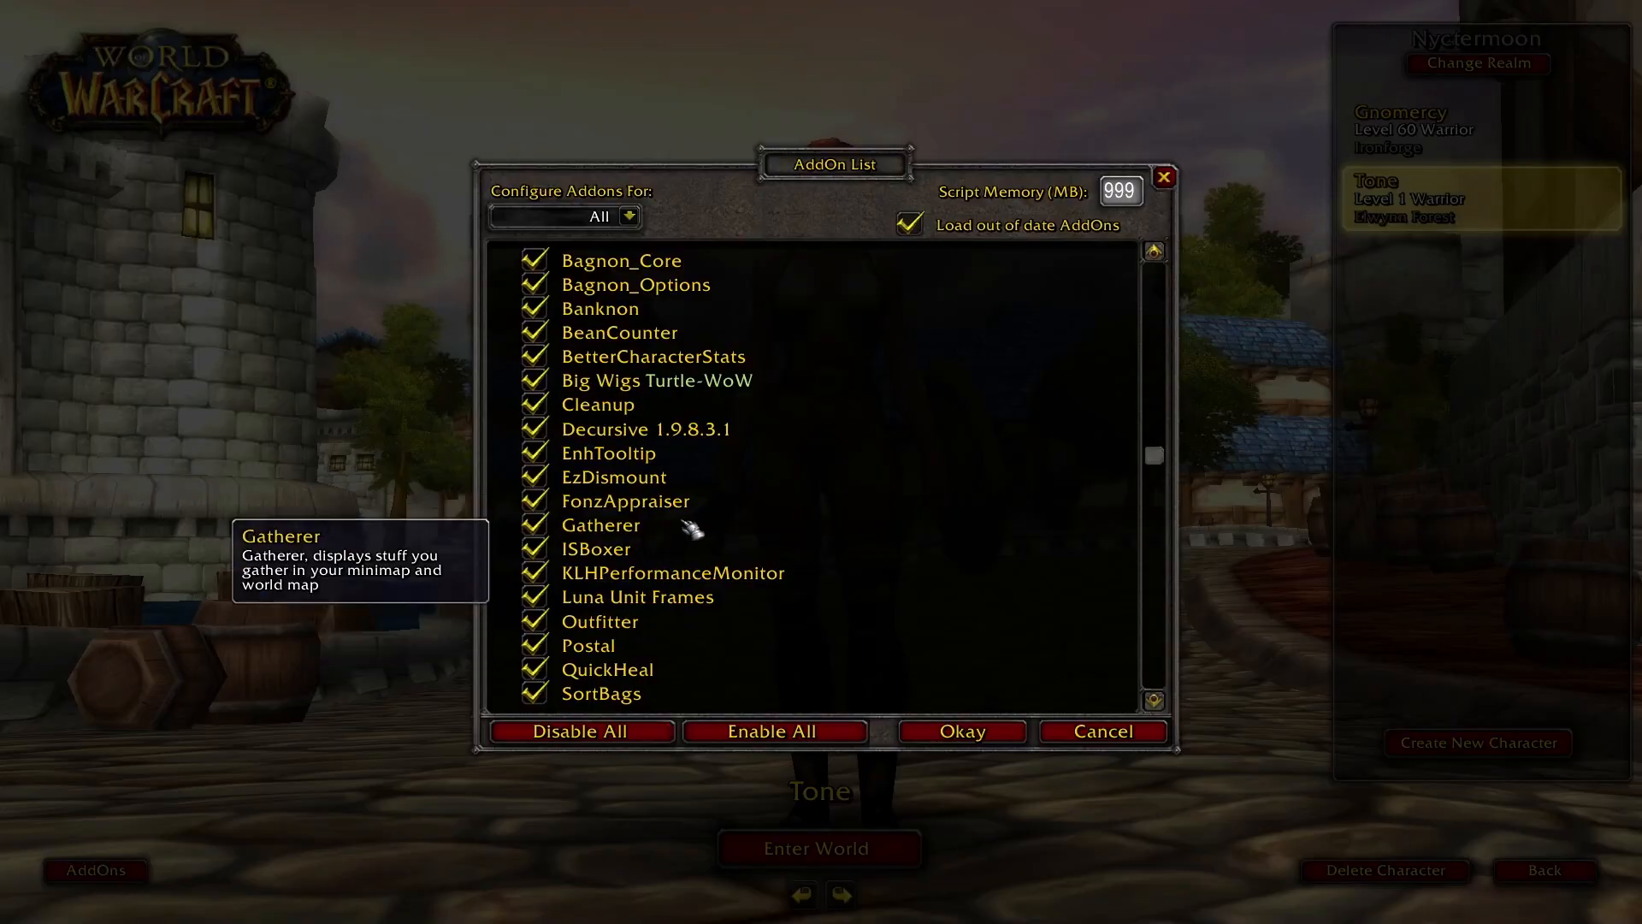
Confirm ISBoxer is enabled in the AddOn List, then bring up the in-game Main Menu
{"action": "scroll", "scroll_direction": "down", "scroll_amount": 3}
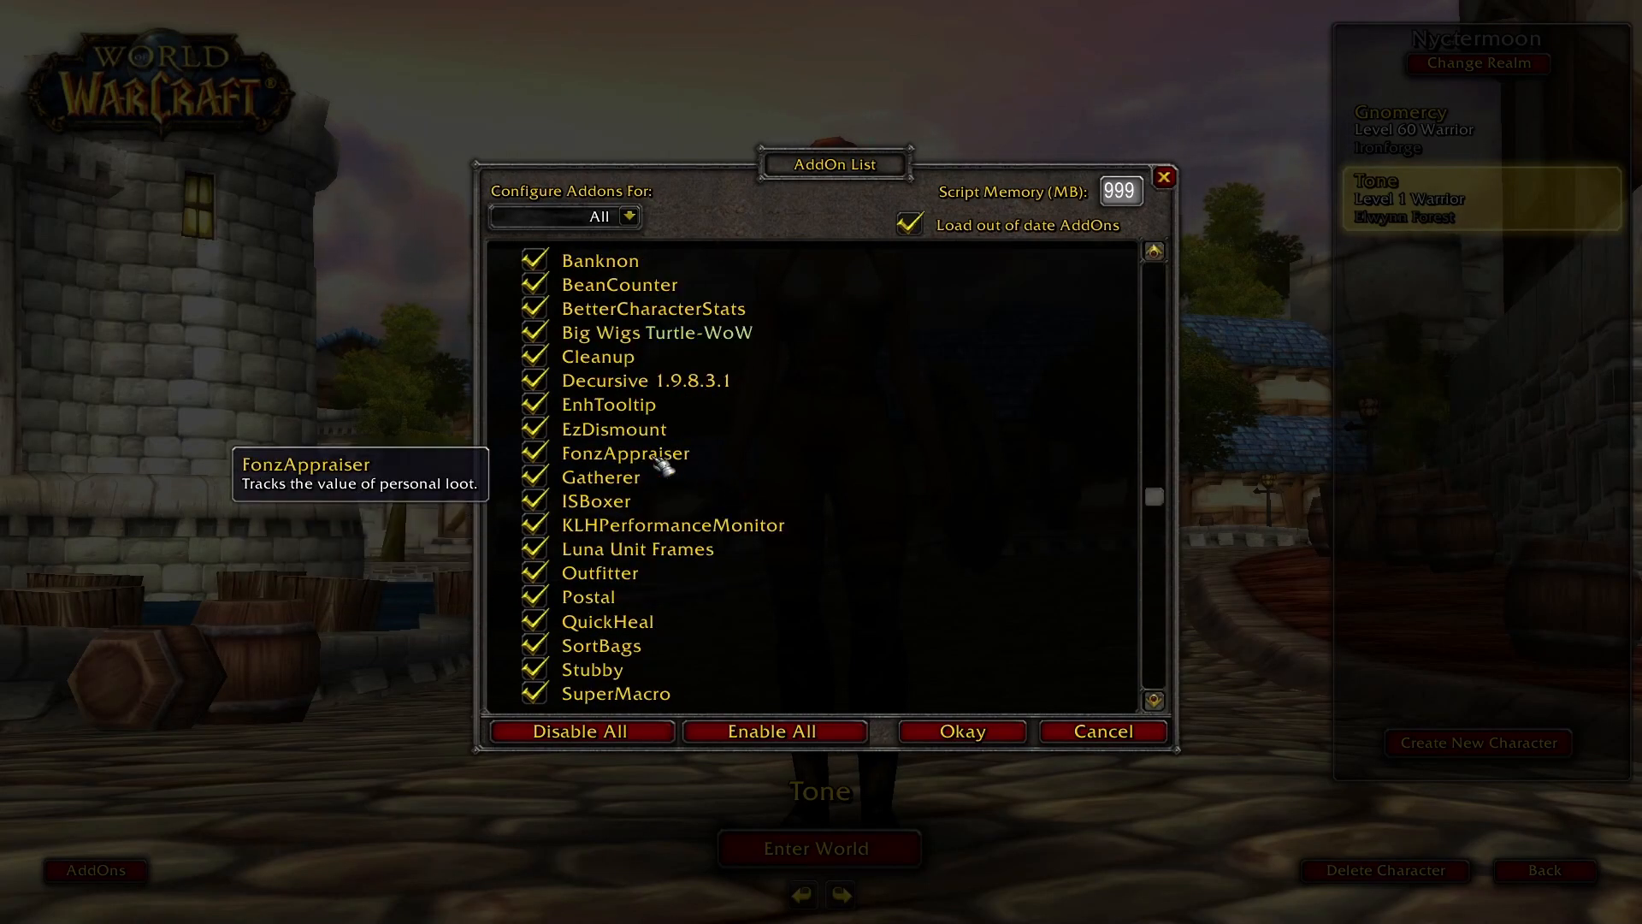
{"action": "left_click", "coordinate": [533, 500]}
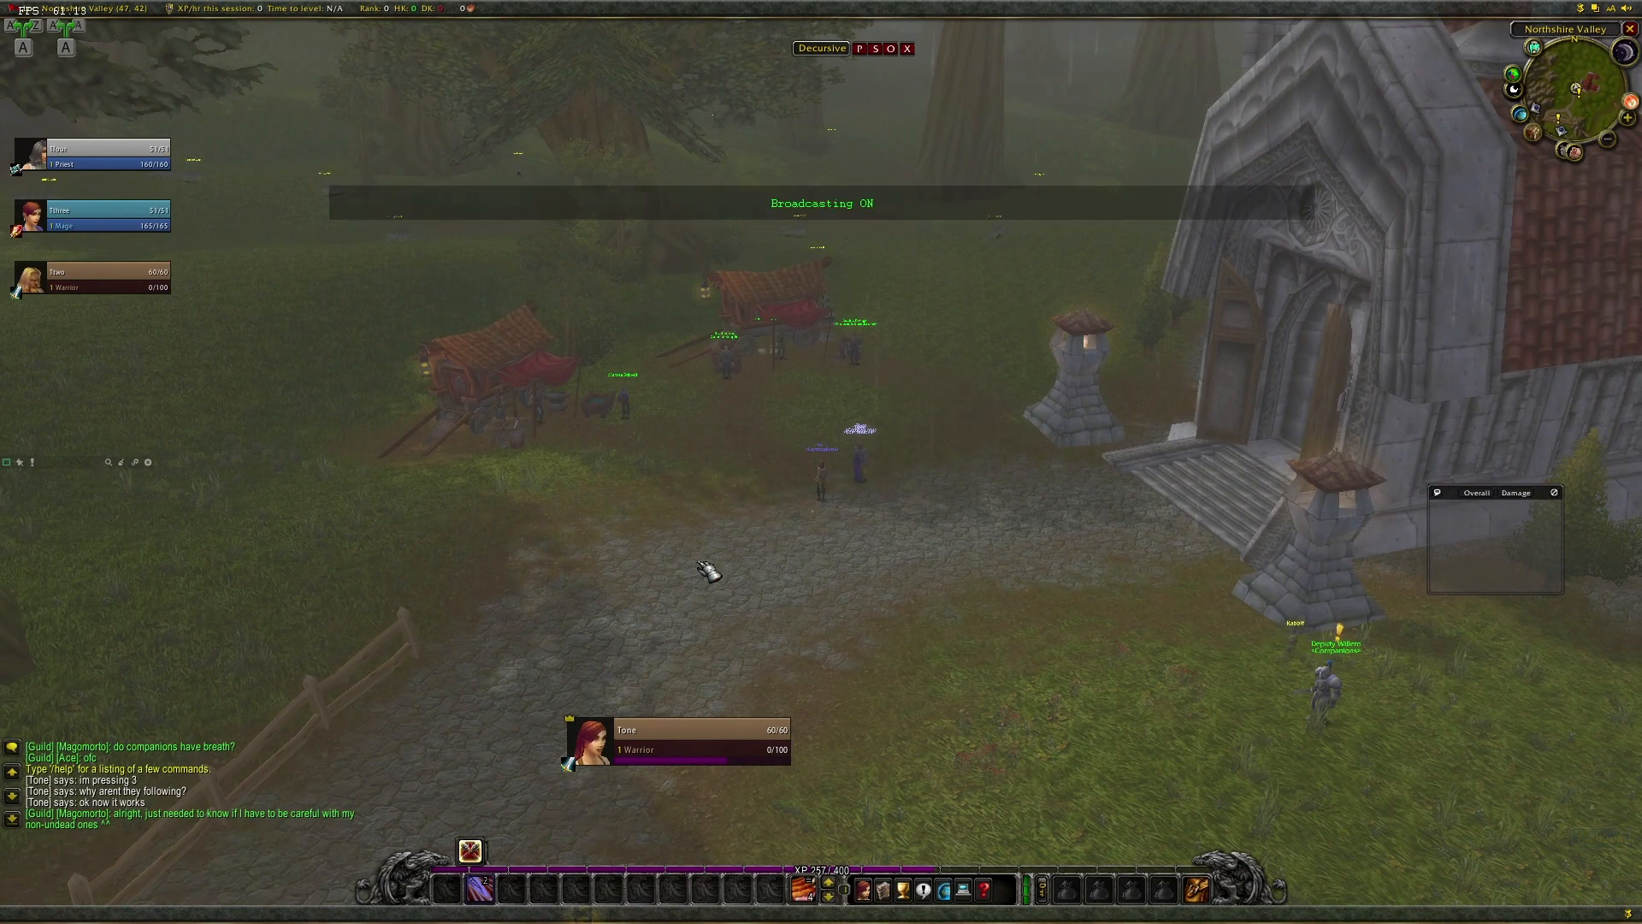
{"action": "key", "text": "Escape"}
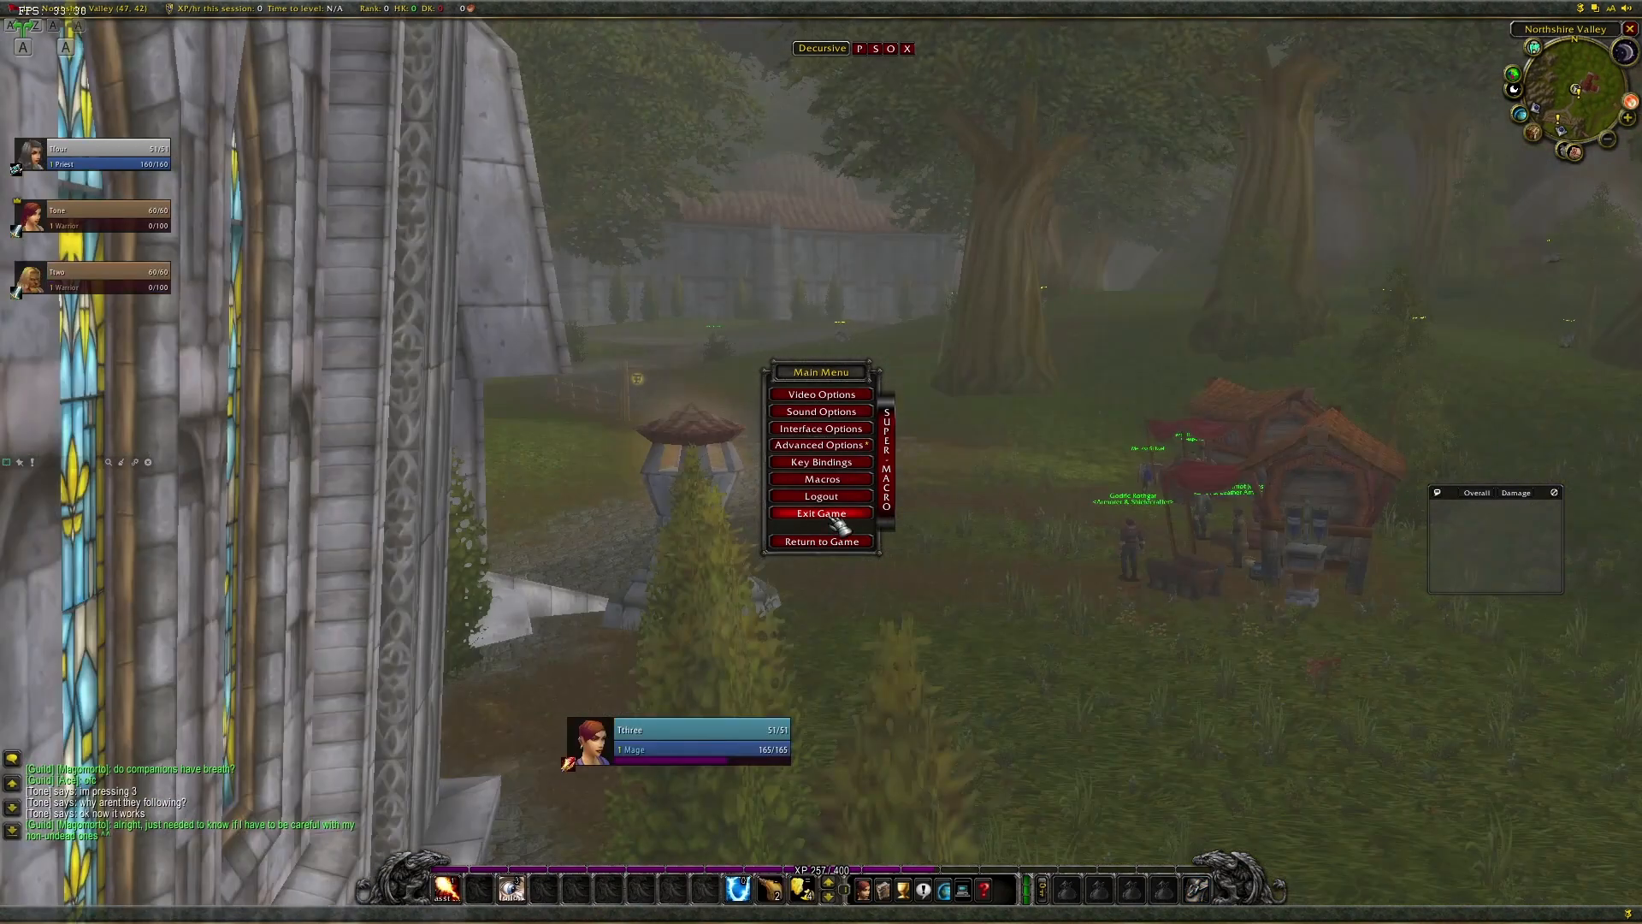